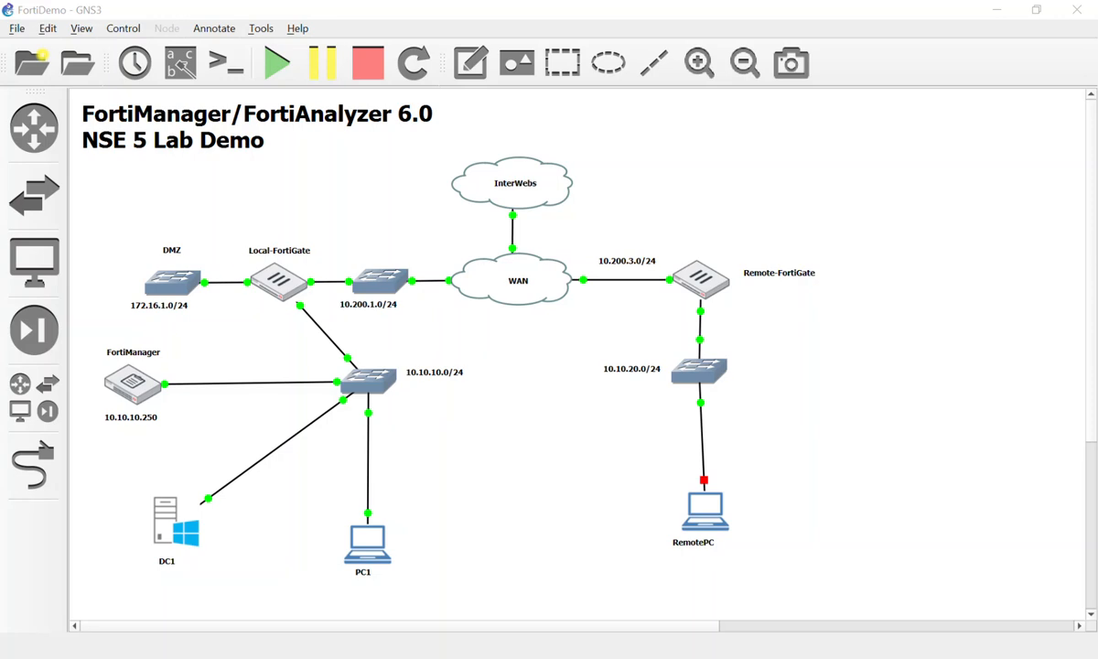
mouse_move(256, 483)
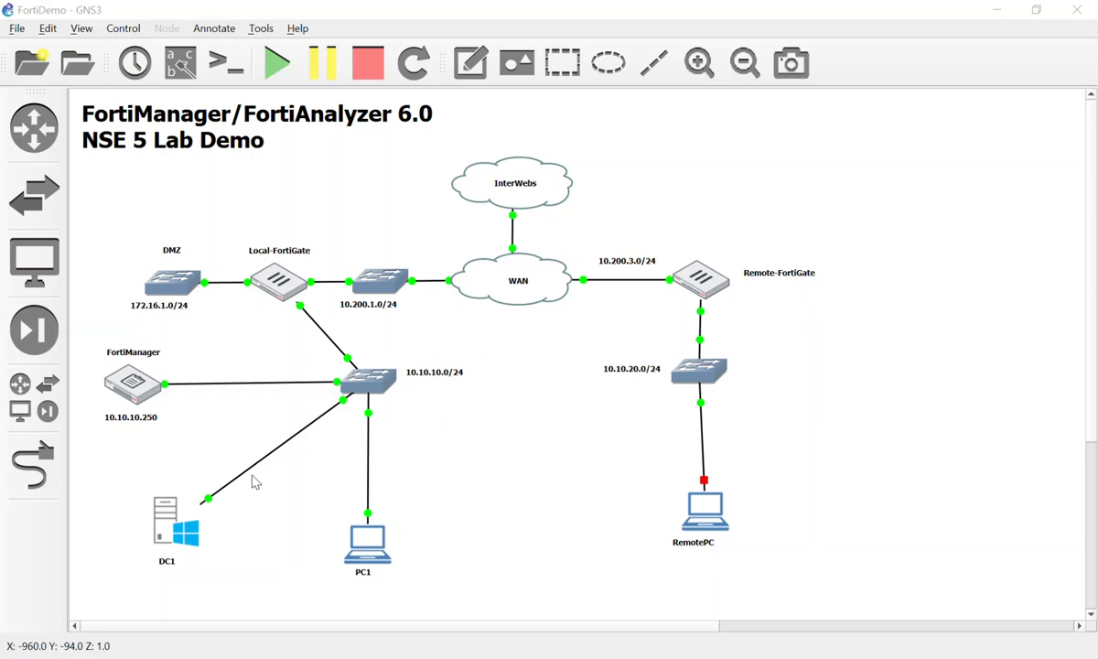
mouse_move(229, 462)
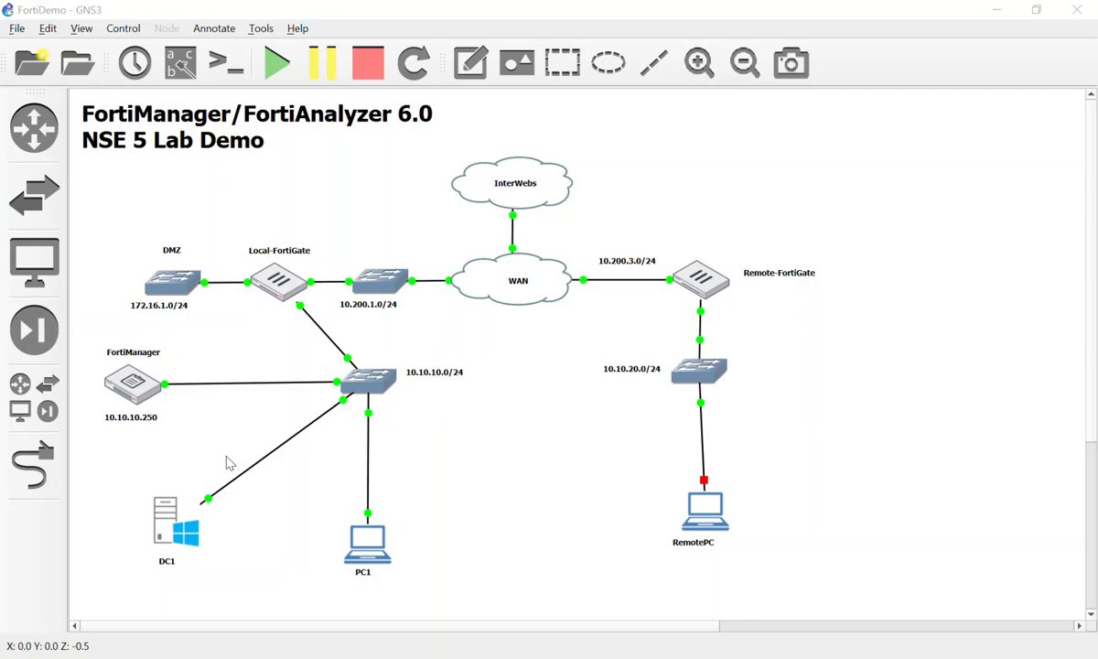
mouse_move(227, 484)
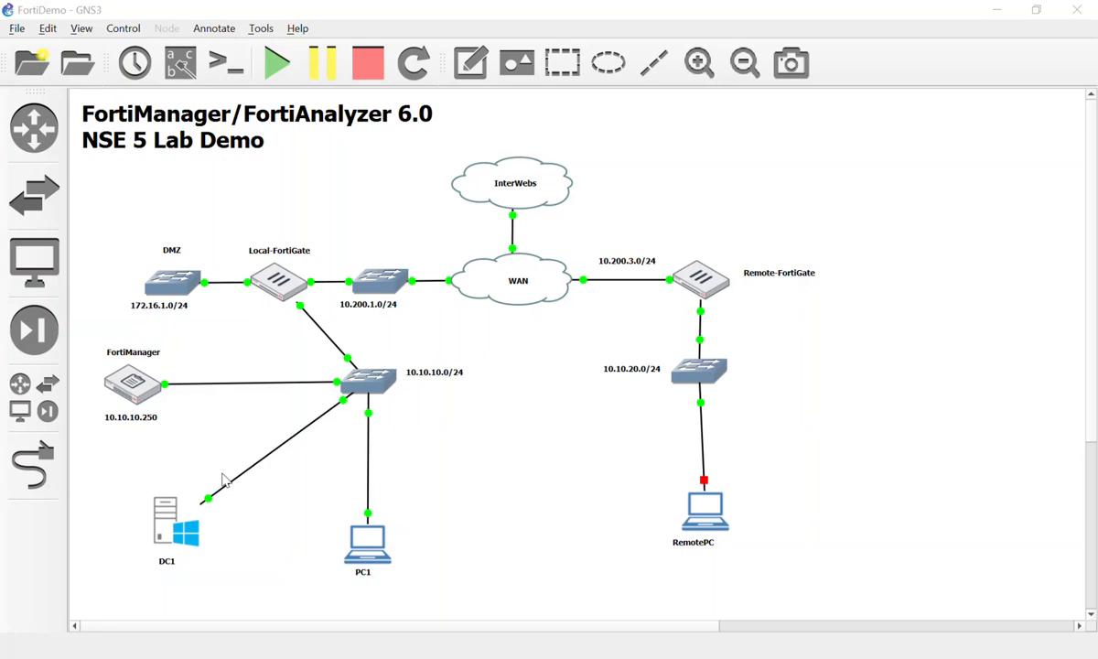
mouse_move(562, 154)
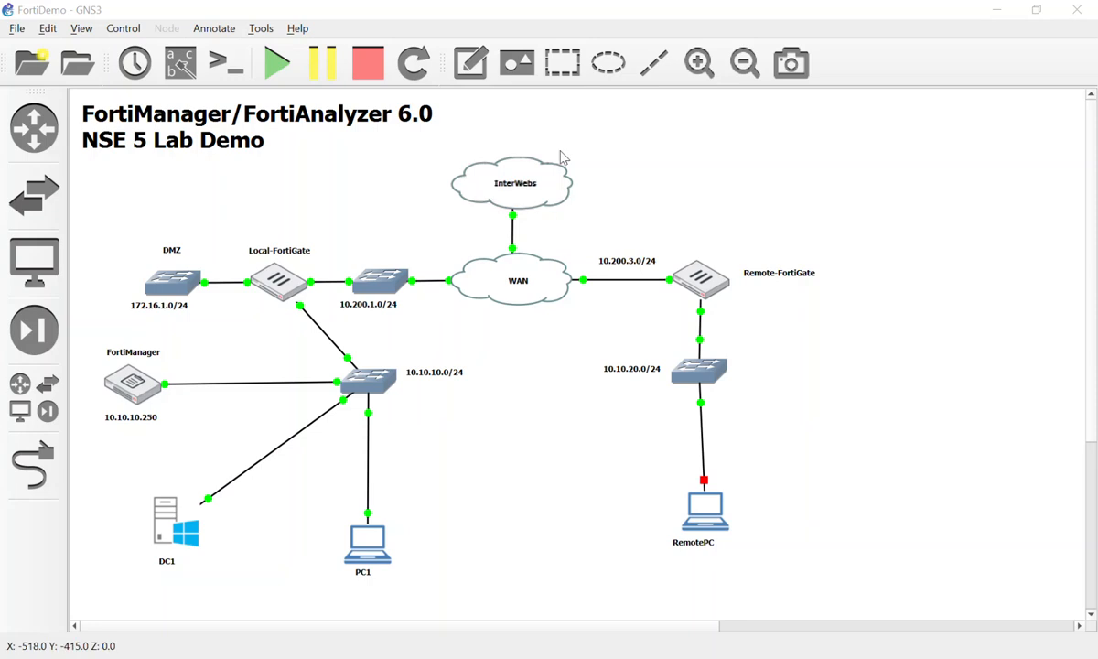
mouse_move(461, 172)
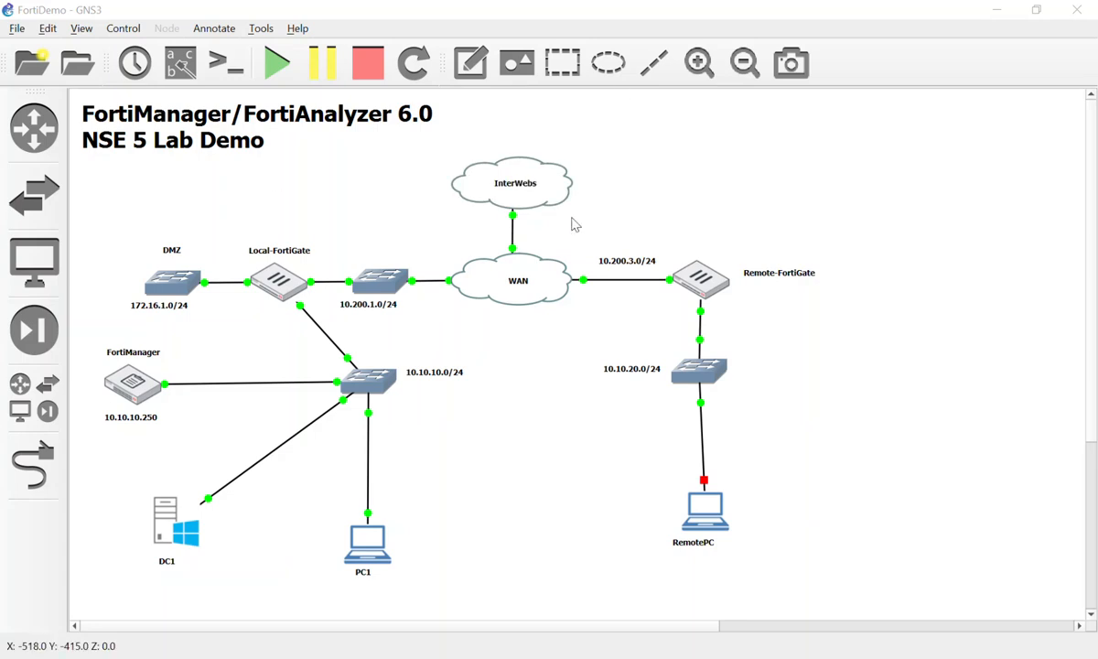
mouse_move(362, 253)
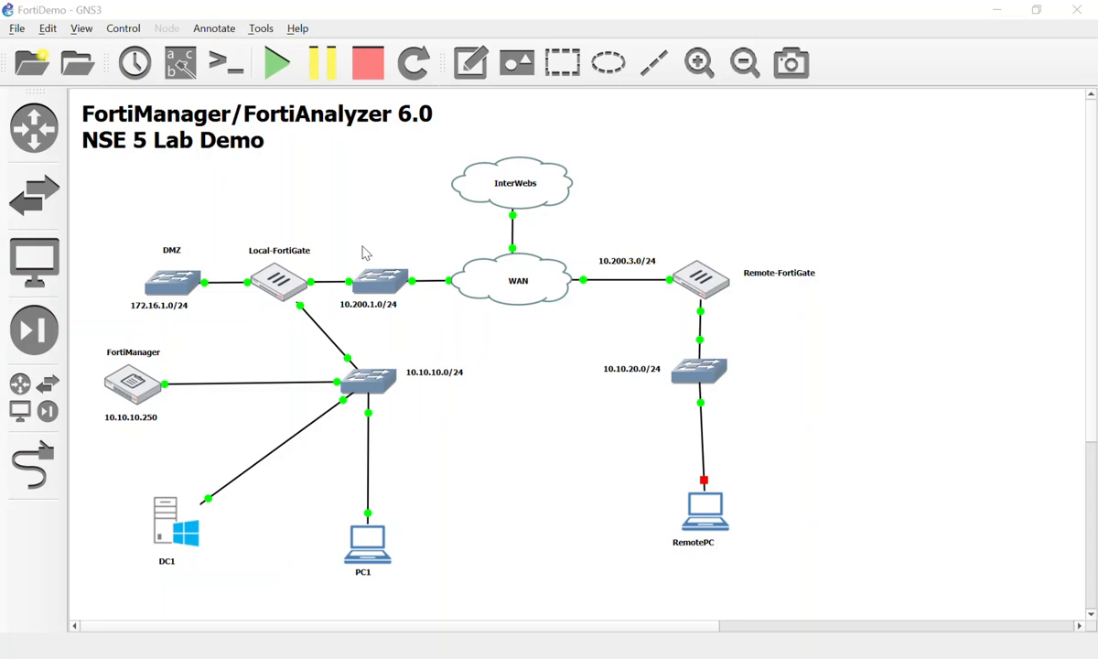
mouse_move(318, 236)
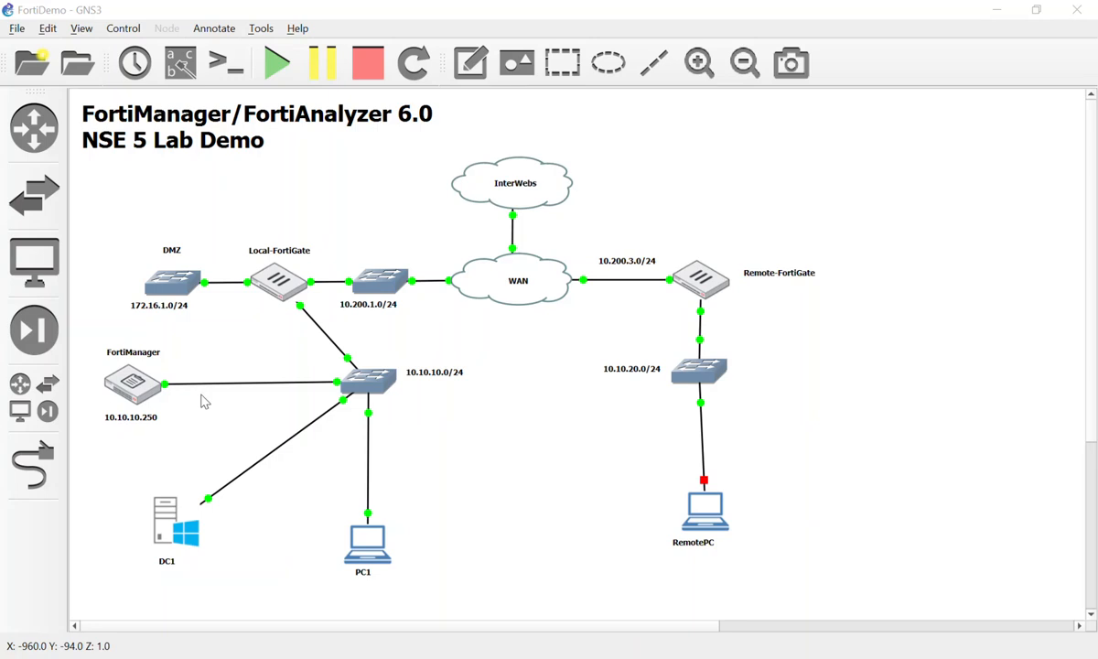
mouse_move(179, 383)
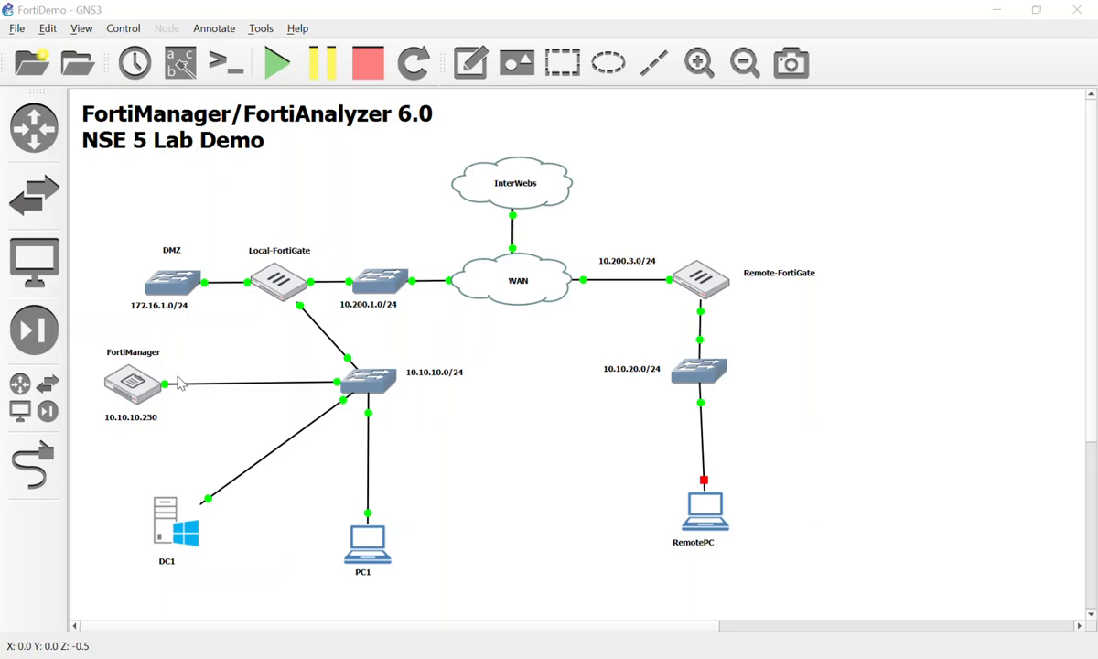
mouse_move(331, 264)
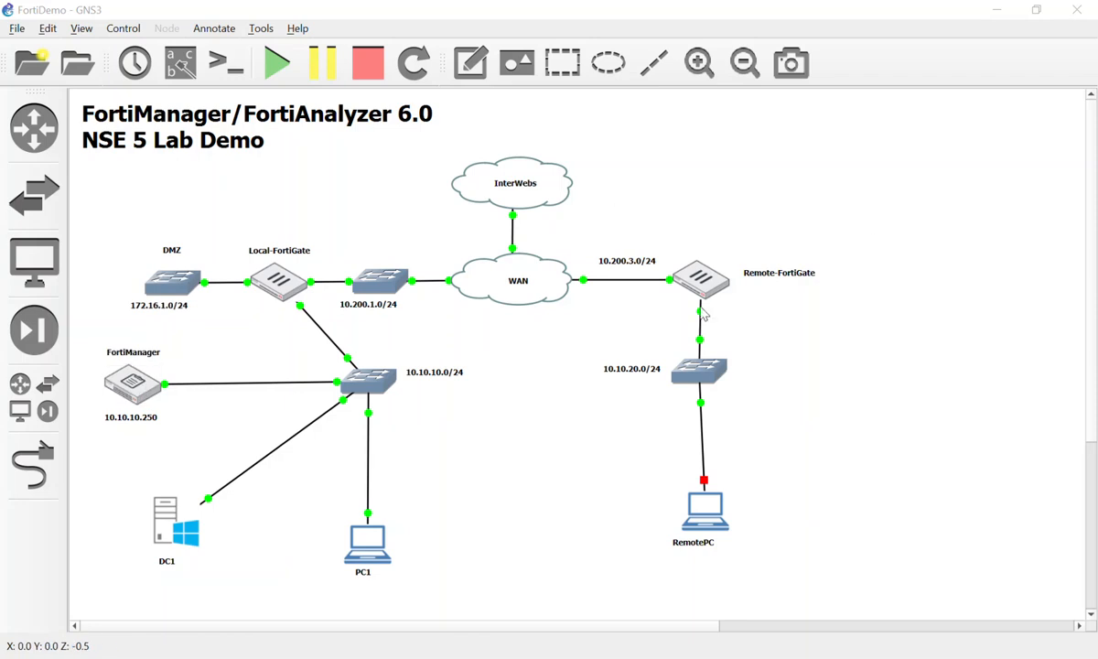
mouse_move(850, 294)
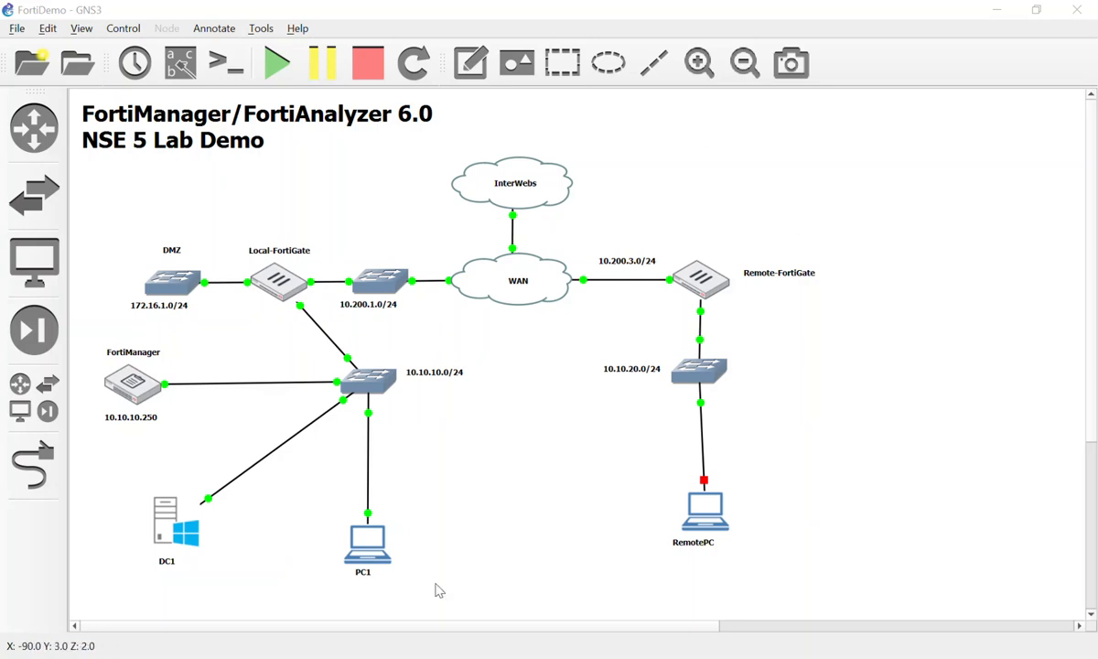
- Sign in to FortiManager at 10.10.10.250 as admin from PC1's console and reach Device Manager
double_click(368, 545)
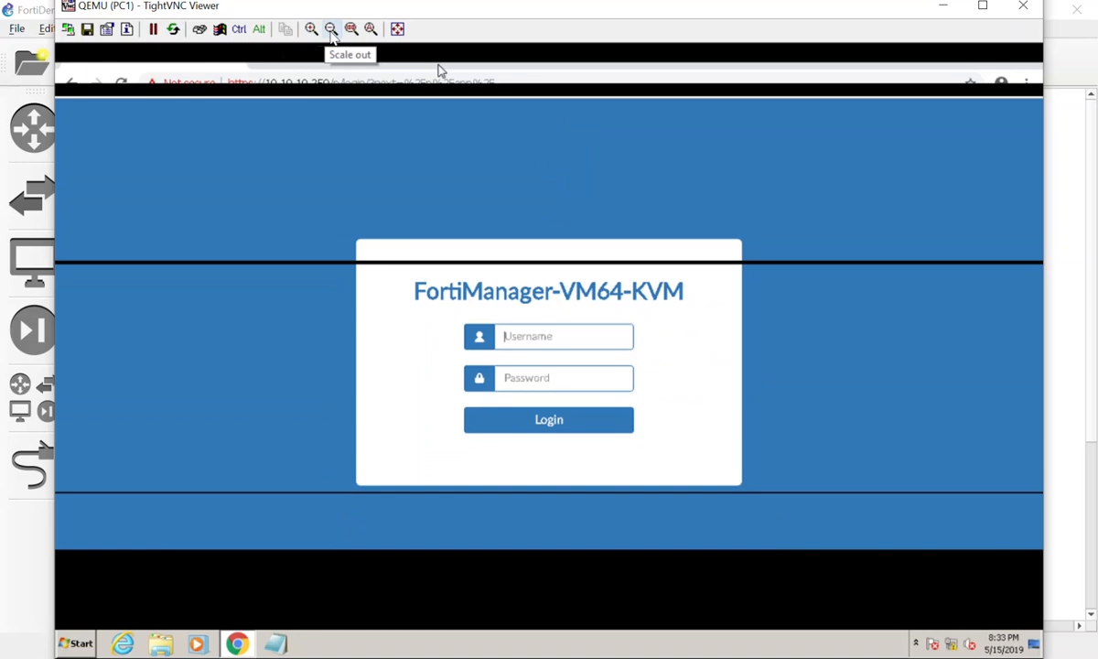
left_click(331, 29)
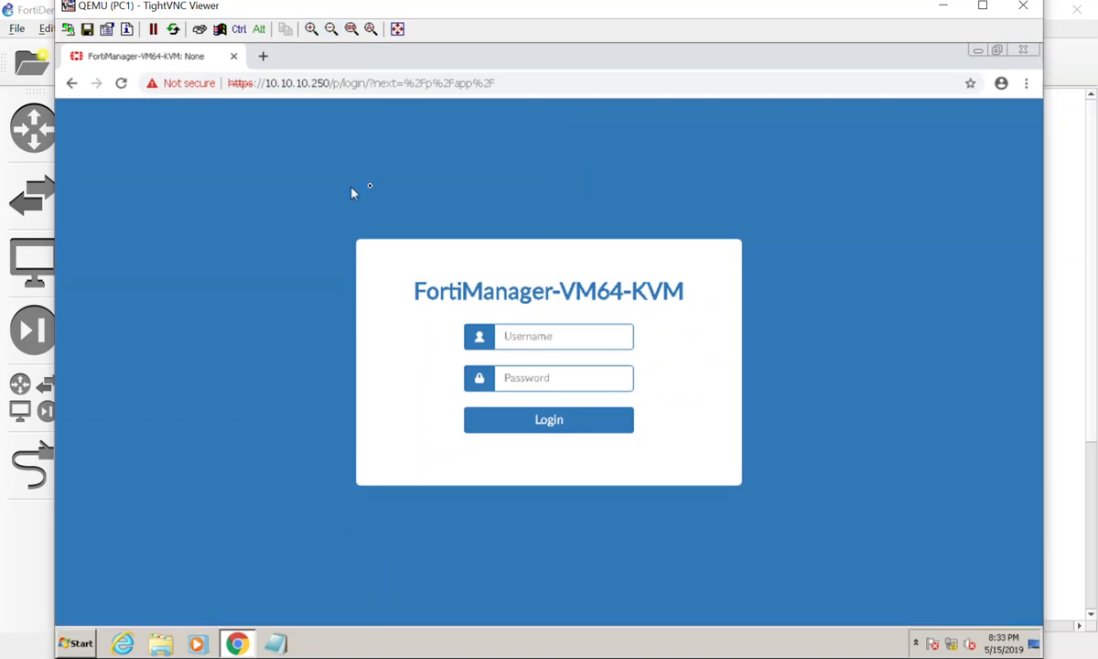
left_click(549, 336)
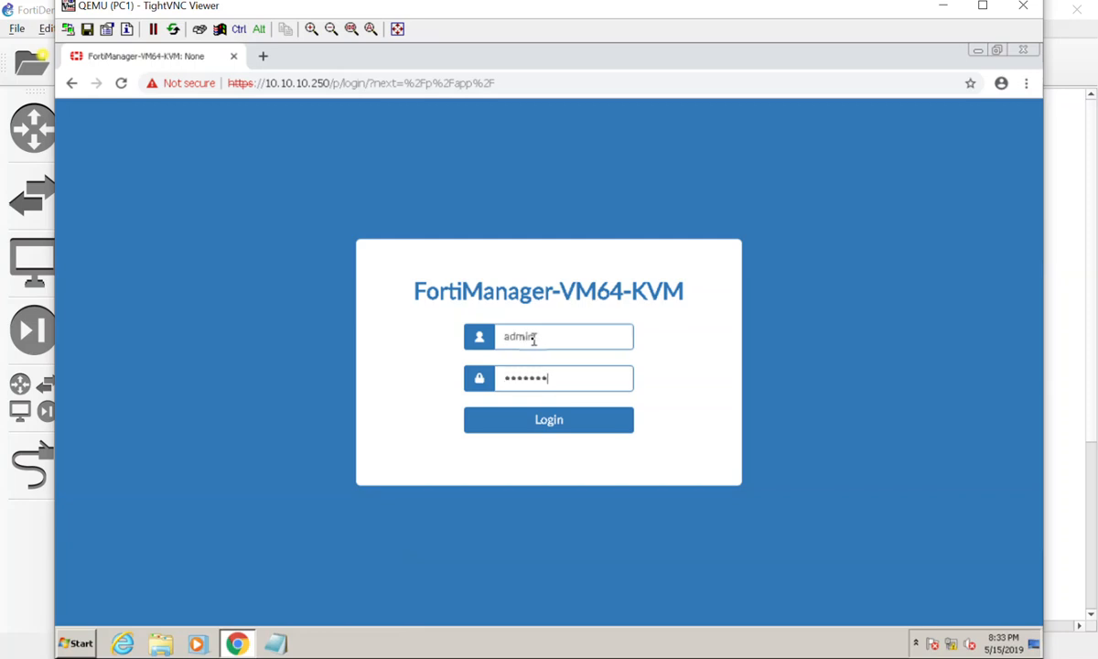
left_click(549, 419)
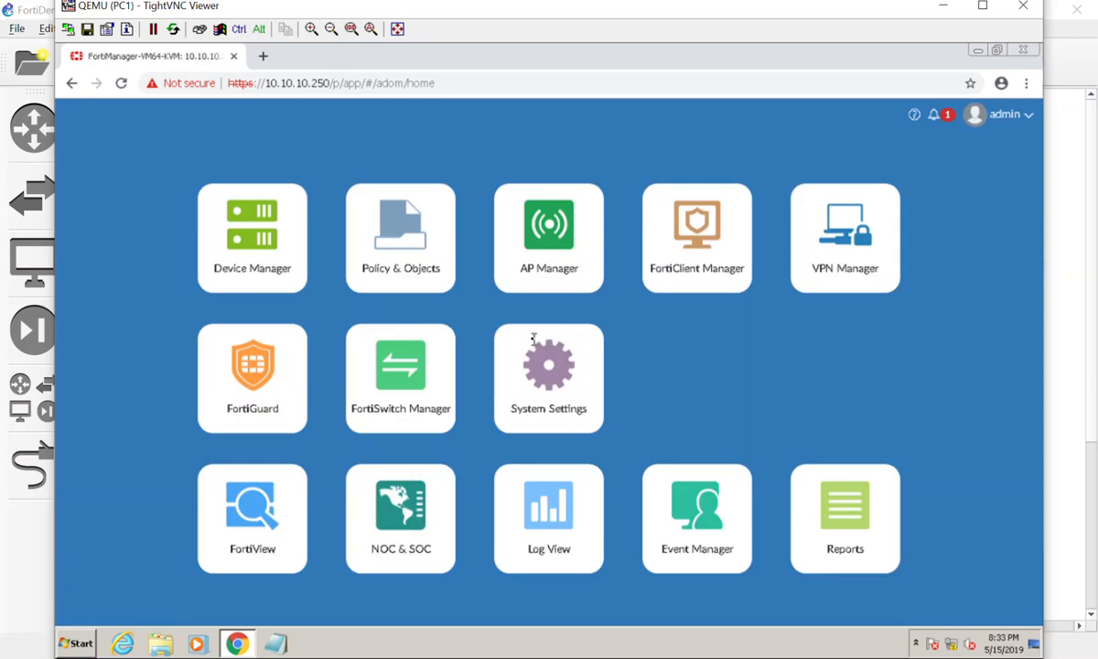
mouse_move(806, 285)
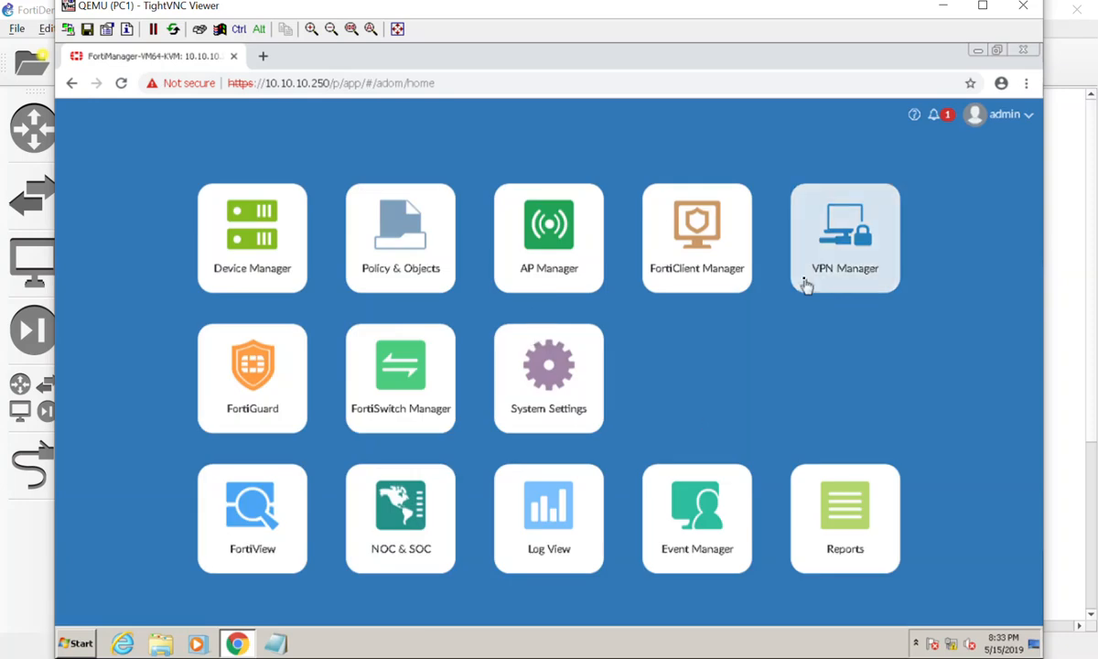
mouse_move(307, 238)
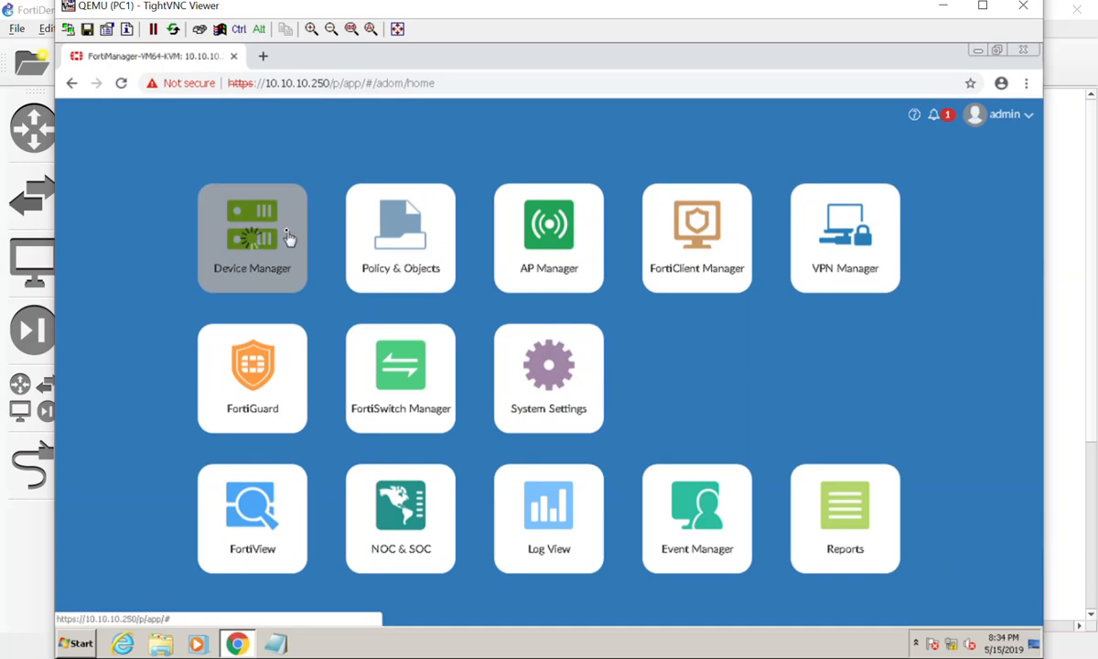
left_click(252, 238)
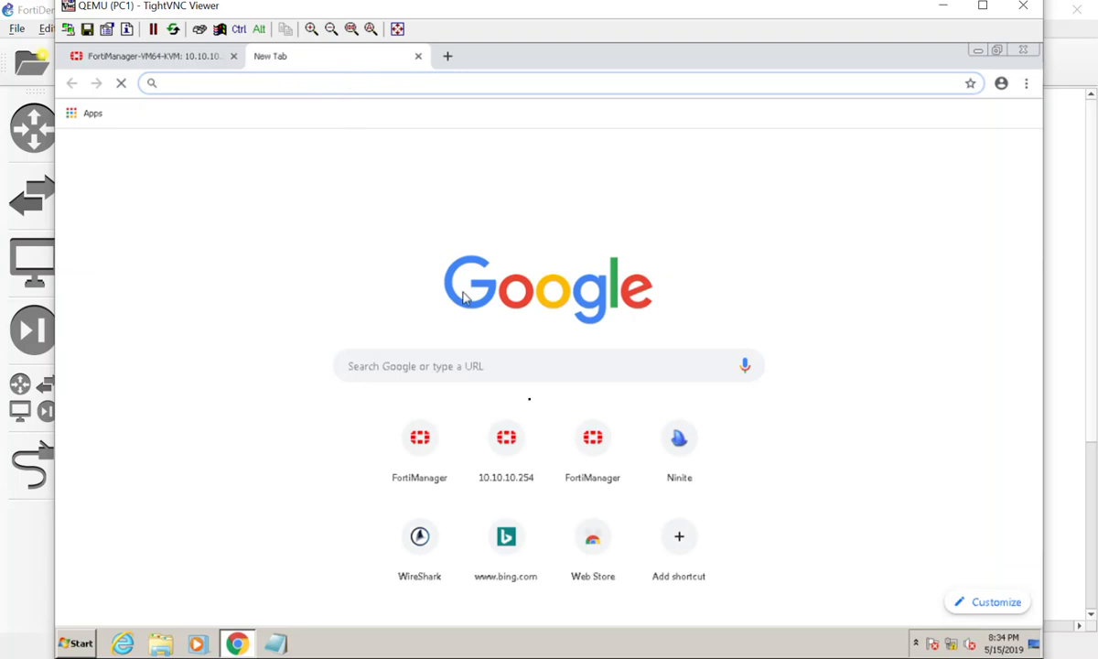
- Log in to Local-FortiGate at 10.10.10.254 as admin to reach its dashboard
left_click(506, 436)
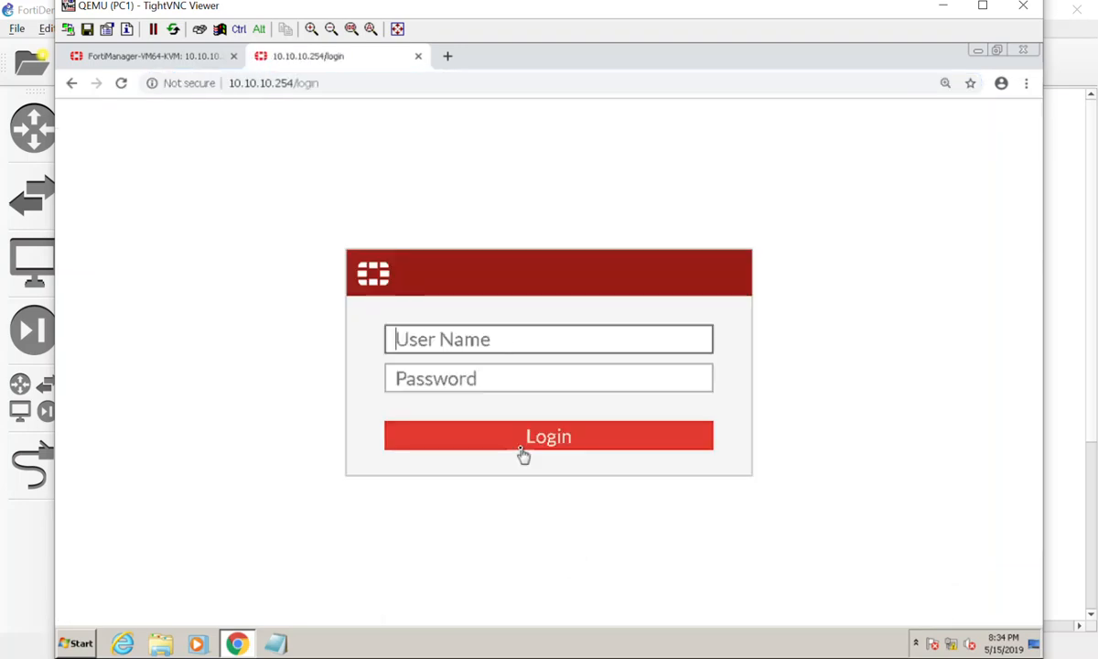
left_click(550, 339)
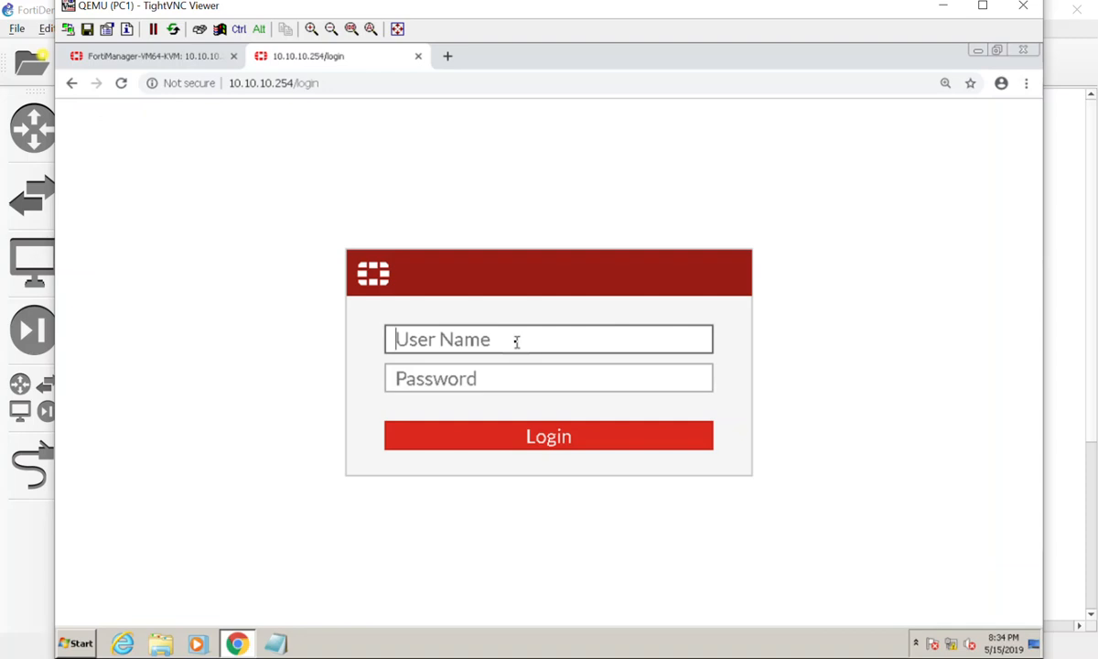
type("admin")
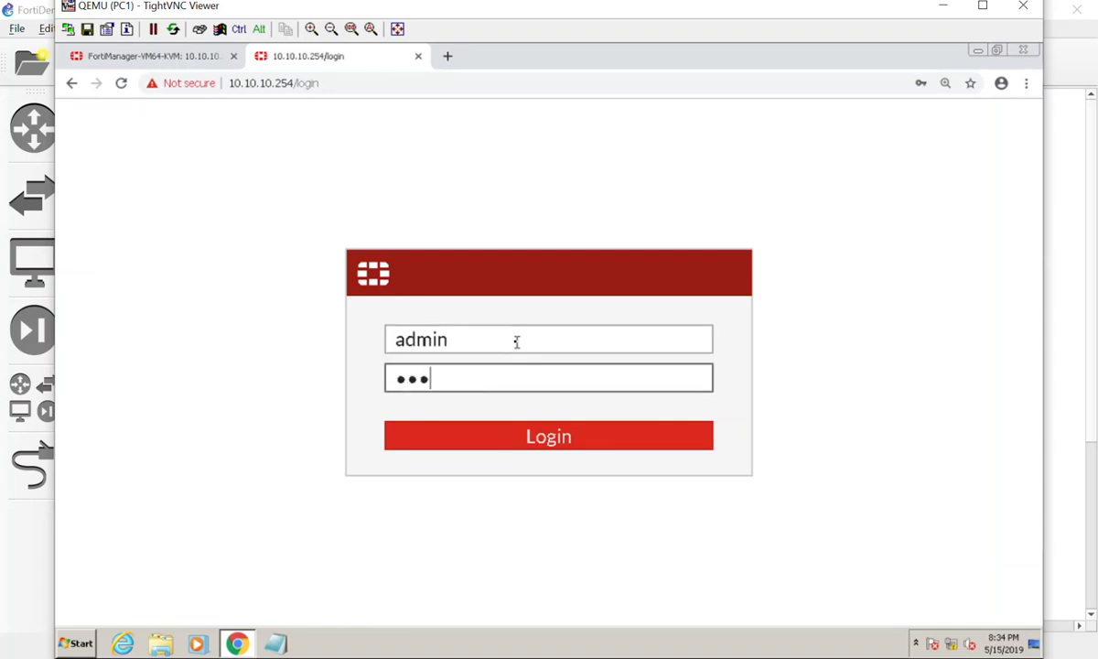
left_click(549, 435)
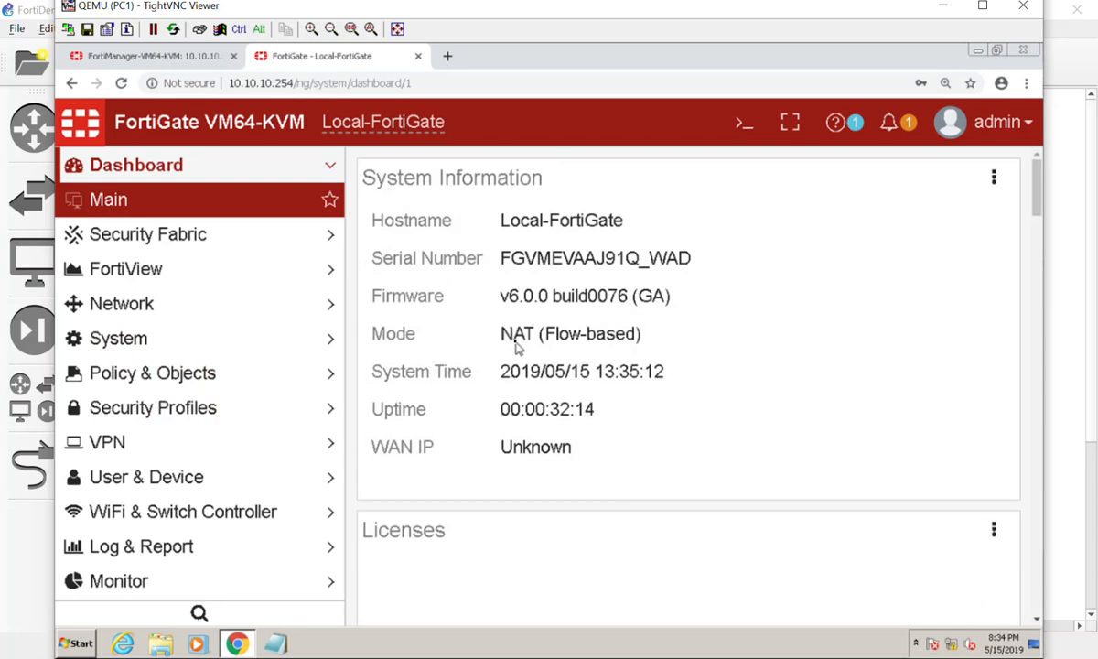
mouse_move(300, 202)
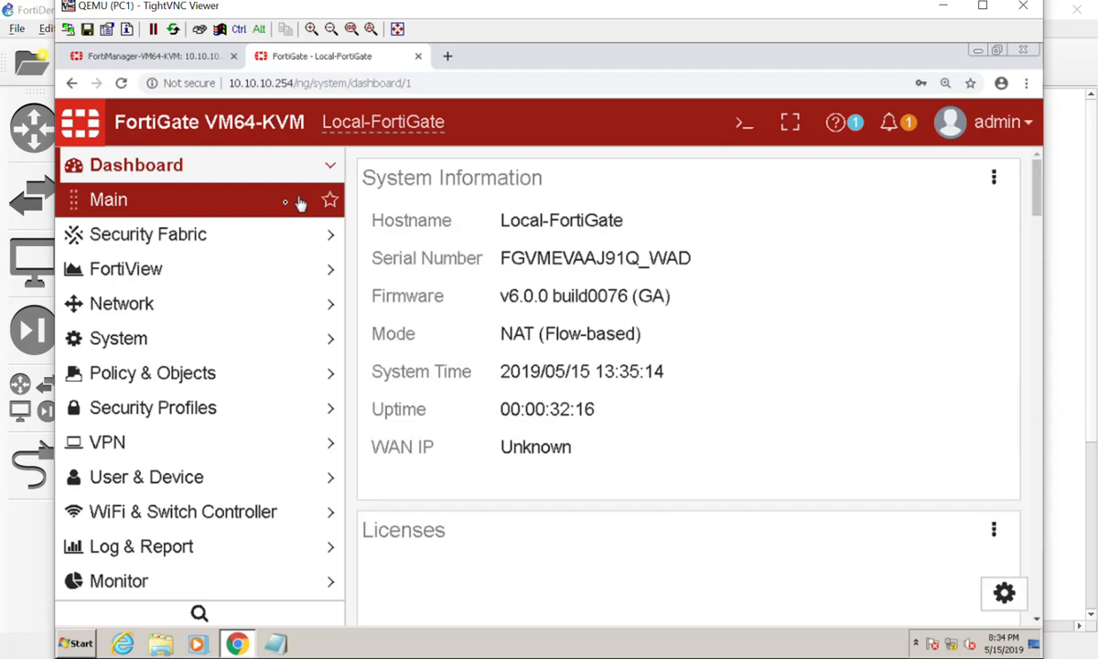
- Enable Central Management under Security Fabric Settings with FortiManager IP 10.10.10.250 and apply
left_click(147, 235)
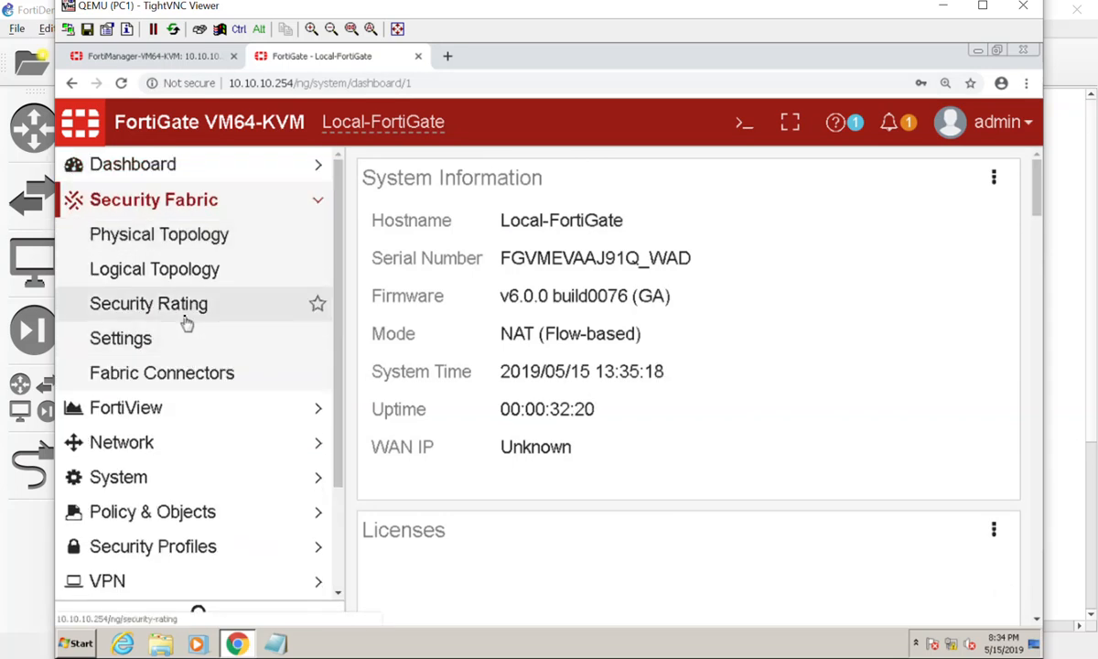
left_click(121, 337)
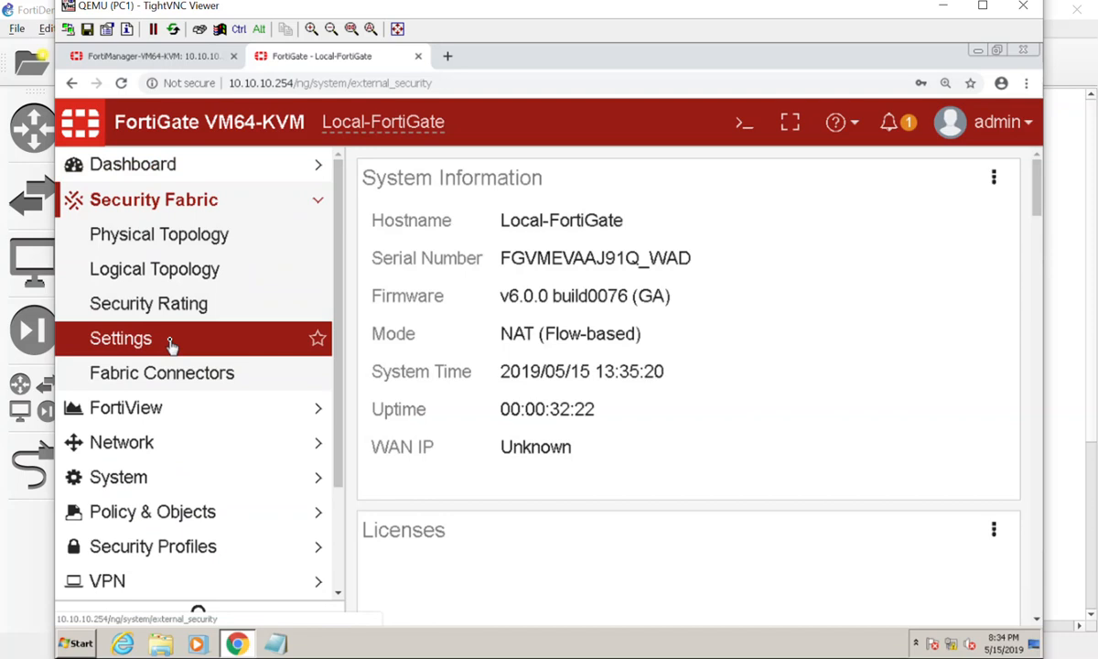
left_click(121, 337)
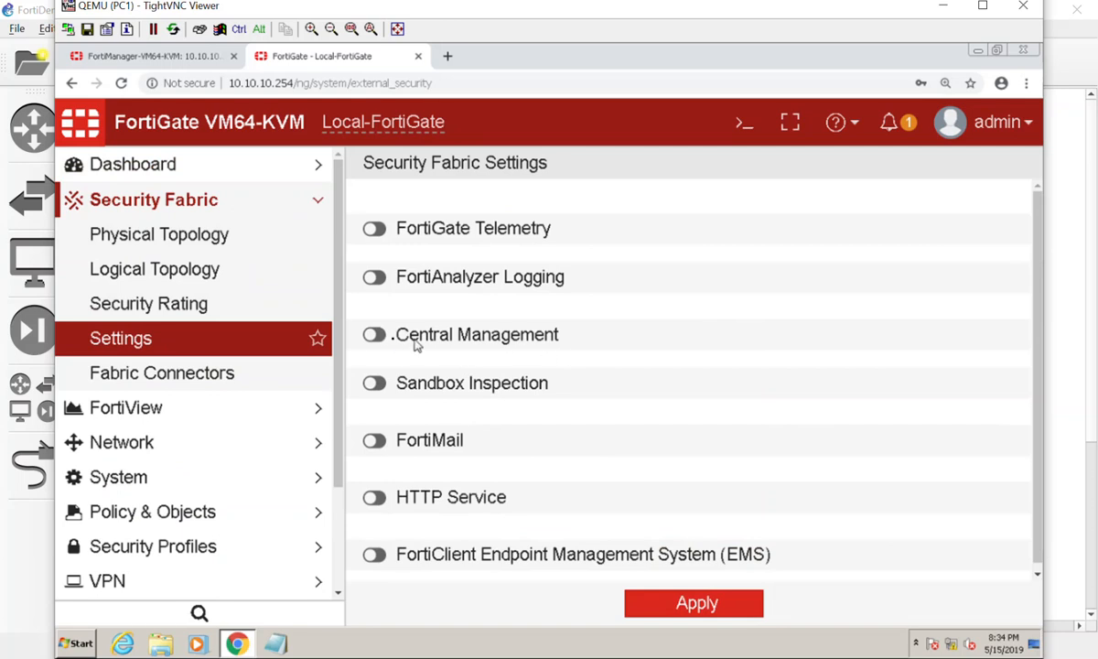
left_click(374, 333)
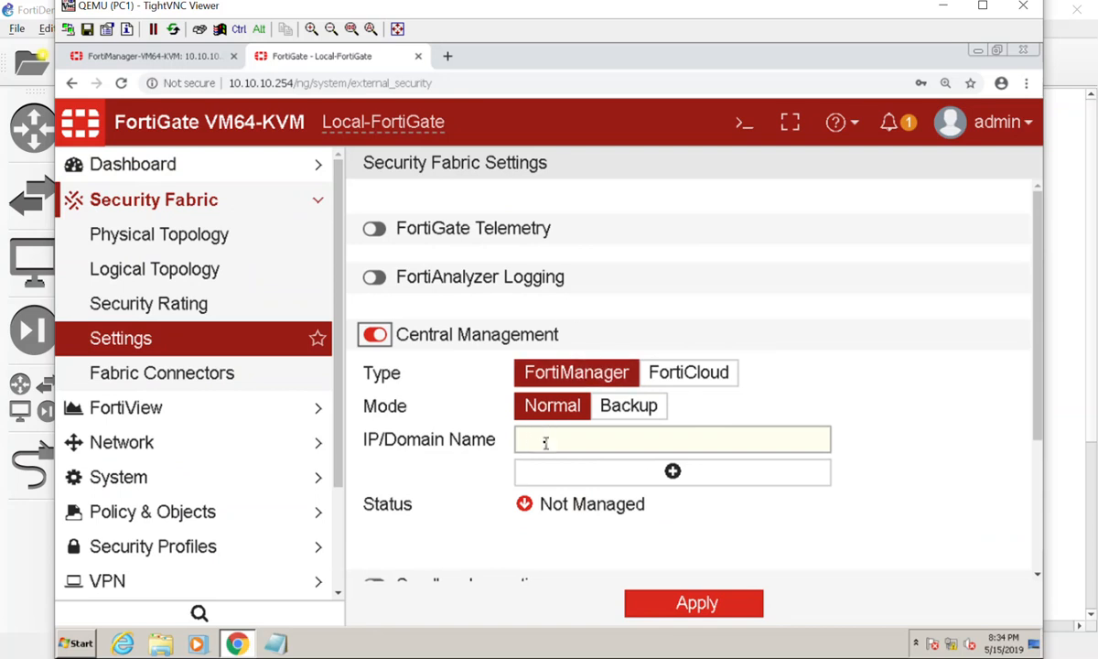
type("10")
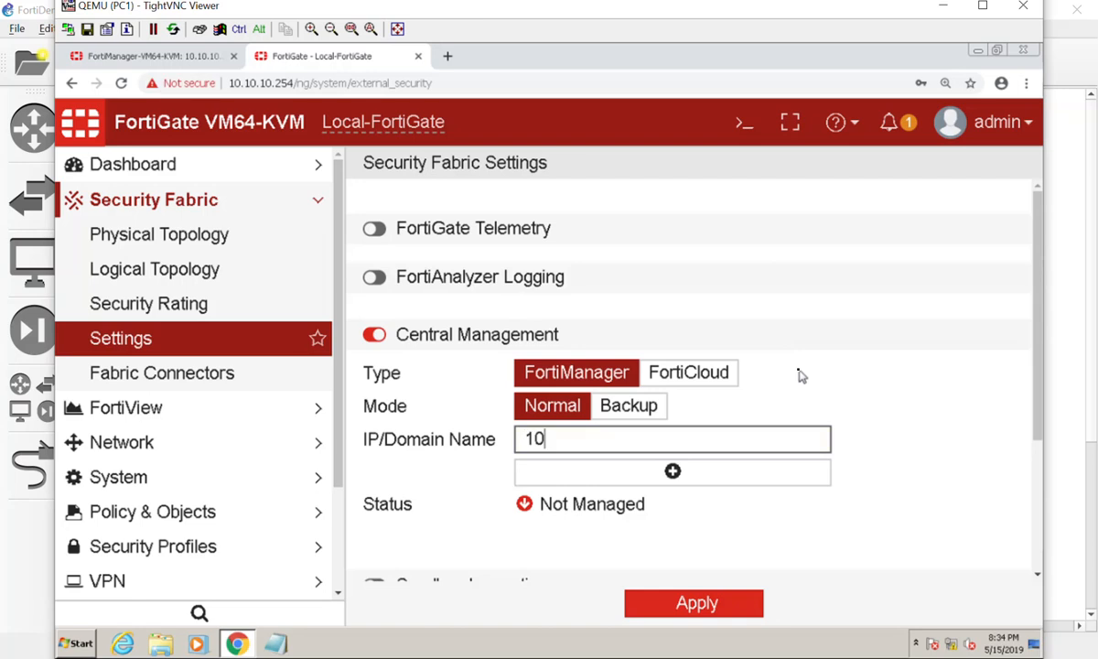
type(".10.10")
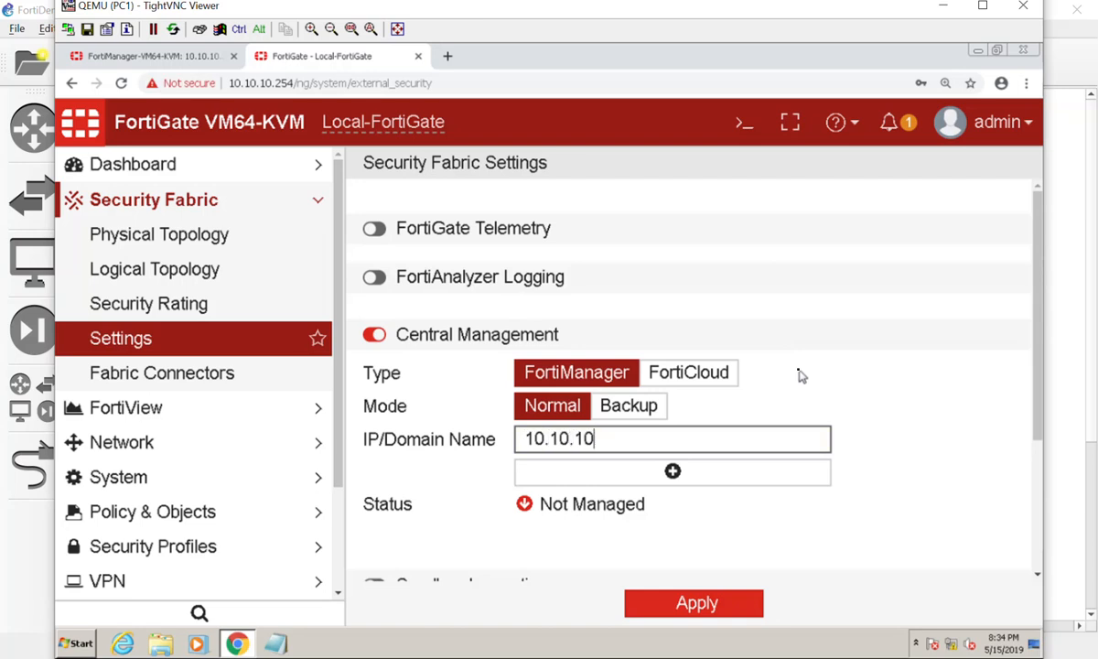
type(".")
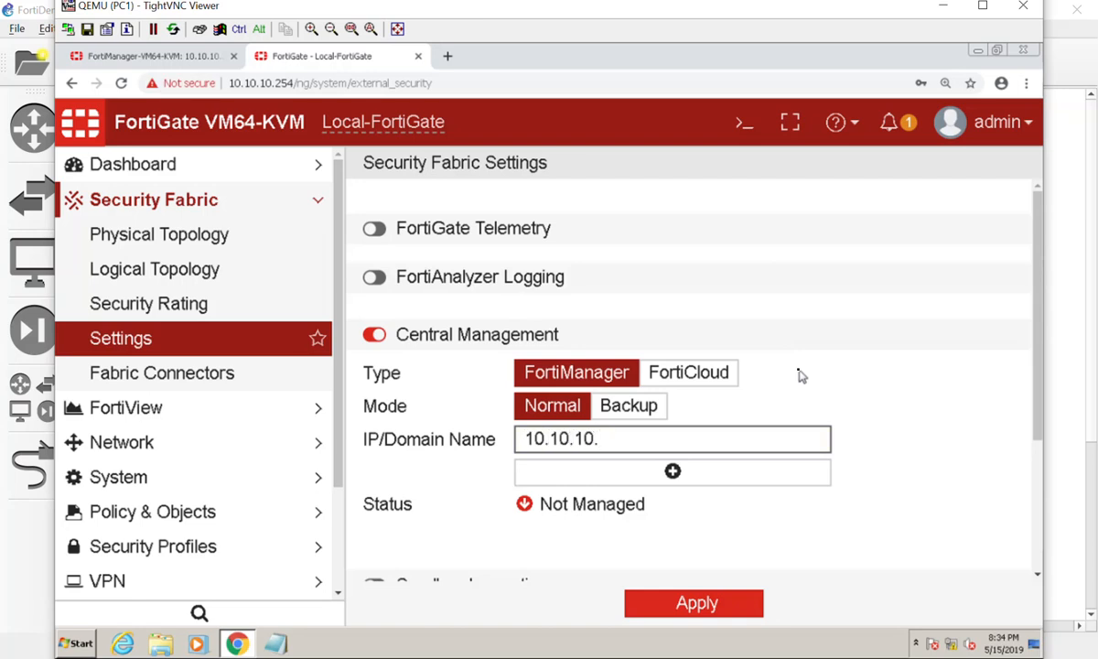
type("250")
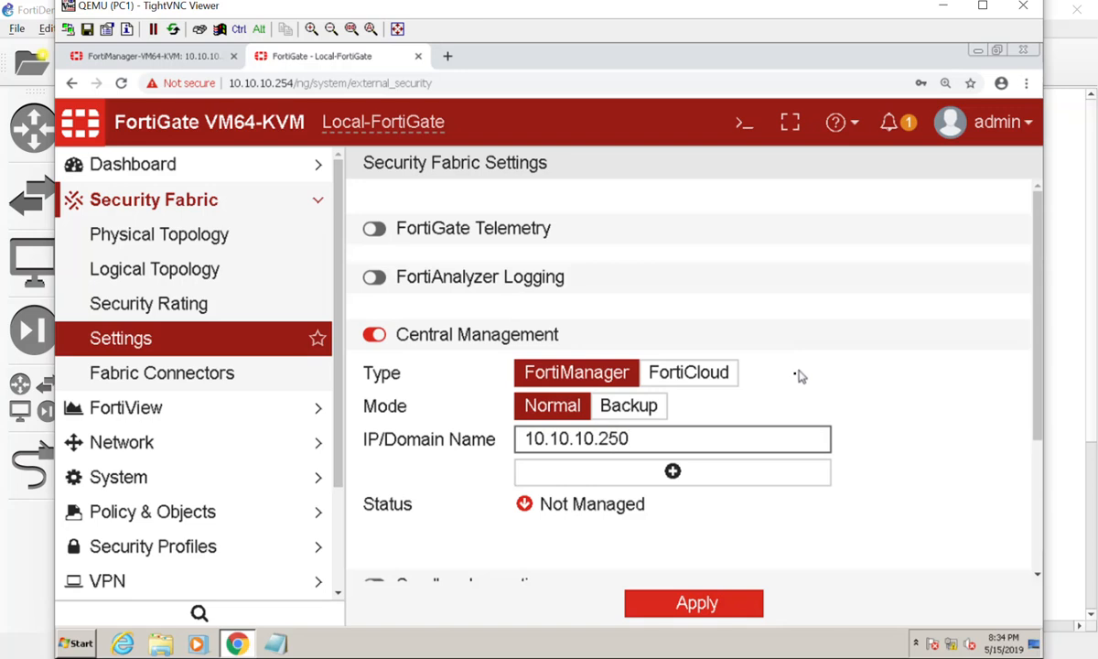
left_click(692, 602)
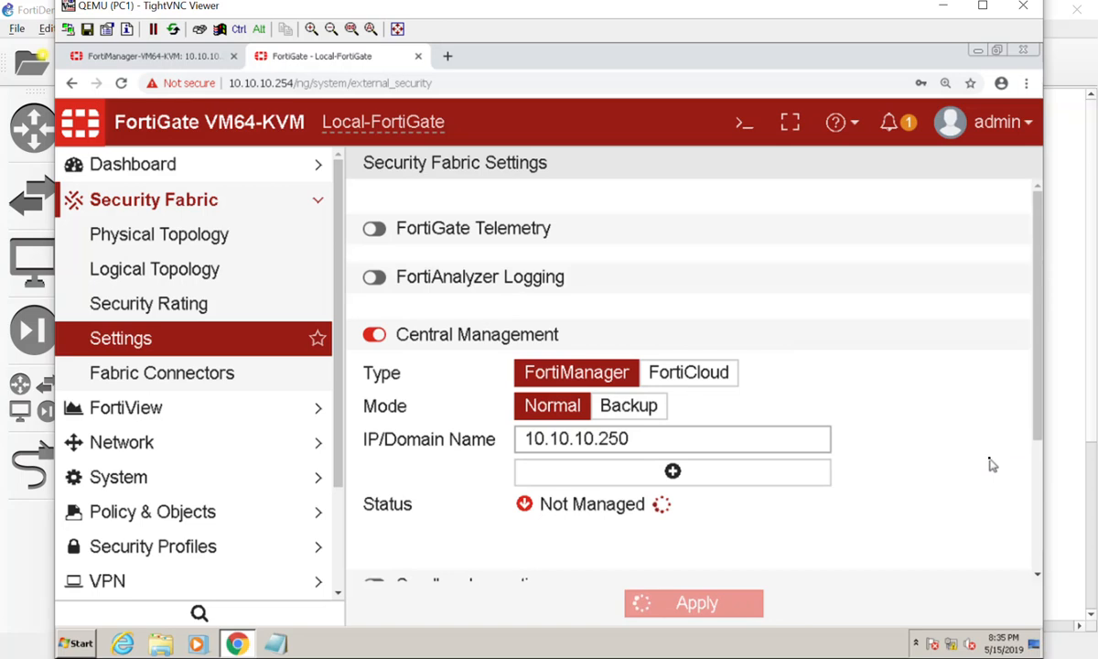
- Send the registration request to FortiManager and acknowledge the pending-approval notice
left_click(694, 602)
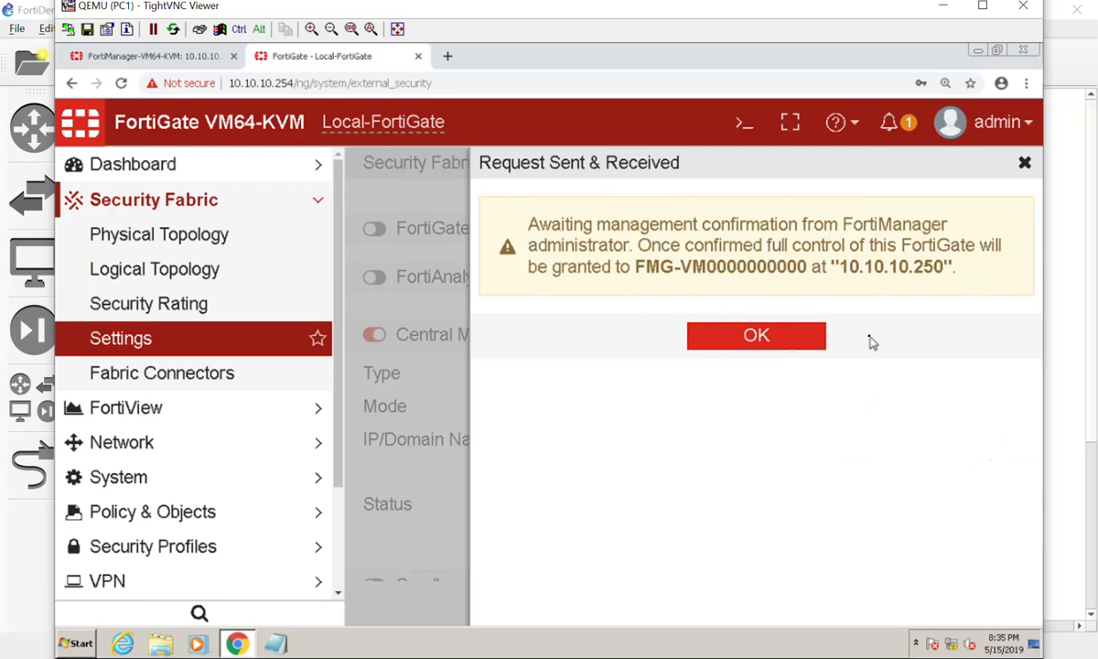
mouse_move(703, 293)
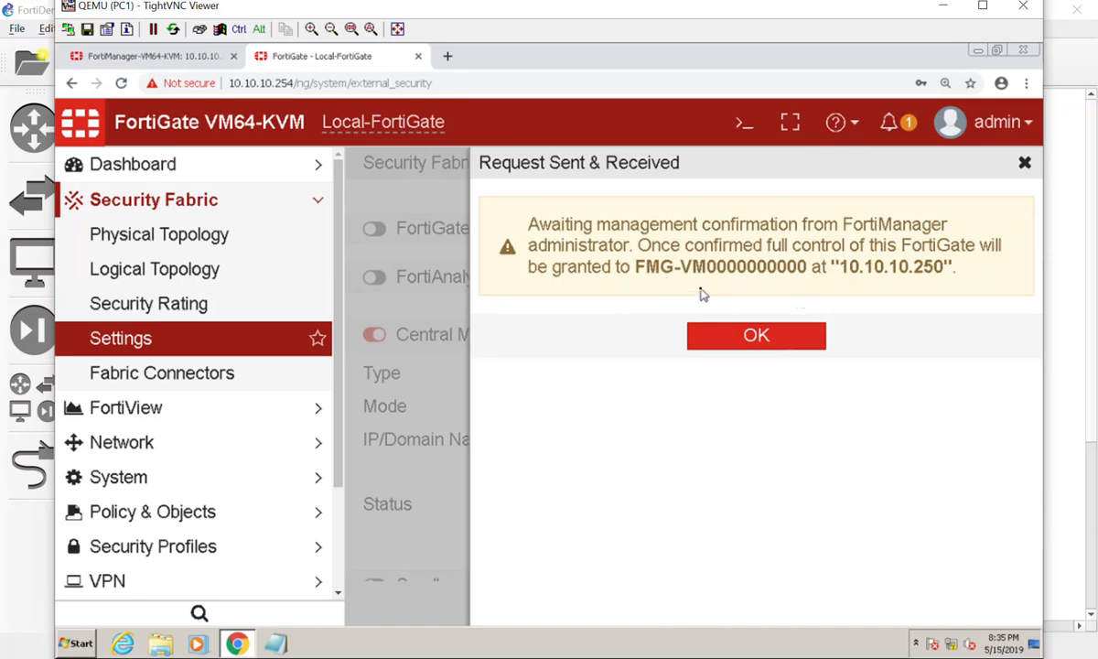
mouse_move(795, 289)
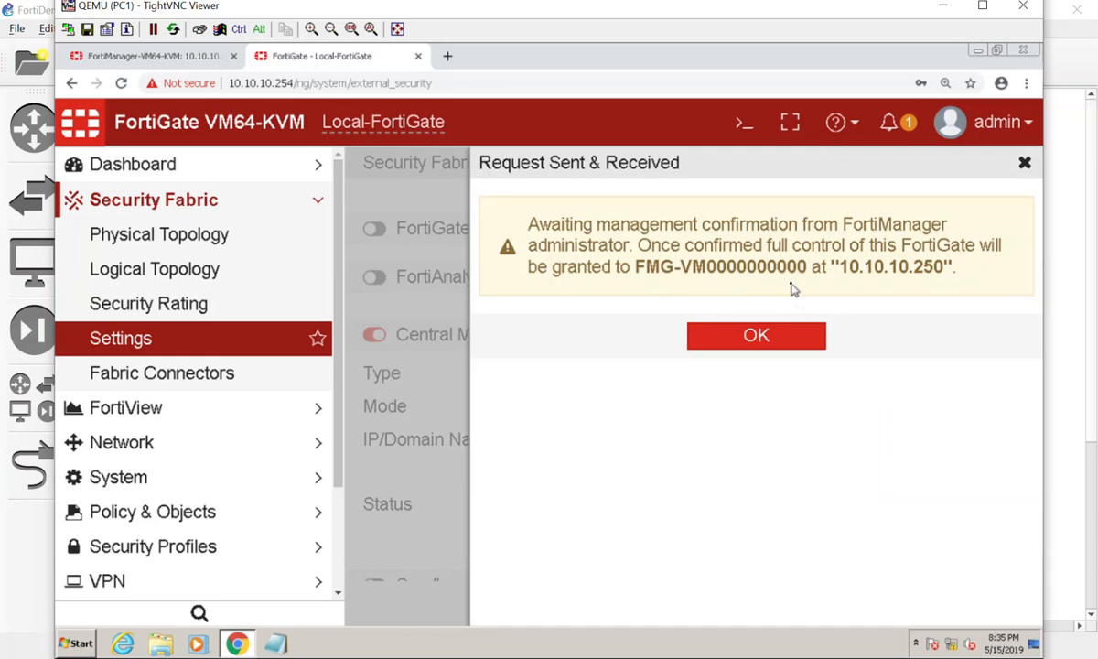
left_click(756, 335)
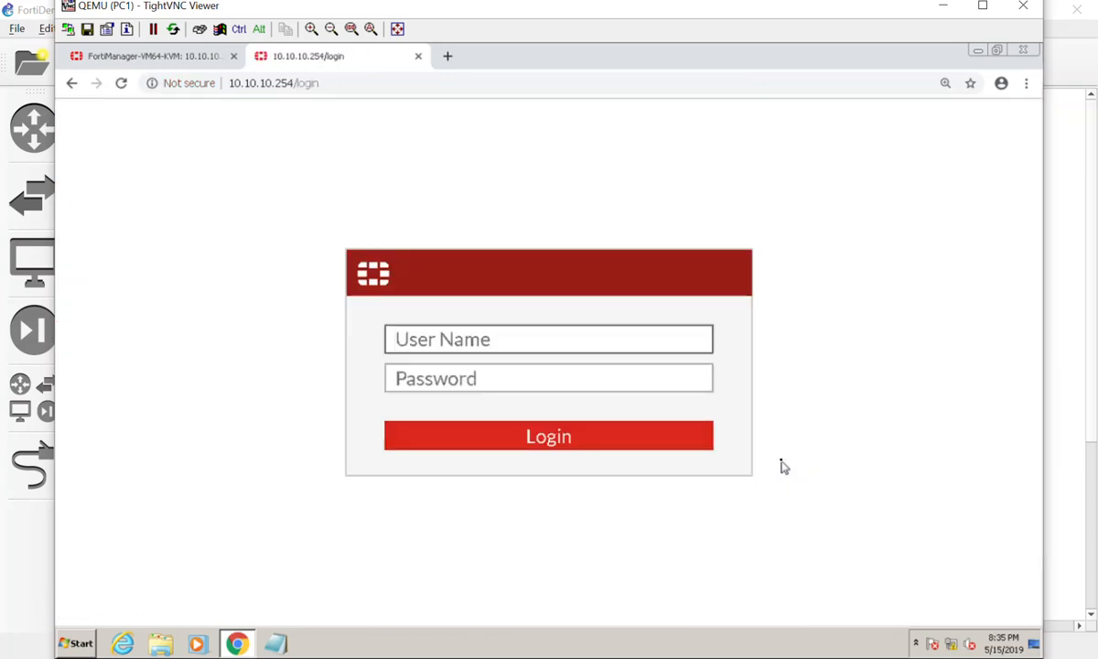
- Switch from the FortiGate login page back to the FortiManager tab
left_click(549, 338)
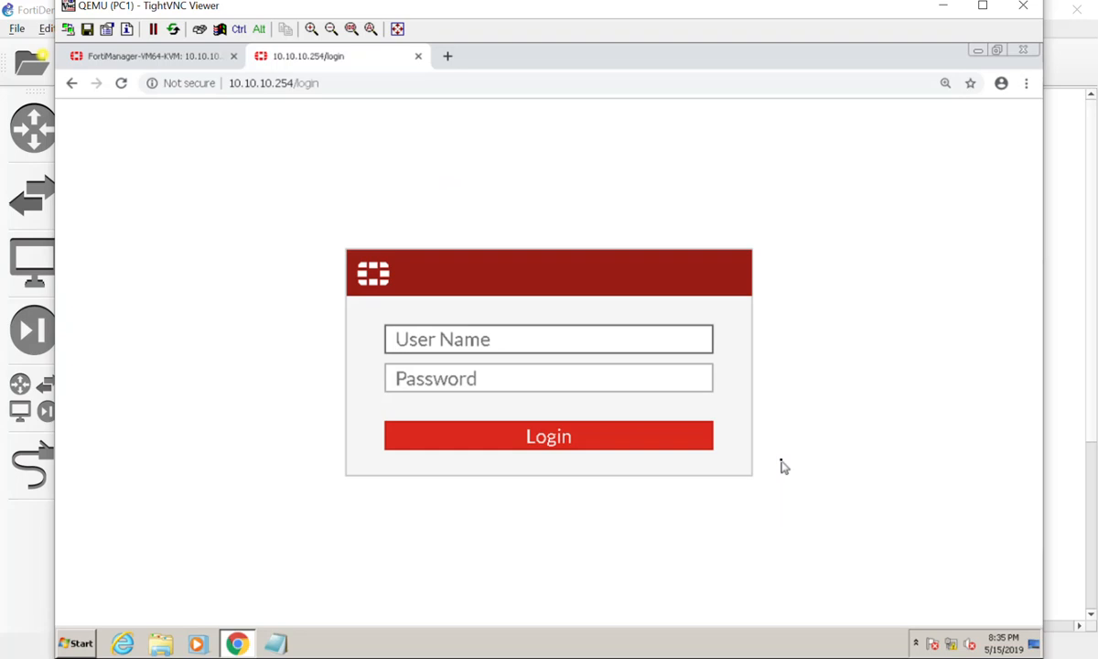
left_click(549, 339)
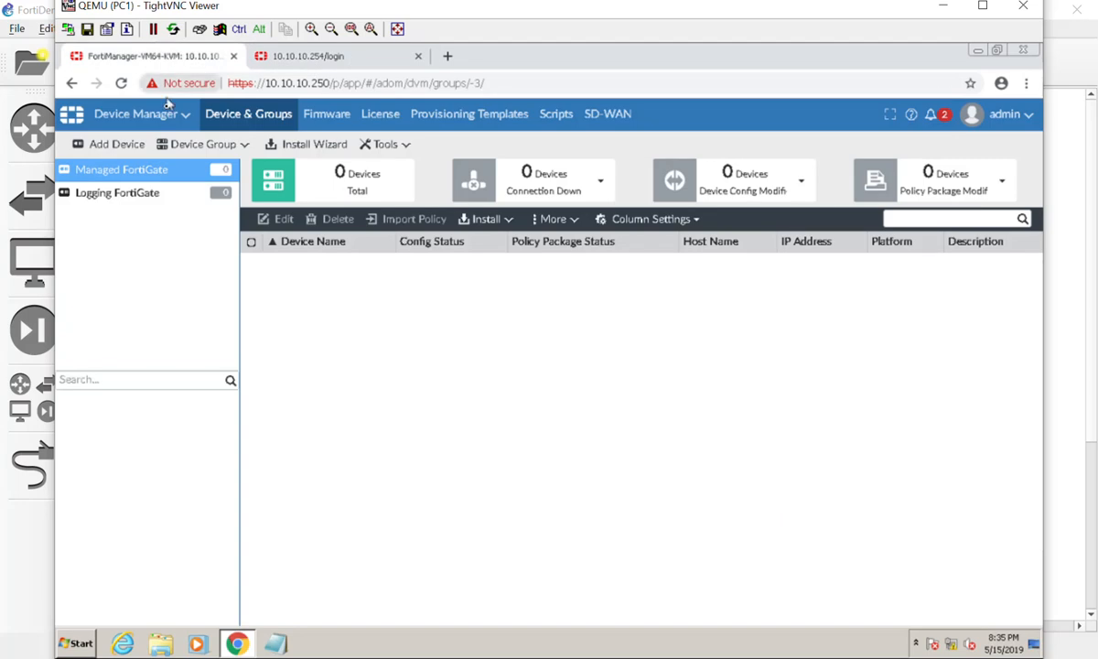
mouse_move(767, 271)
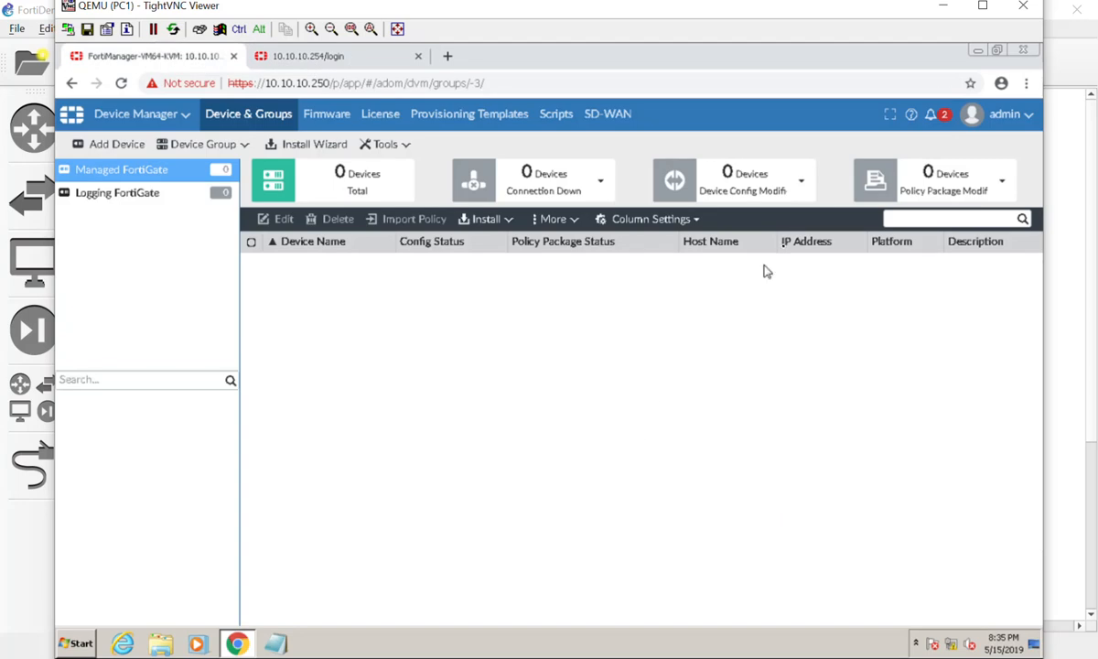
- Check the notification bell reporting one unregistered device
left_click(930, 114)
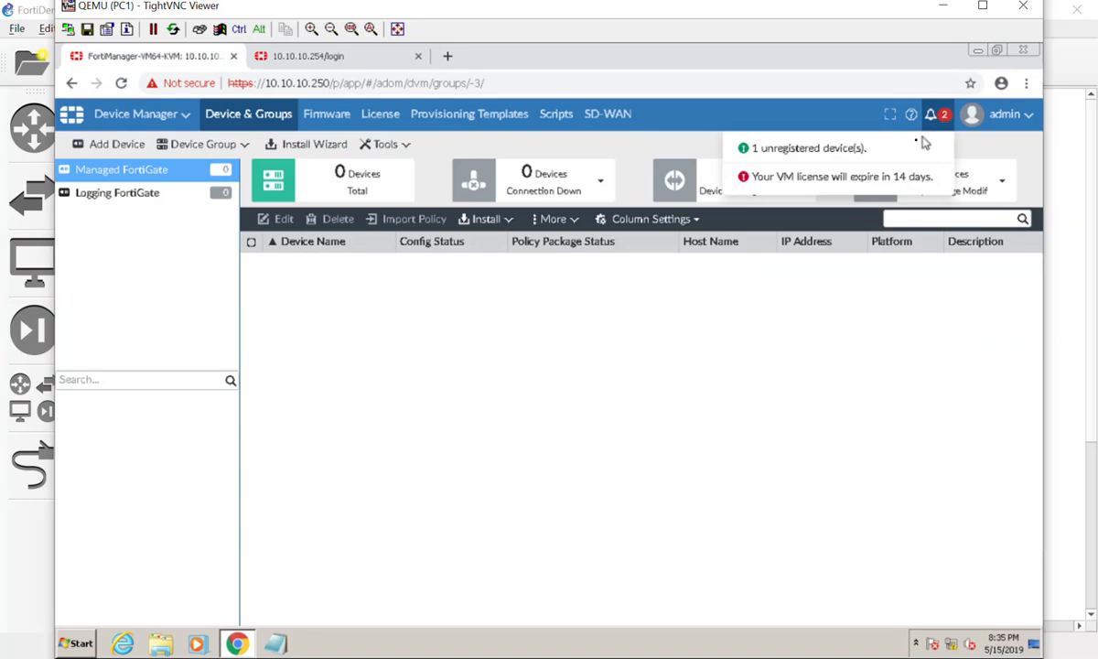
mouse_move(901, 157)
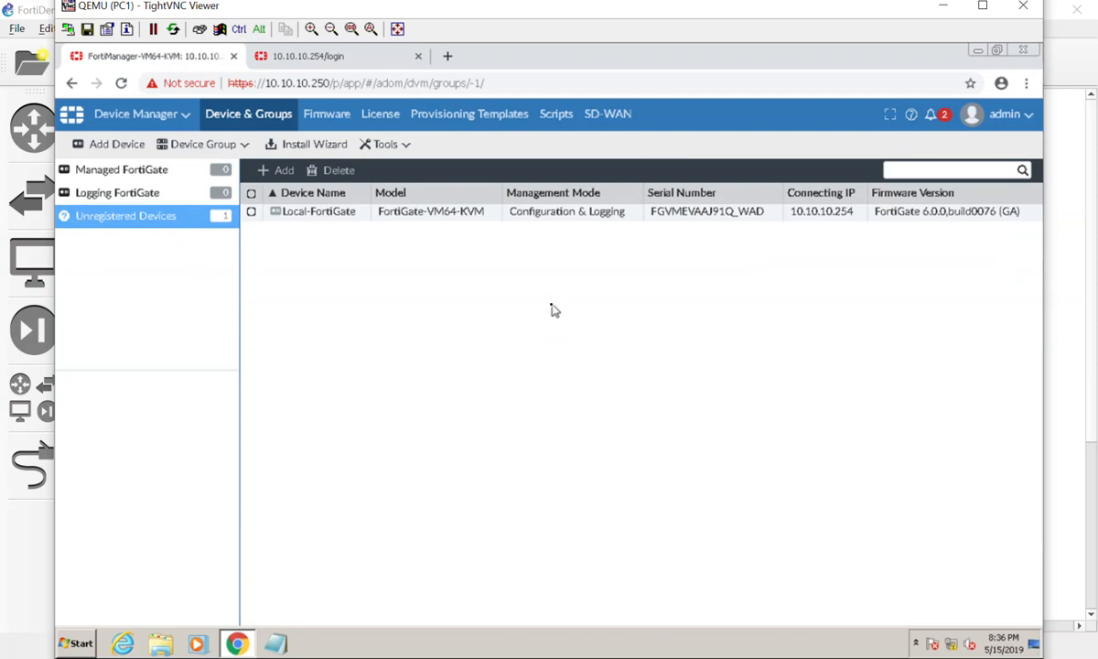
mouse_move(289, 230)
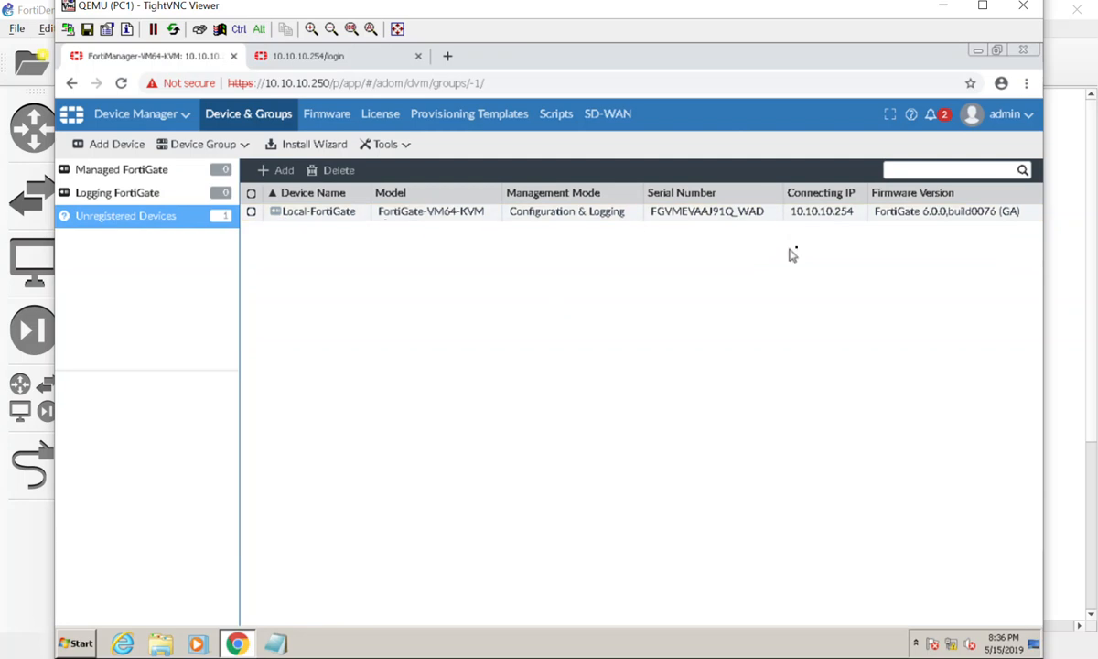
mouse_move(890, 344)
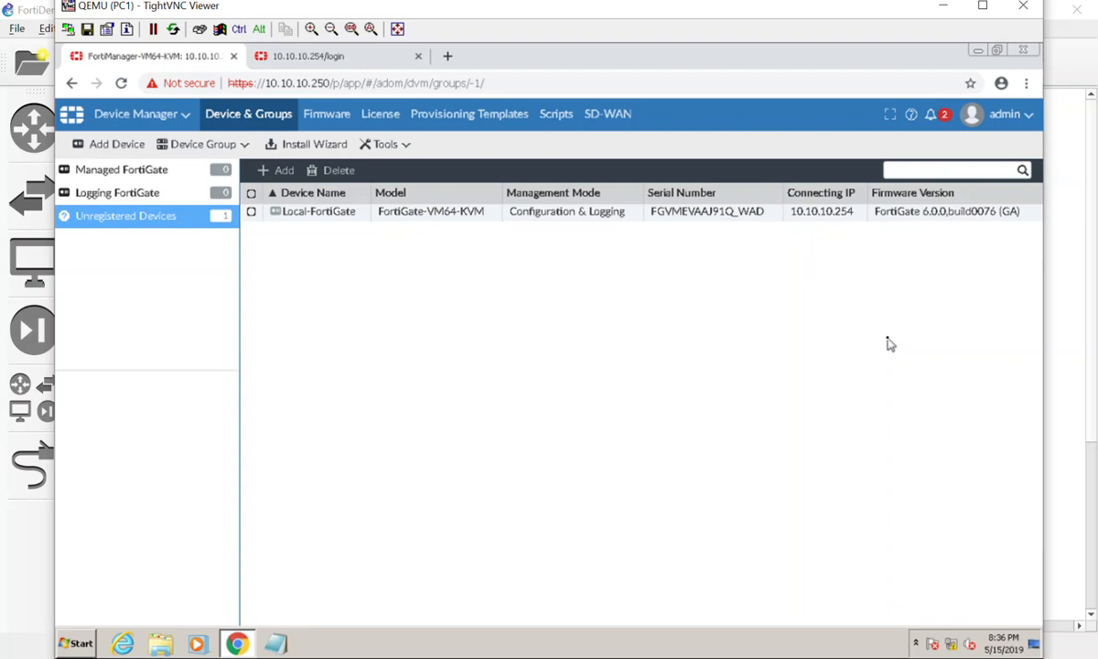
mouse_move(842, 366)
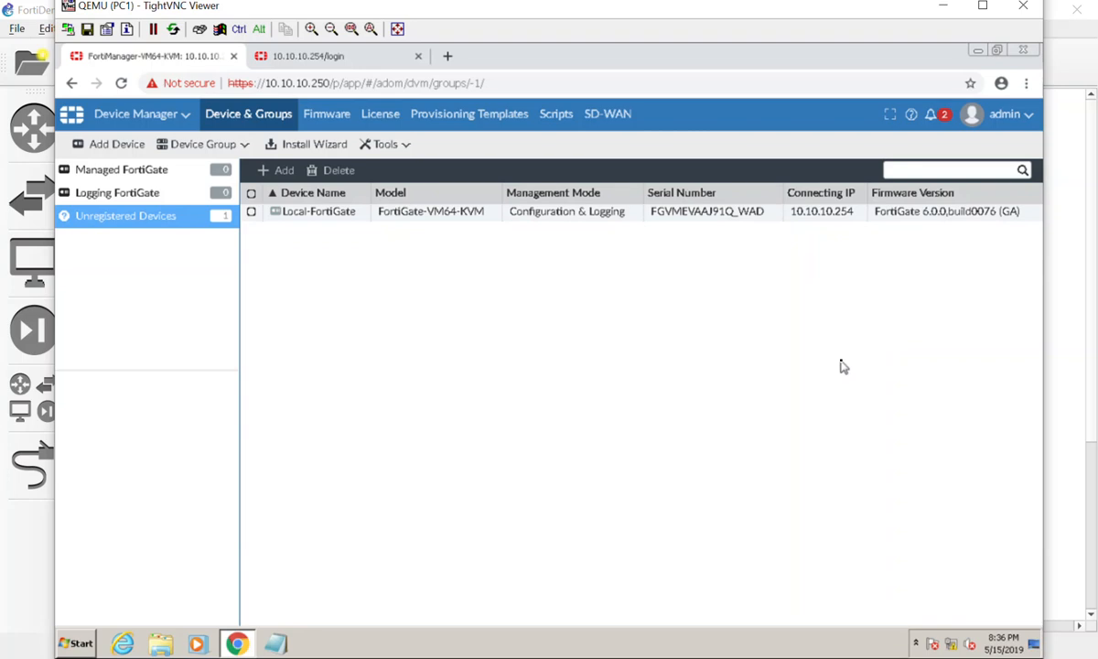
mouse_move(867, 377)
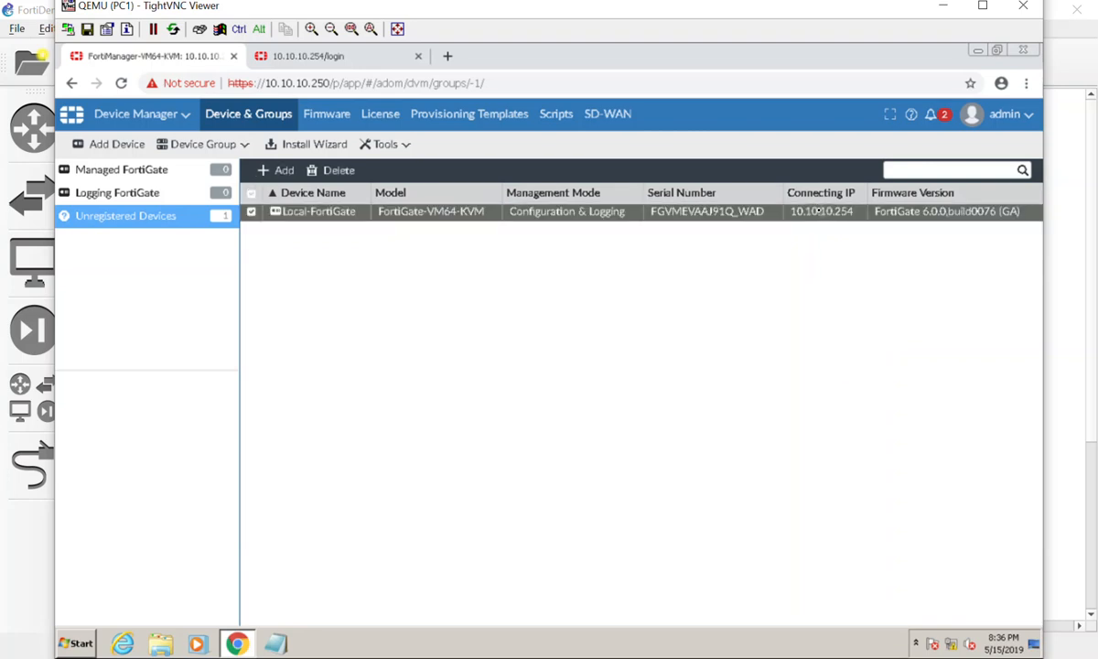
- Add Local-FortiGate as a managed device using its admin password
right_click(824, 213)
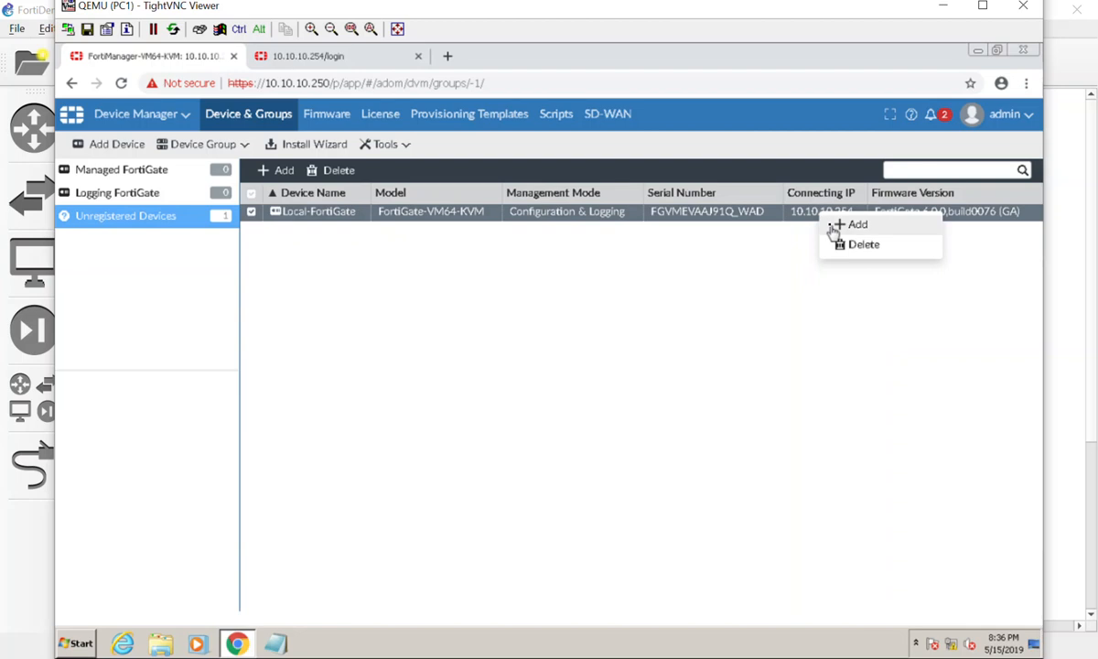
left_click(859, 223)
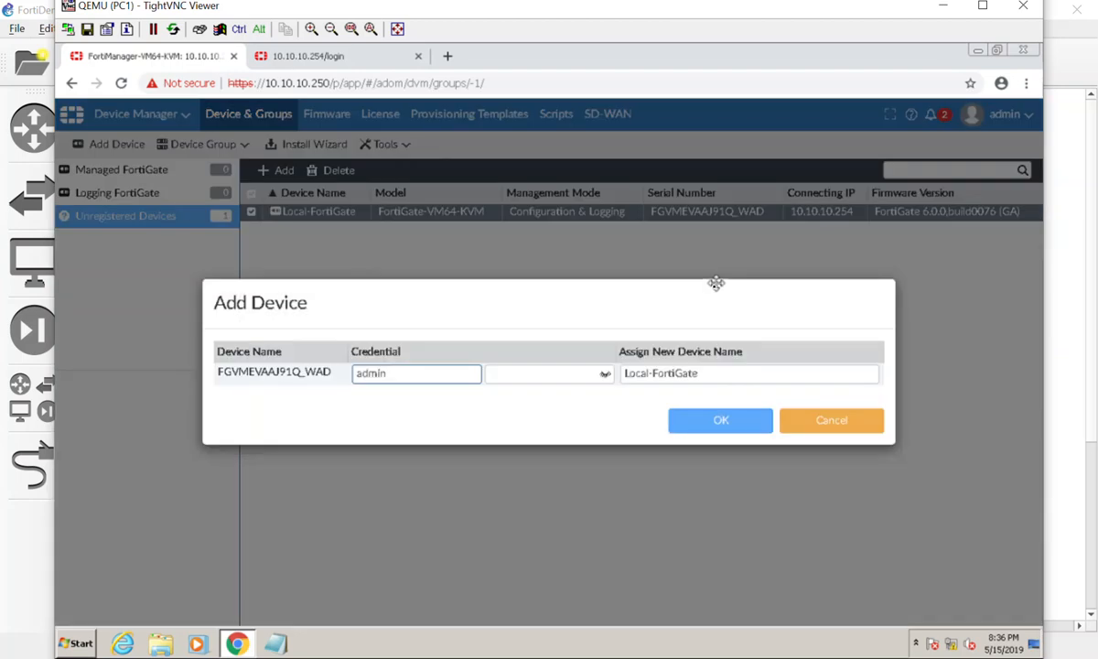
left_click(545, 373)
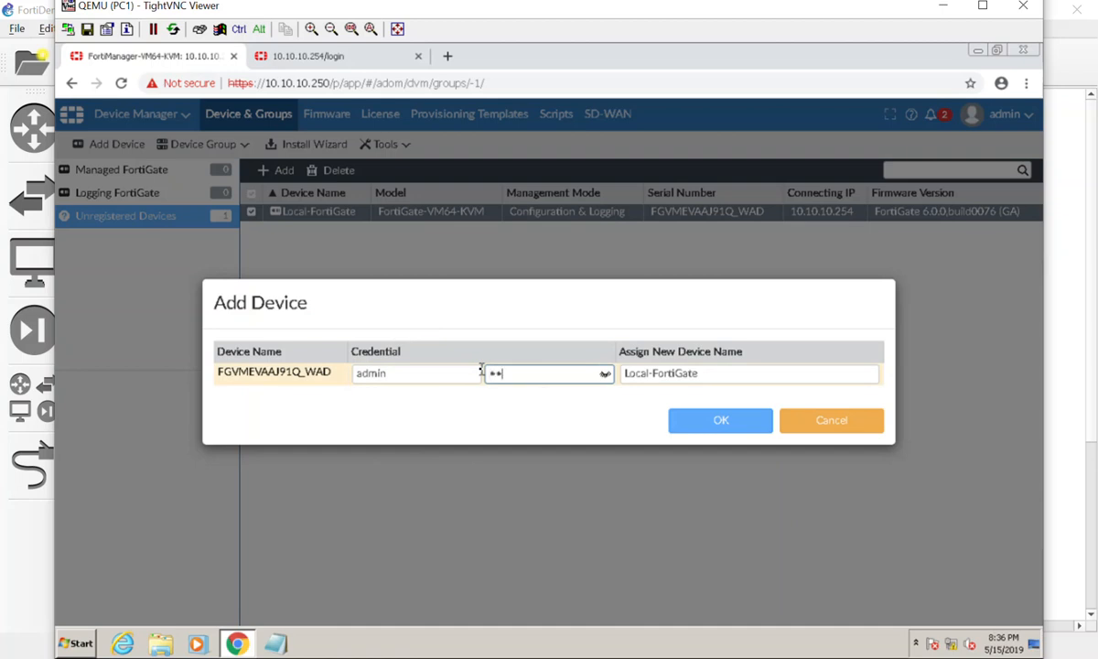
type("password")
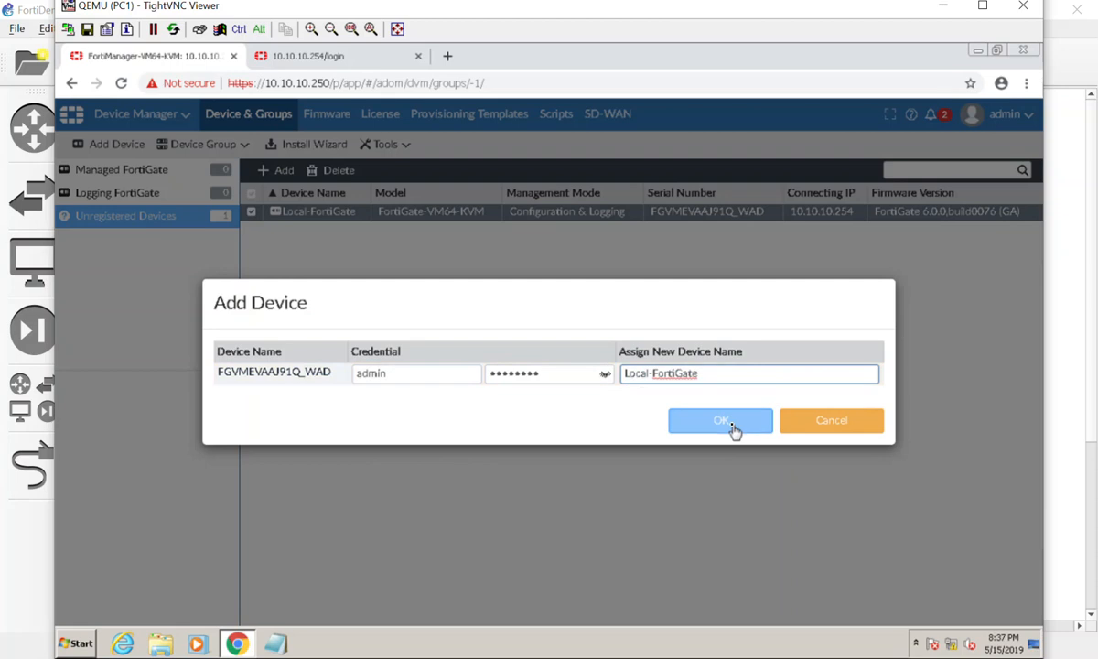
left_click(721, 420)
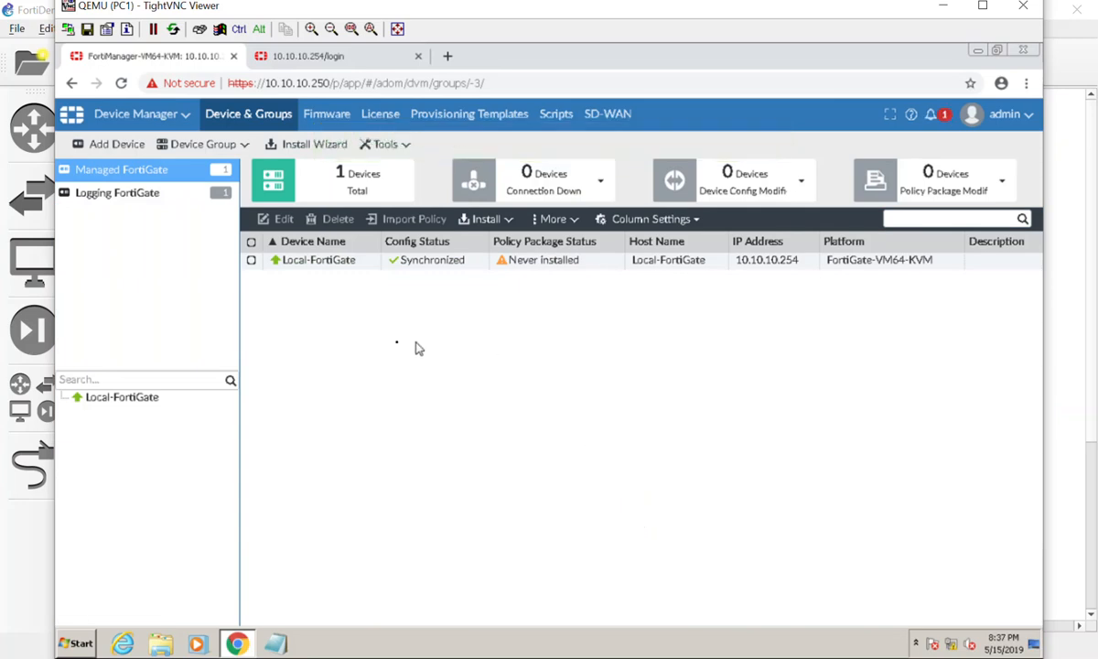
mouse_move(278, 260)
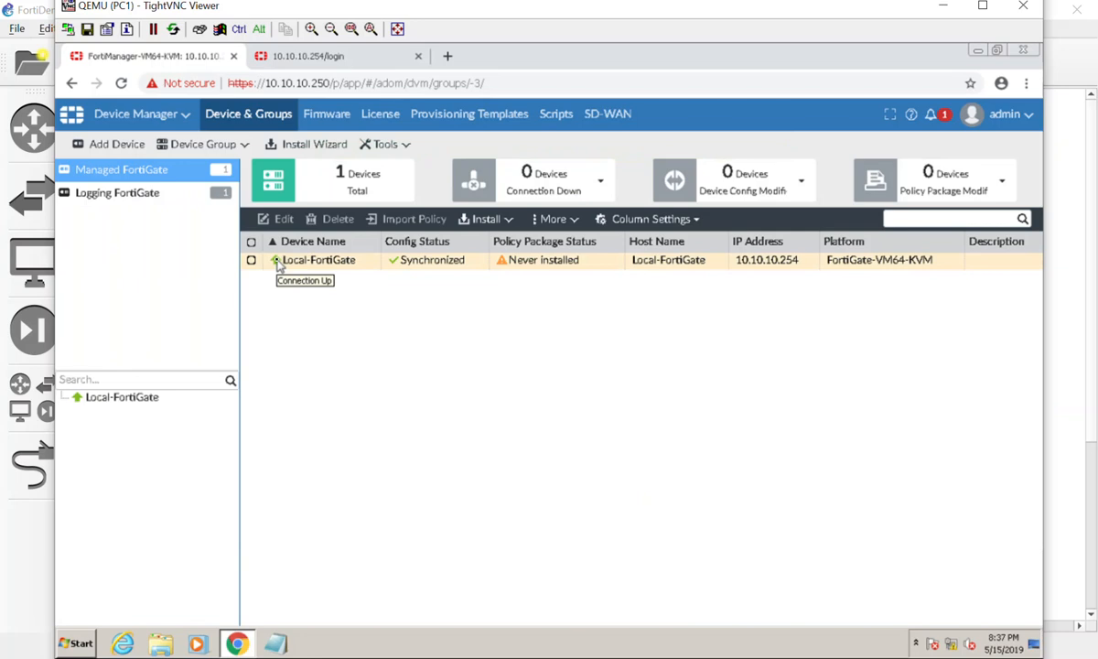
mouse_move(423, 293)
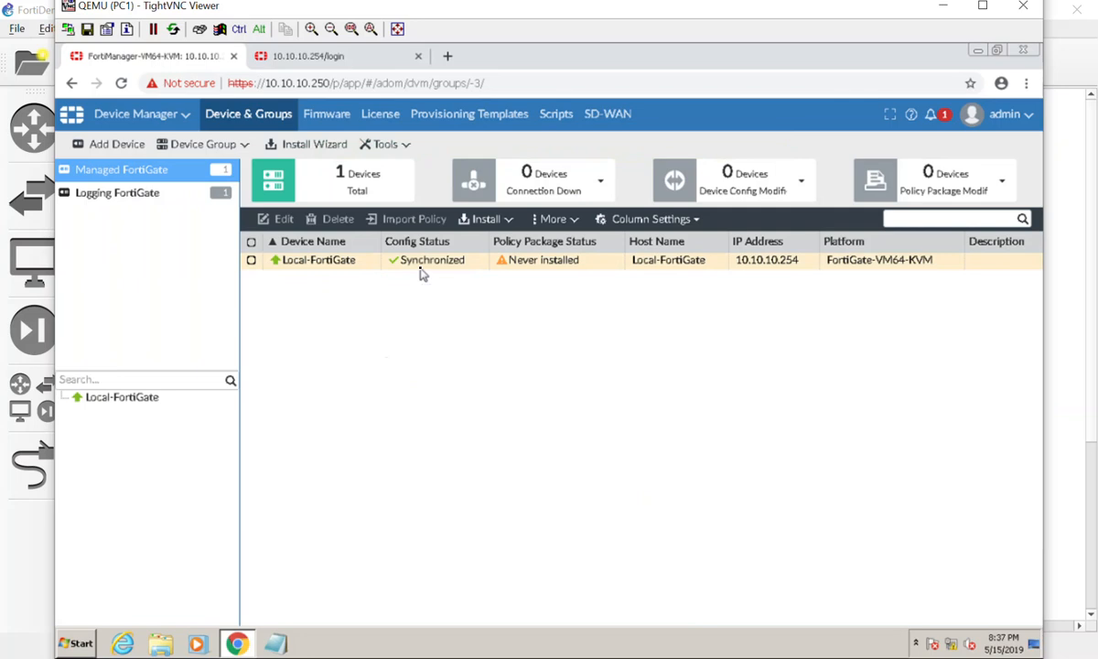
mouse_move(425, 291)
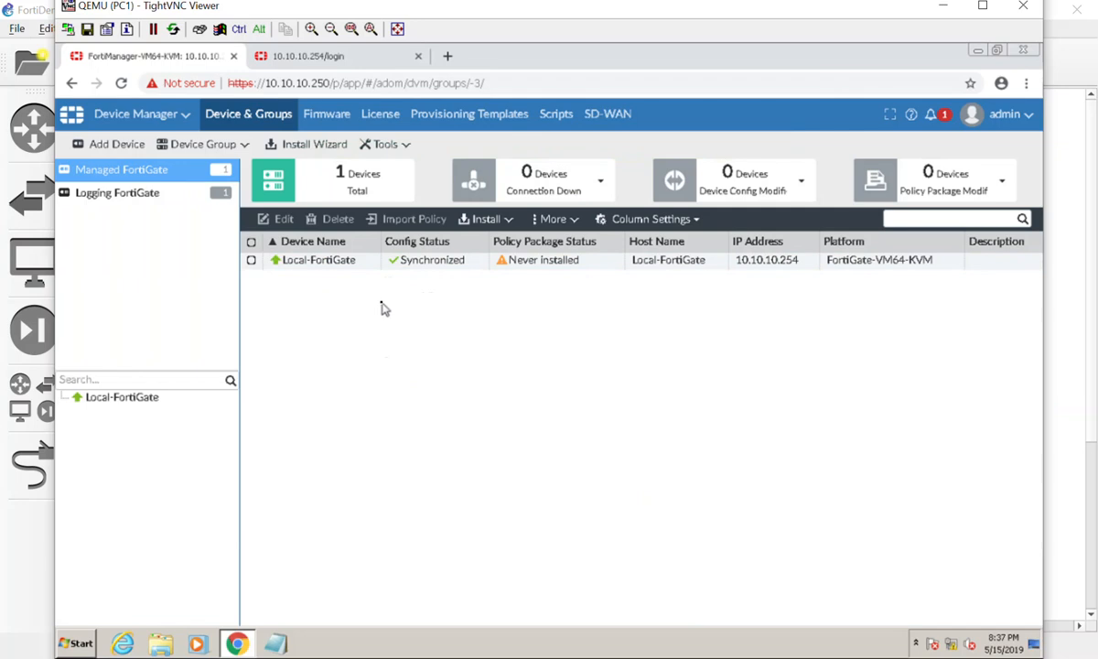
mouse_move(578, 328)
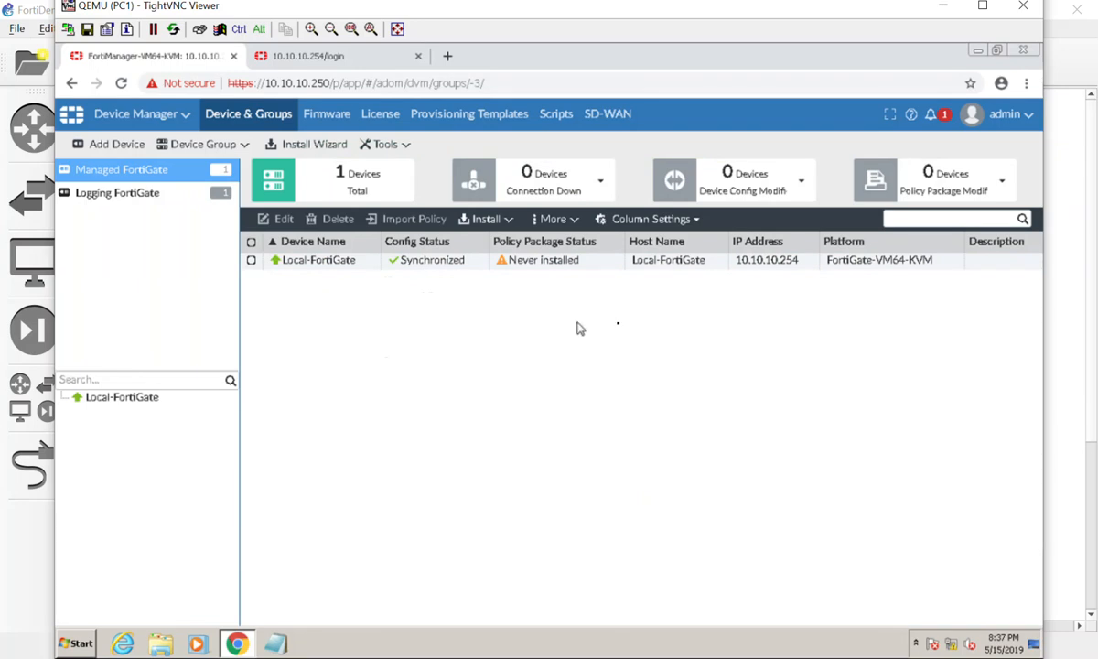
mouse_move(817, 278)
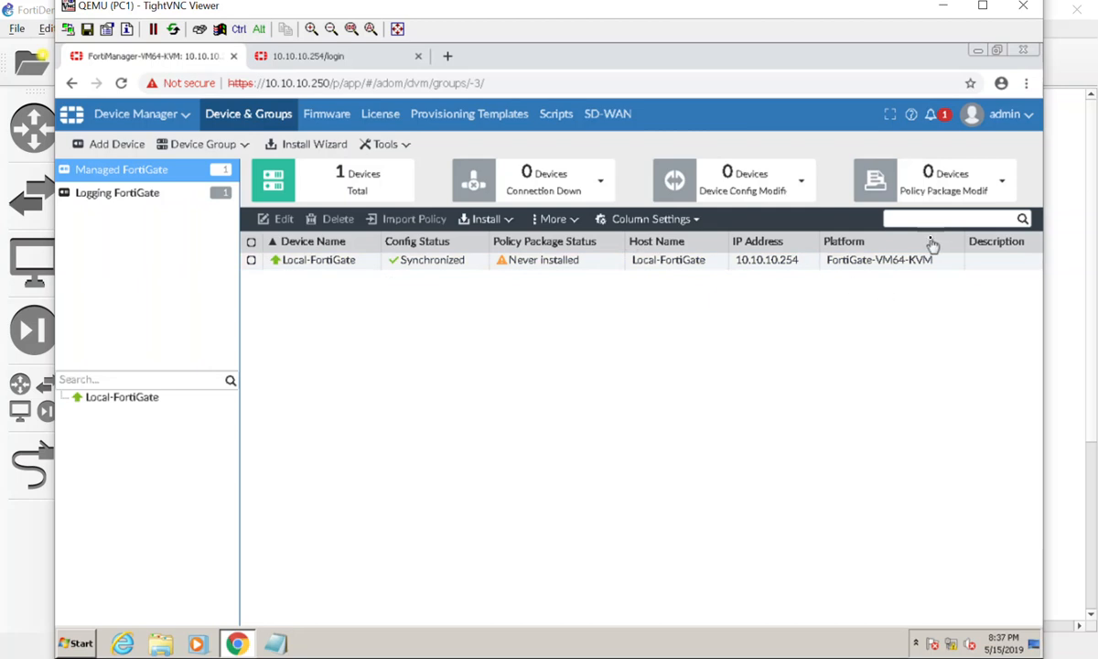
mouse_move(908, 394)
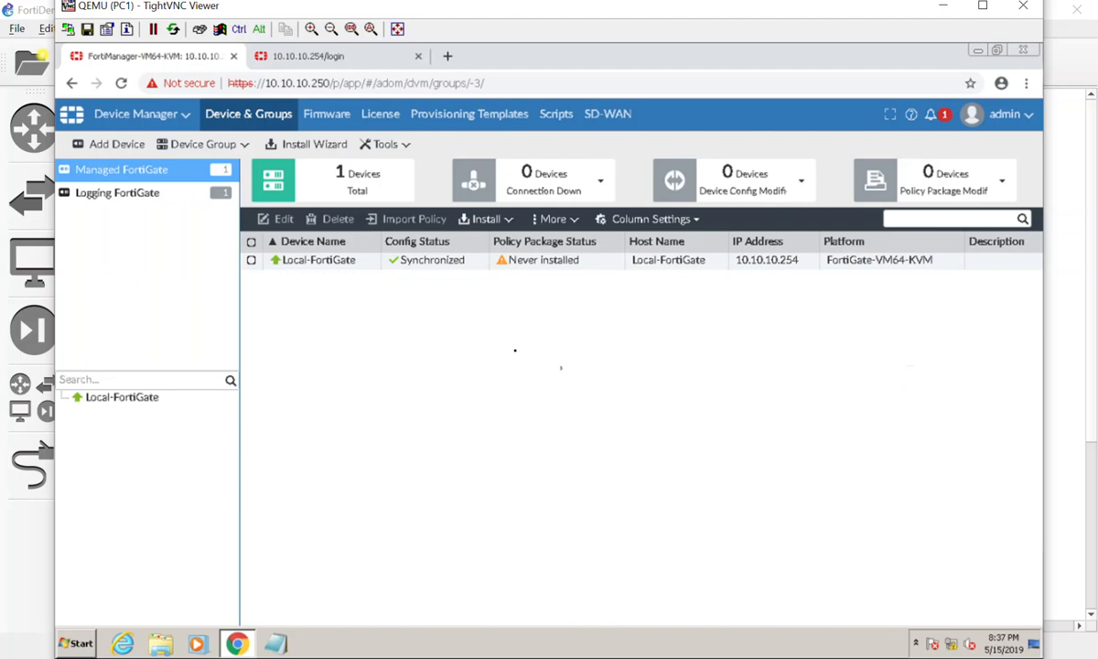
left_click(117, 192)
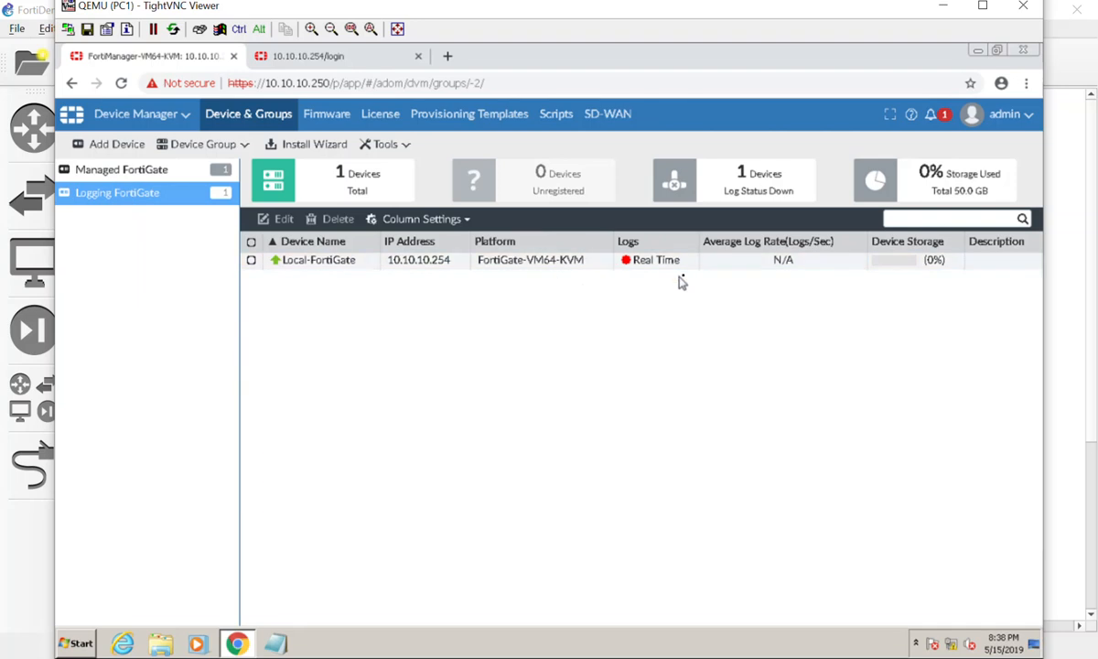
mouse_move(642, 333)
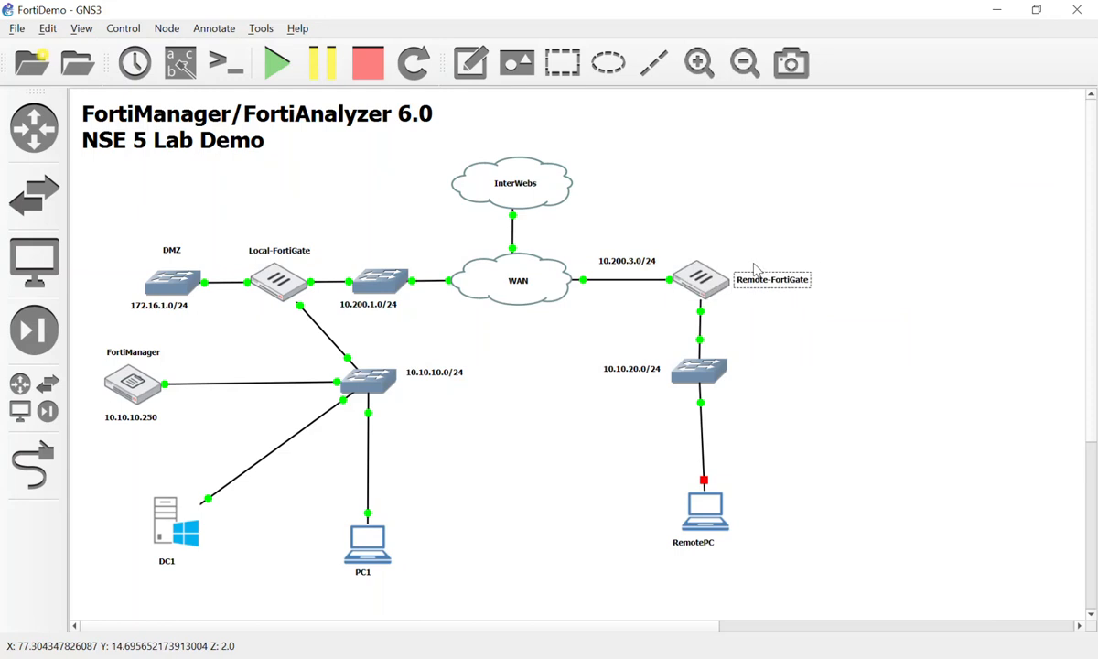
mouse_move(695, 256)
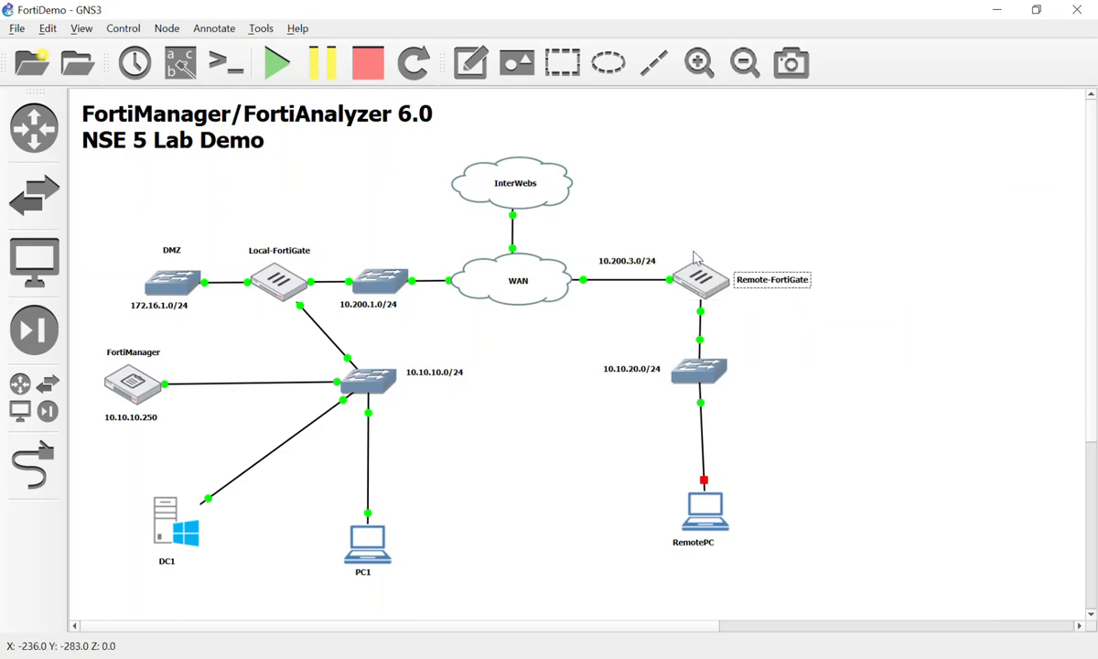
mouse_move(699, 275)
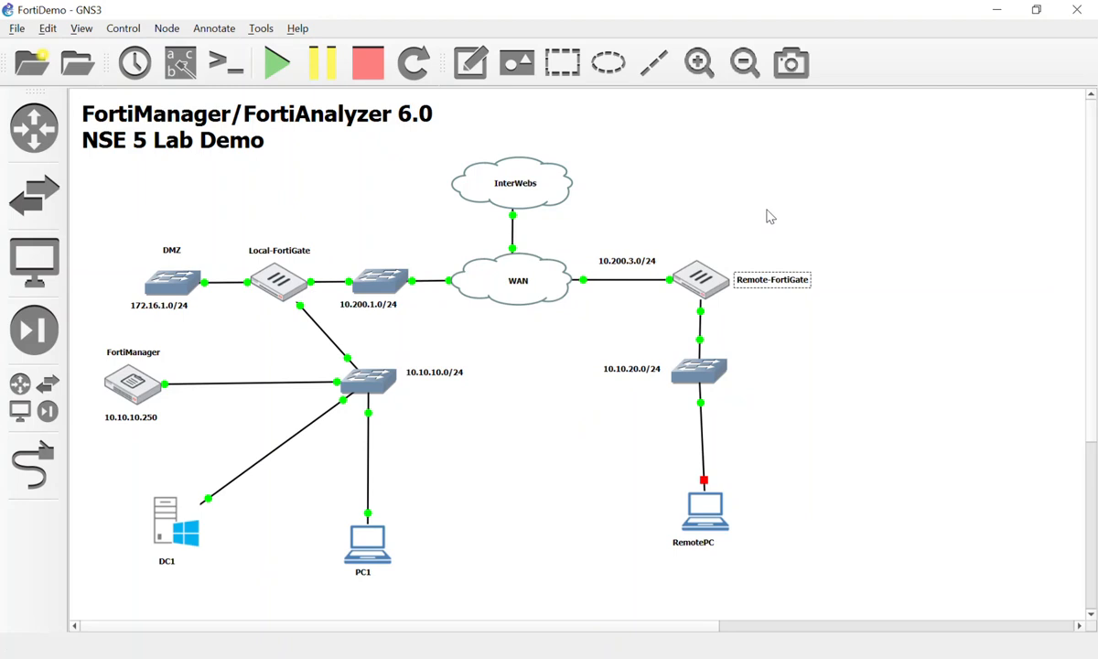
mouse_move(747, 308)
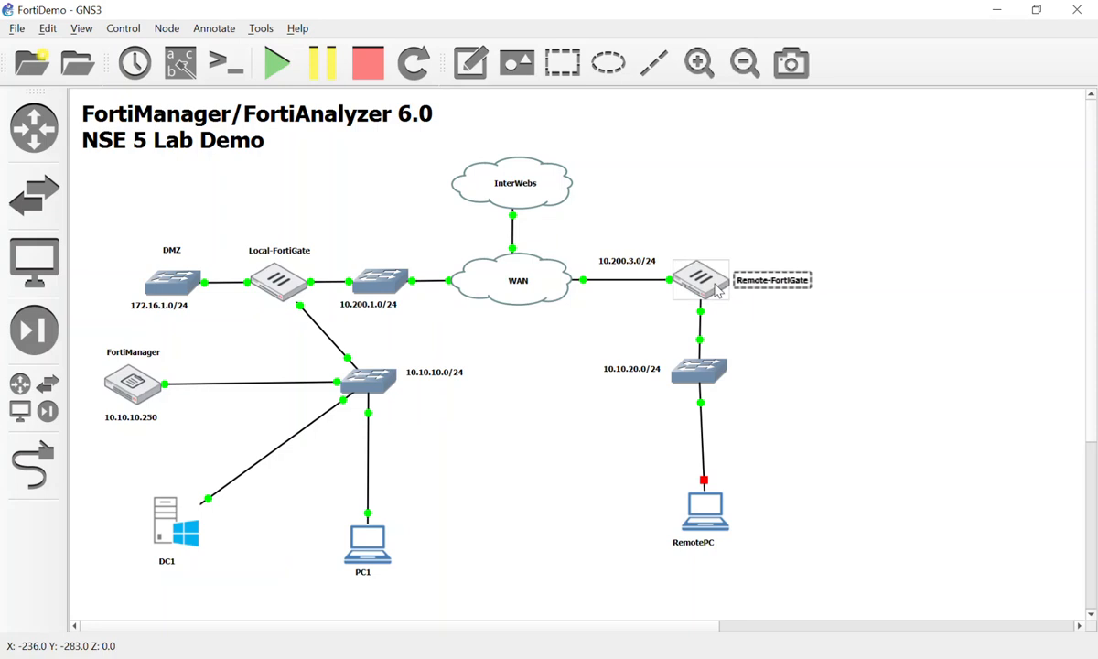
- Show Remote-FortiGate's system status (FortiOS v6.0.0, valid license) and start interface configuration
double_click(699, 279)
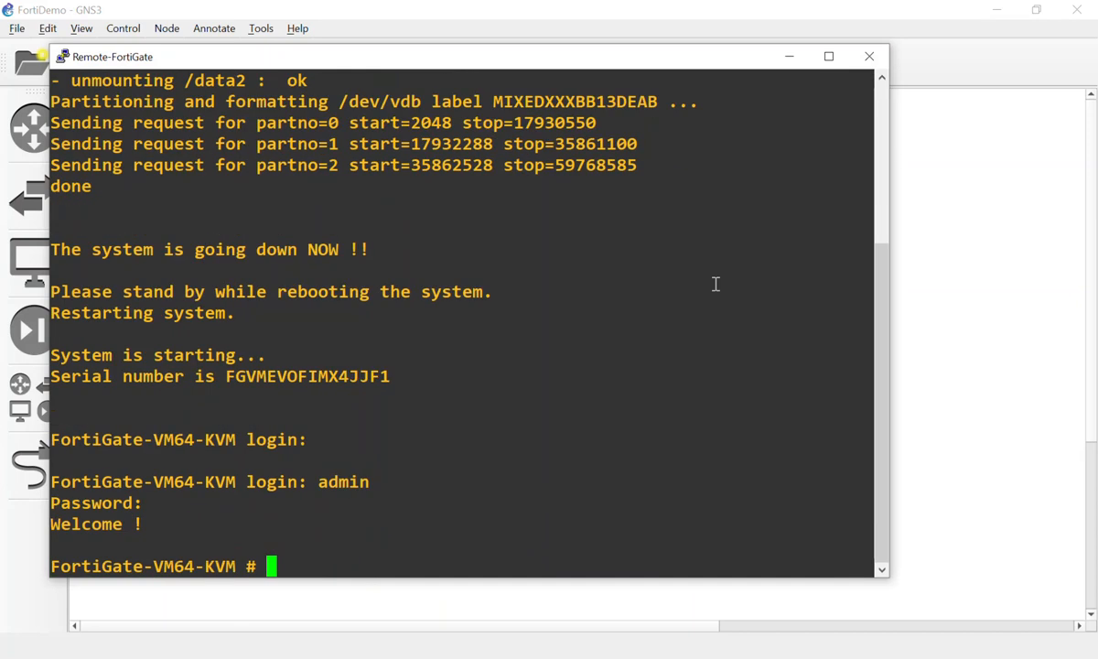
type("gety")
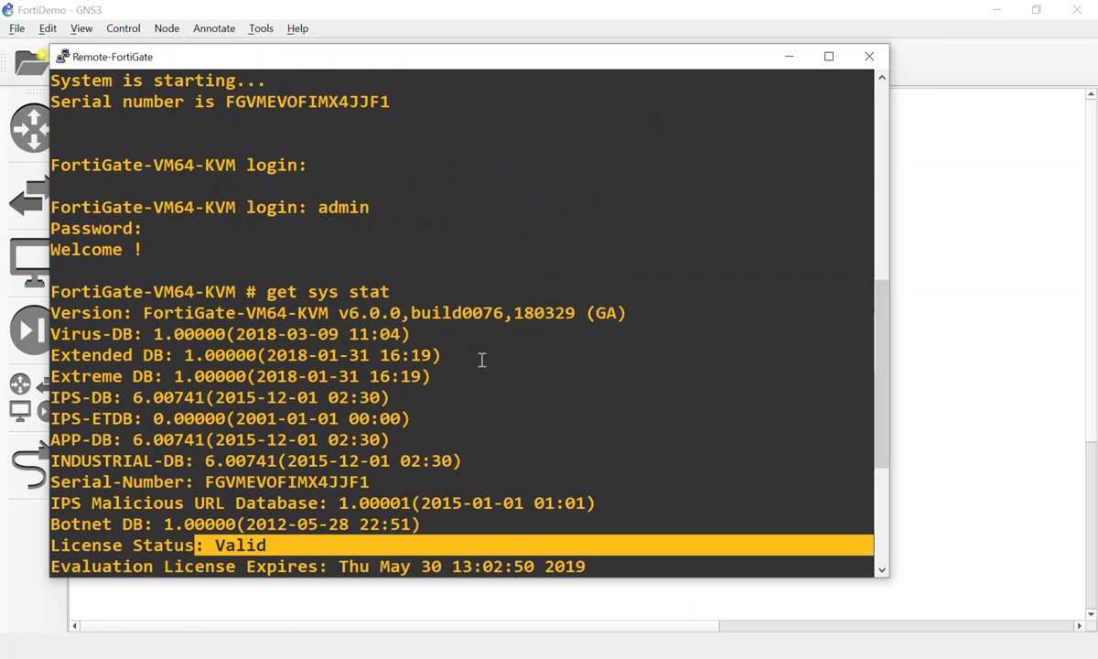
scroll("down", 3)
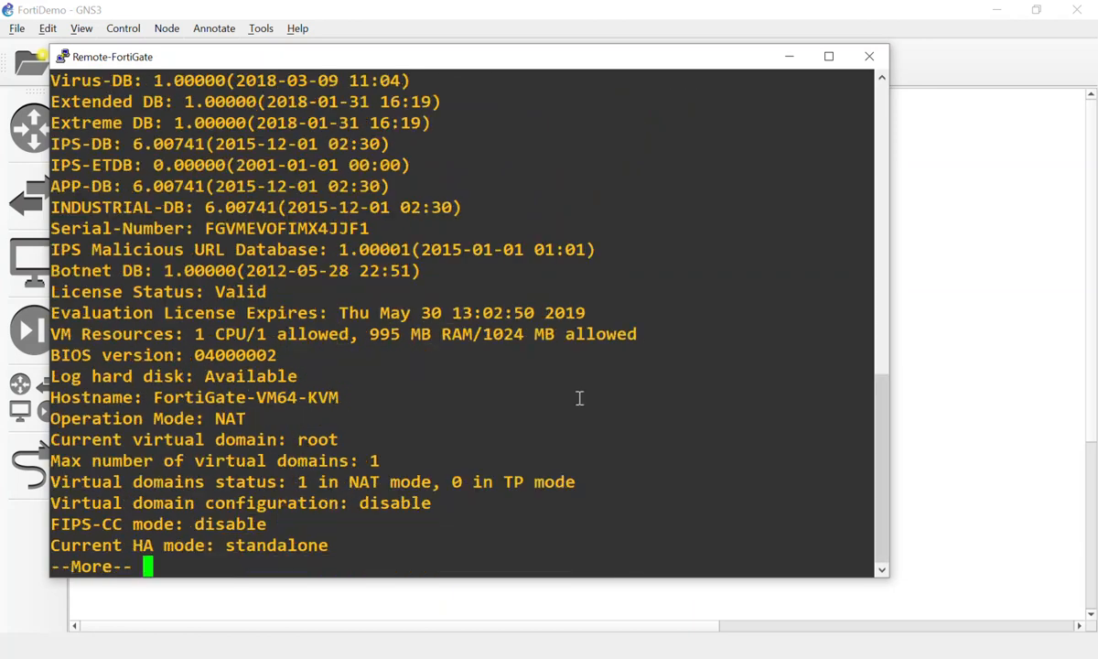
key("space")
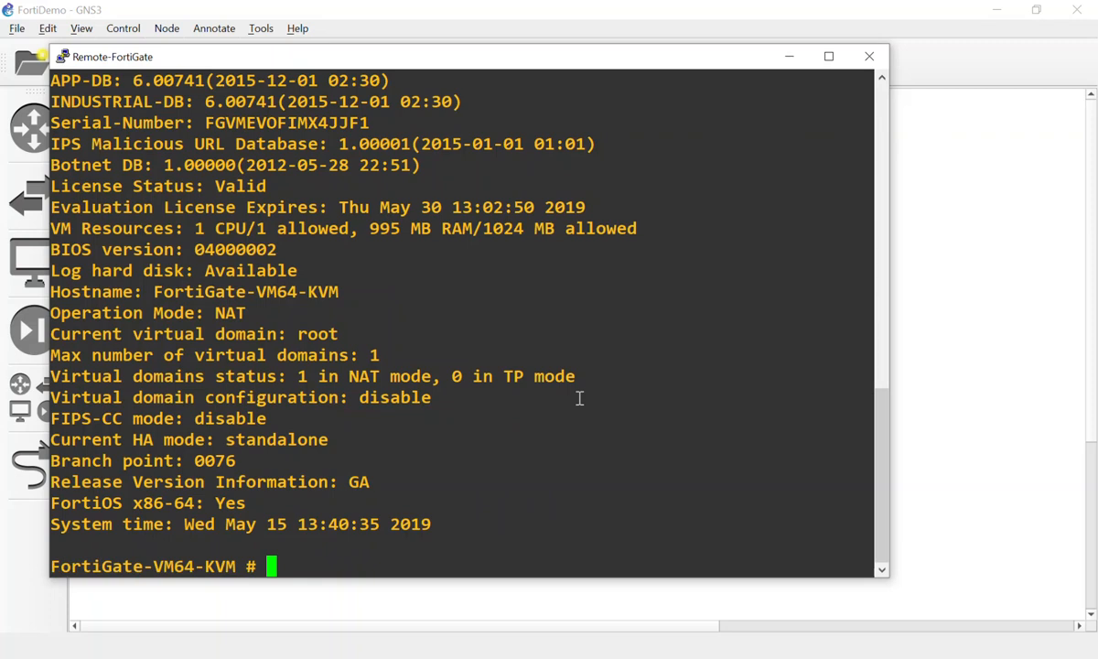
type("config sys int")
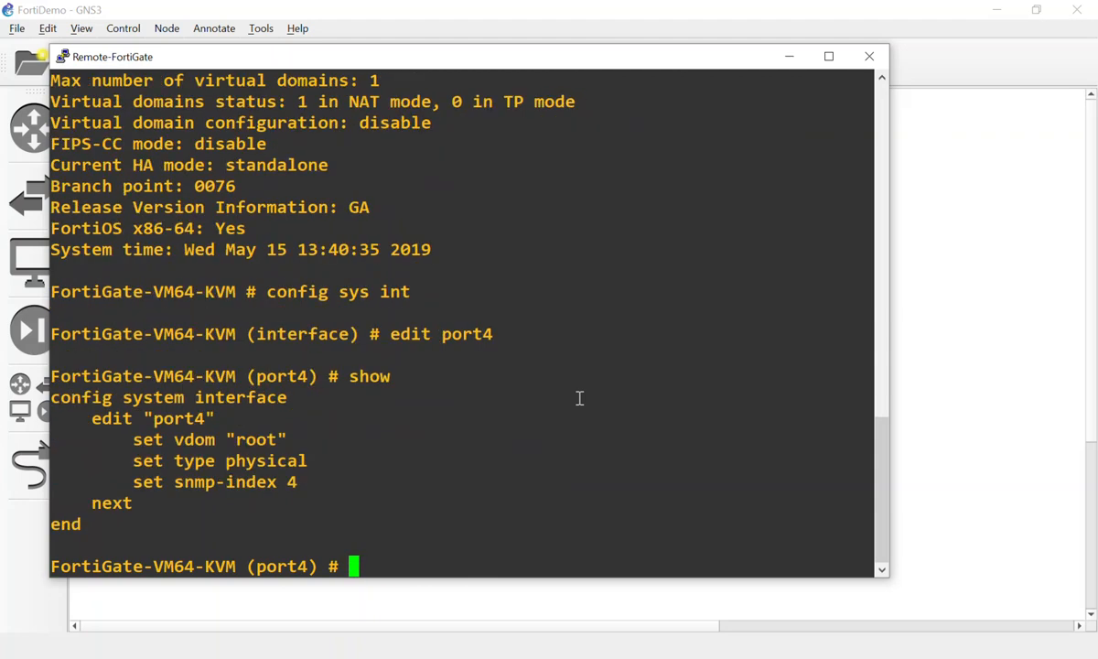
- Assign port4 the IP 10.200.3.1/24 and show its updated configuration
type("set")
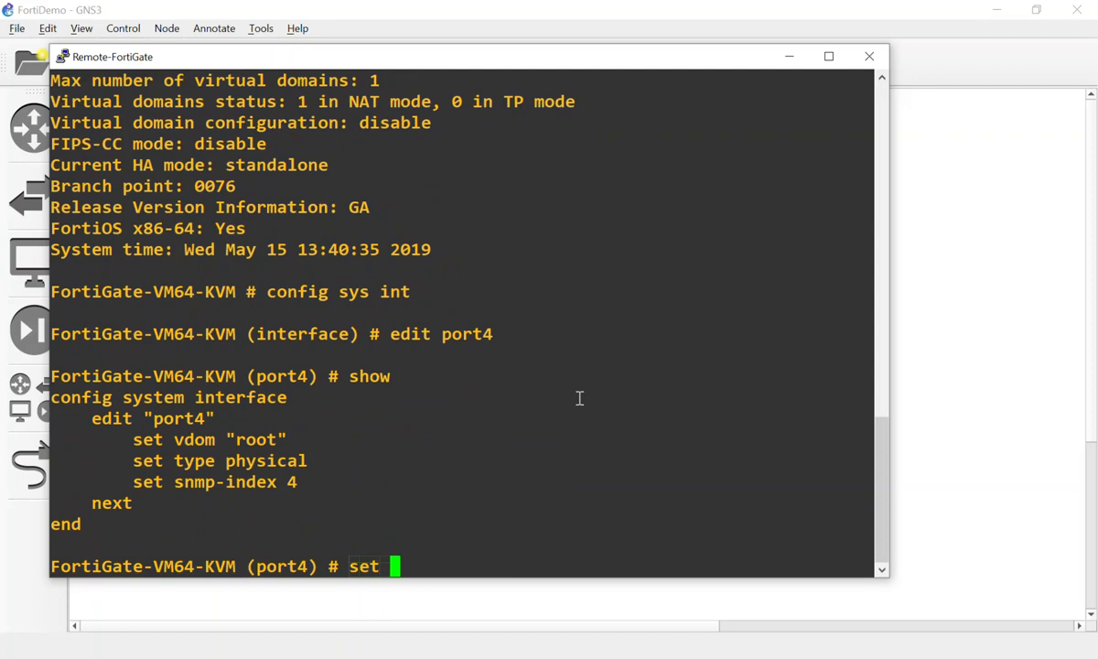
type("ip 10")
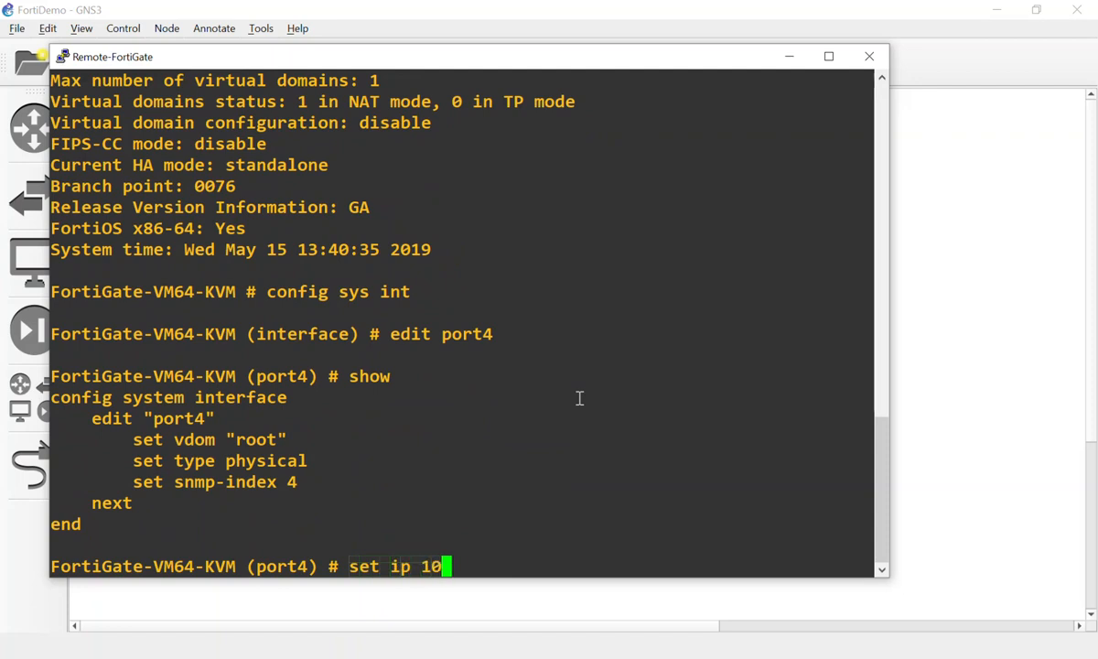
type(".200.3.")
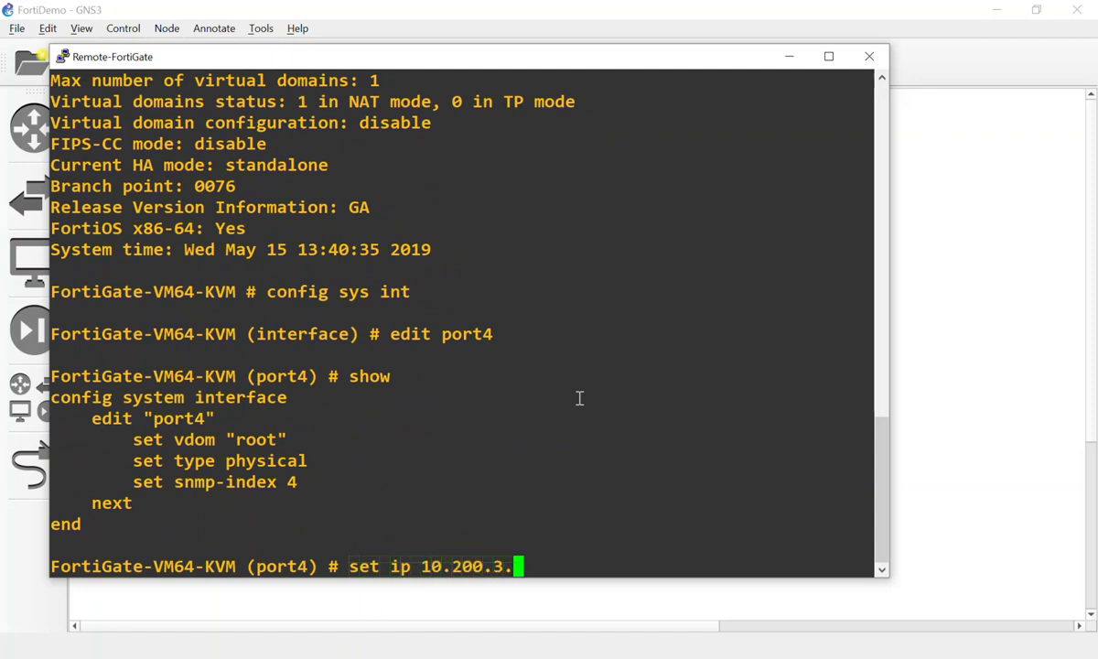
type("1/24")
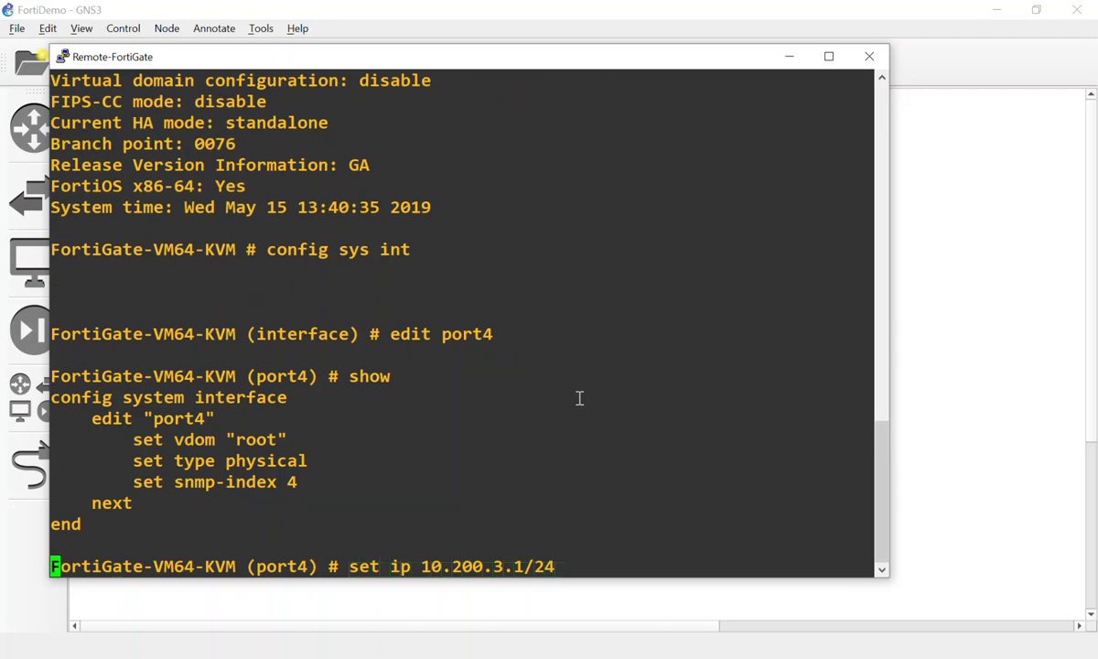
type("sh")
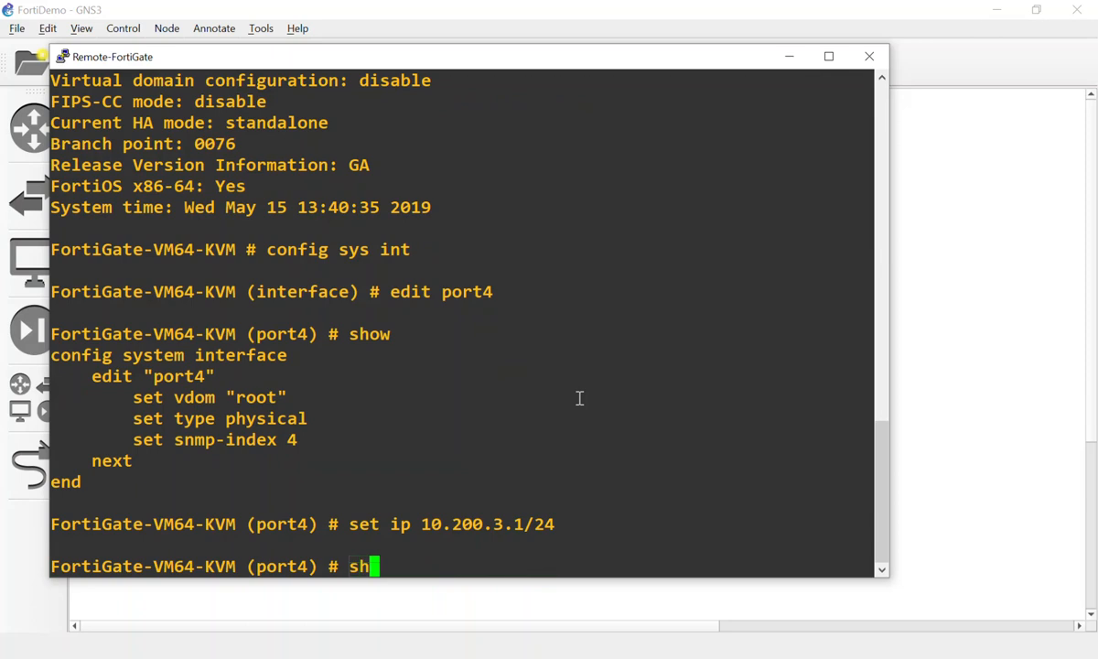
key("Return")
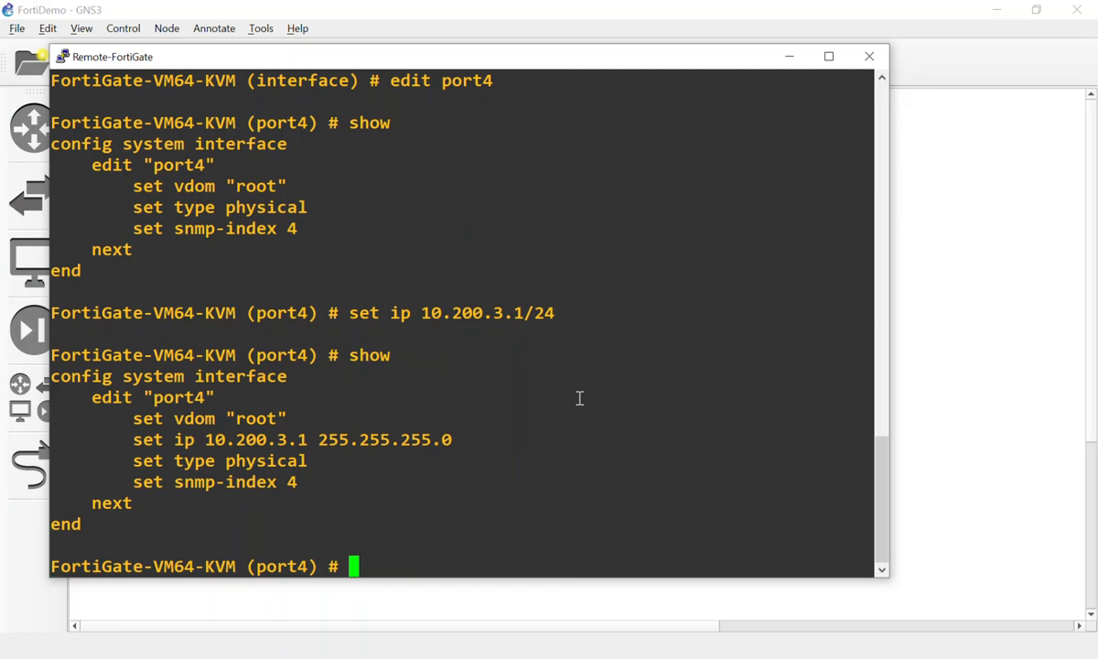
- Allow fgfm access on port4, end the configuration, and close the console
type("set")
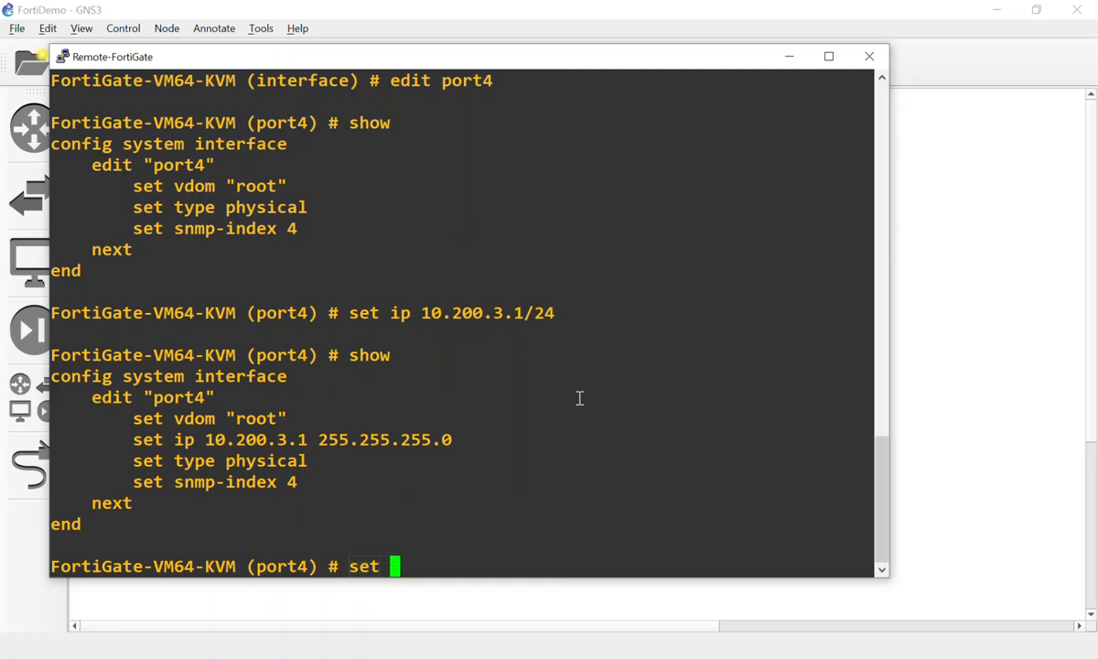
type("allowaccess f")
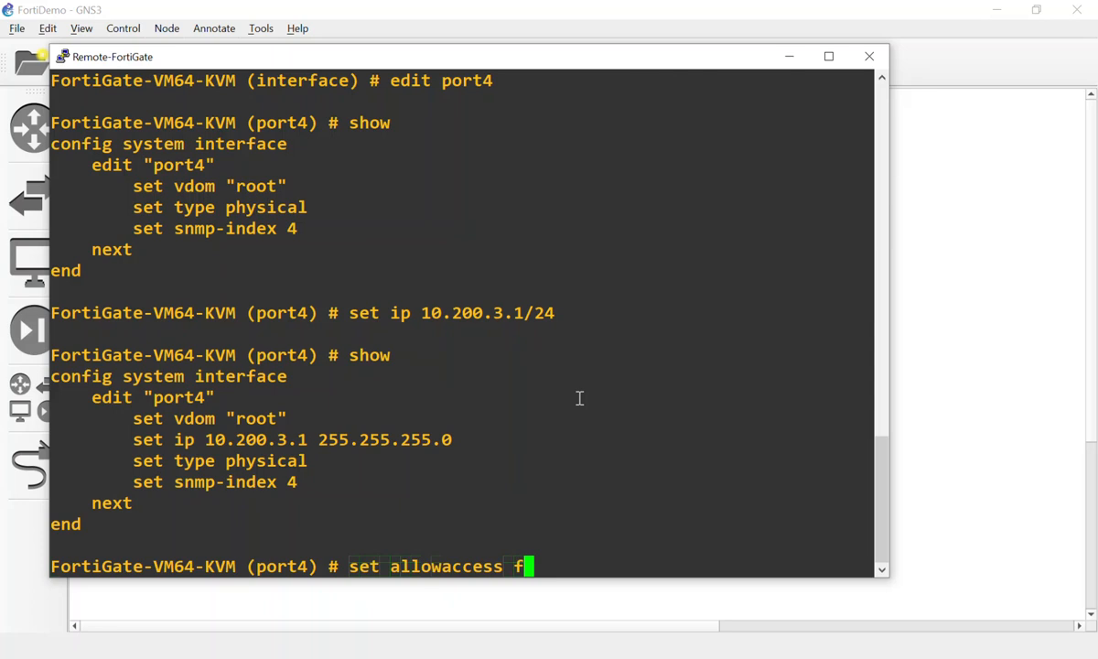
type("gfm")
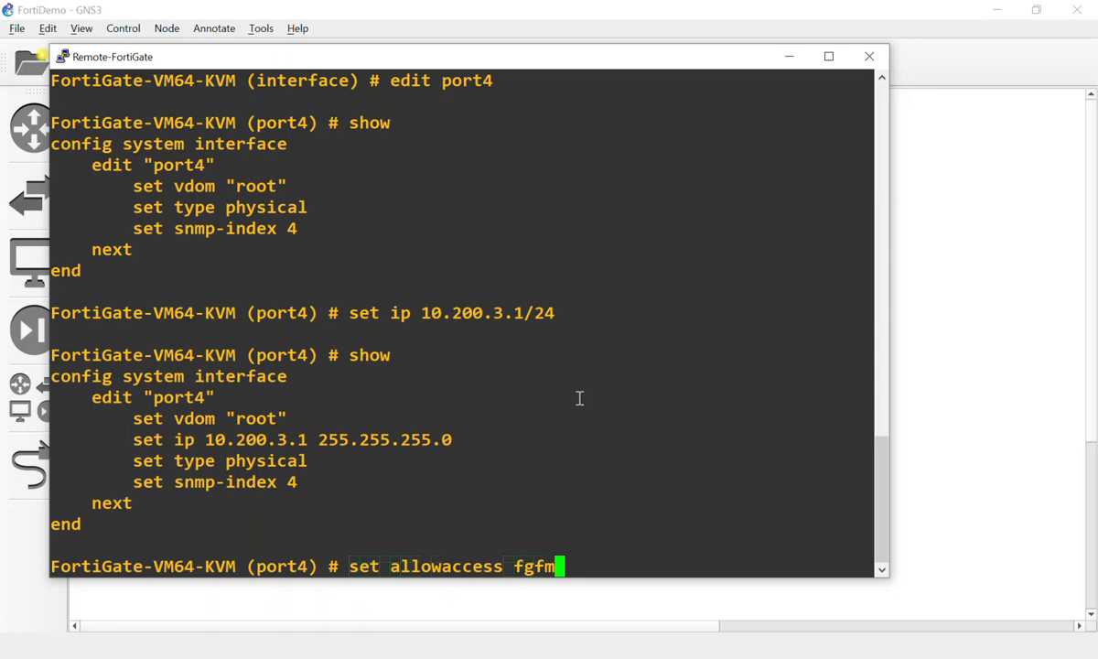
key("Return")
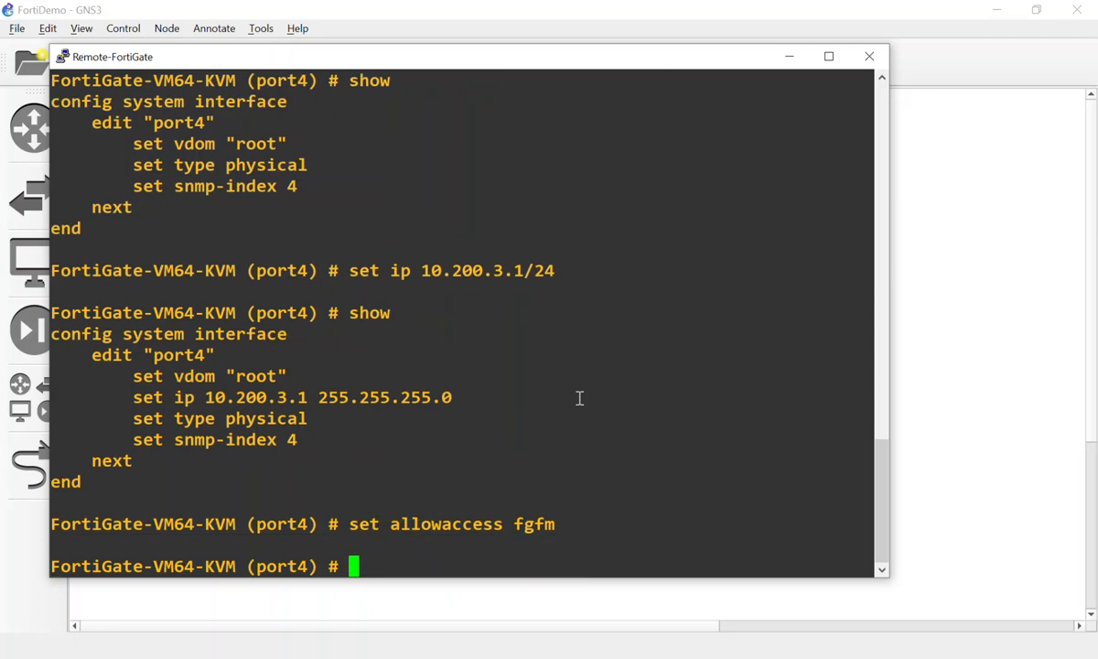
type("end")
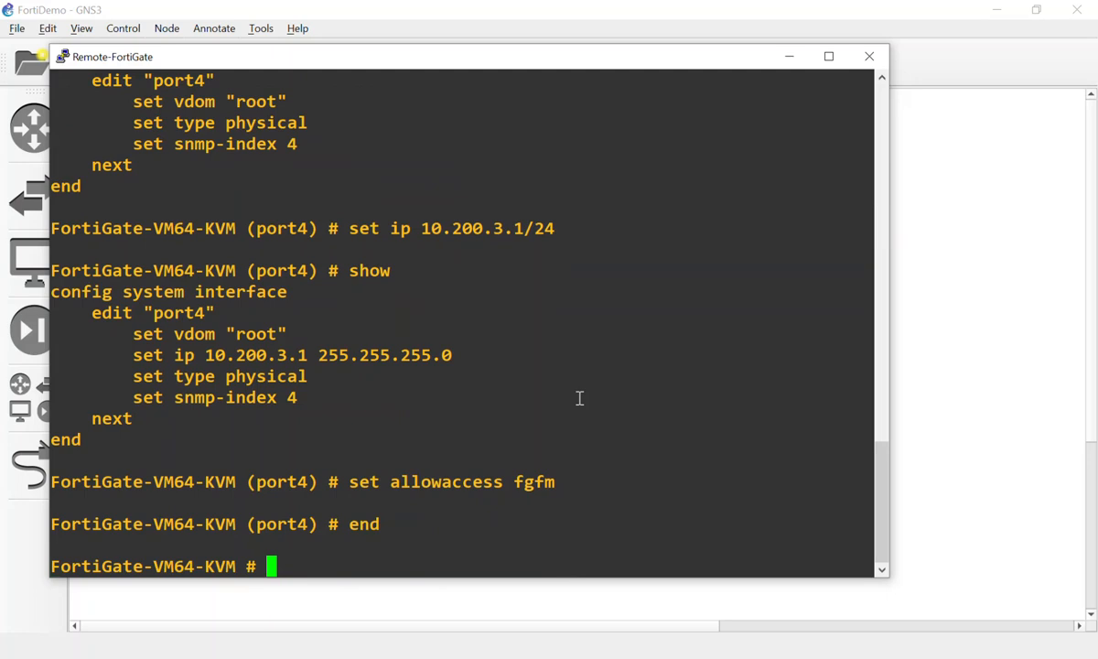
left_click(870, 55)
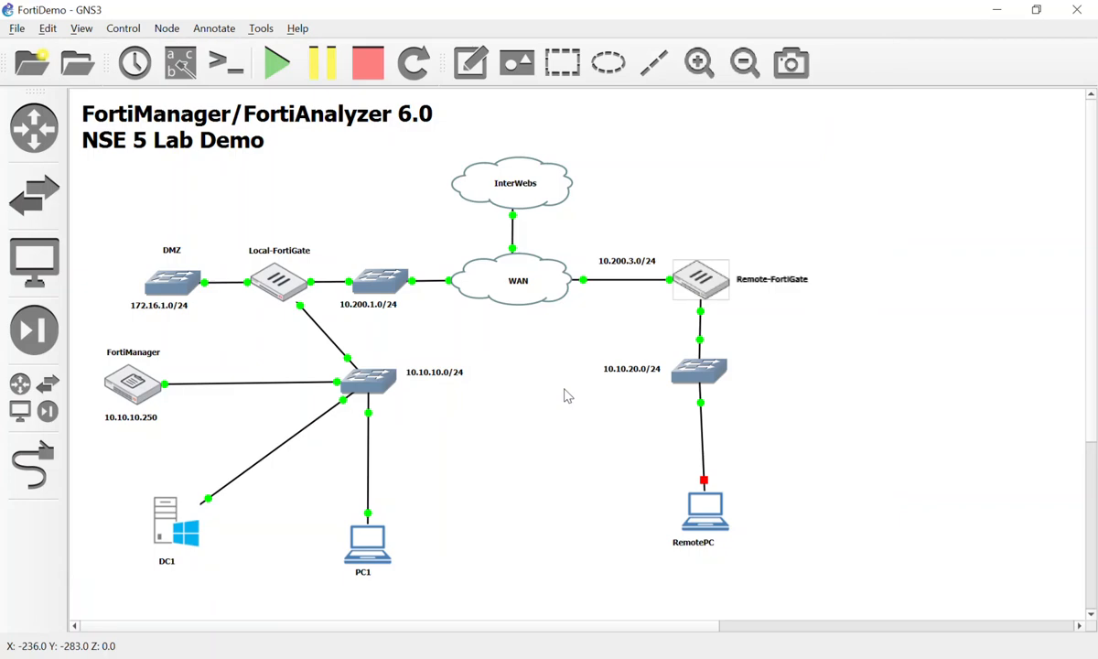
mouse_move(711, 282)
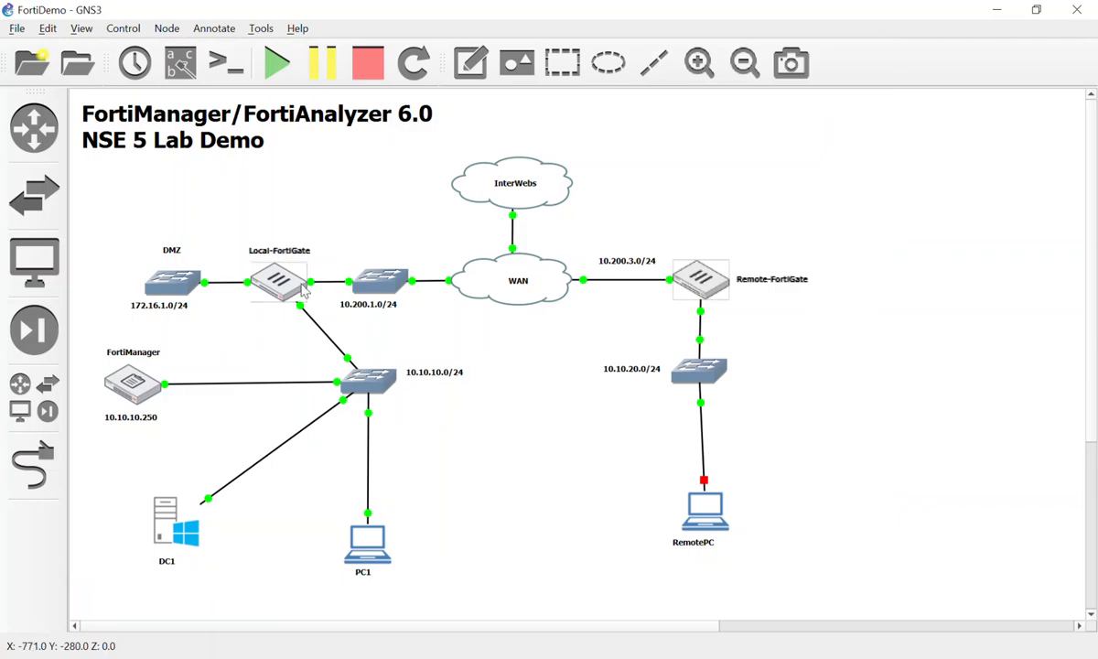
mouse_move(377, 278)
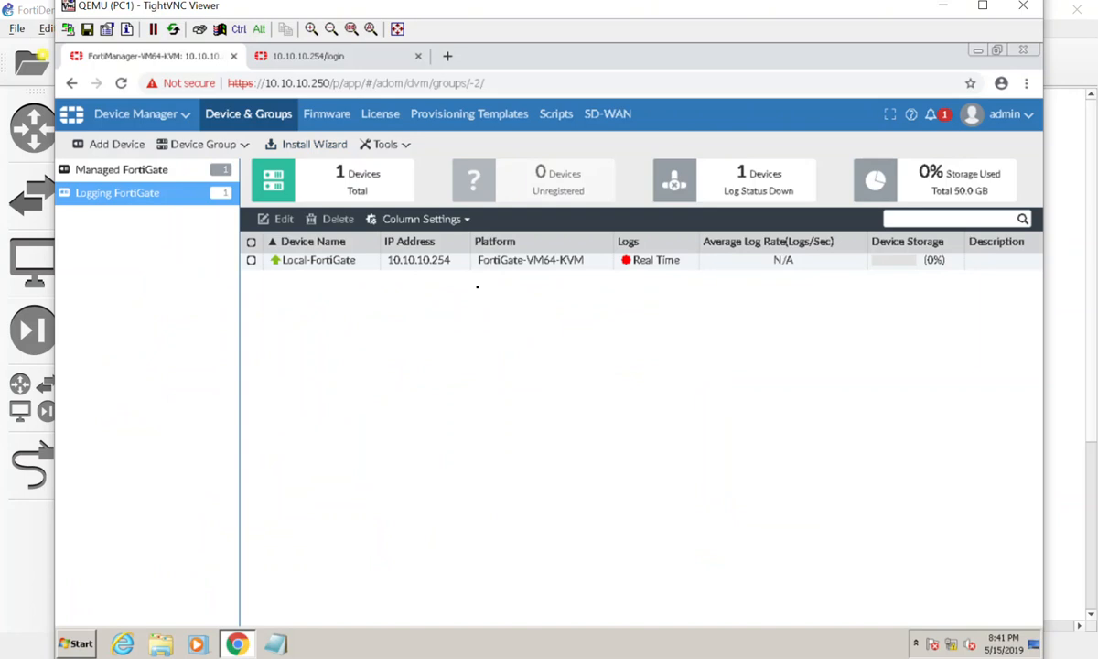
mouse_move(117, 143)
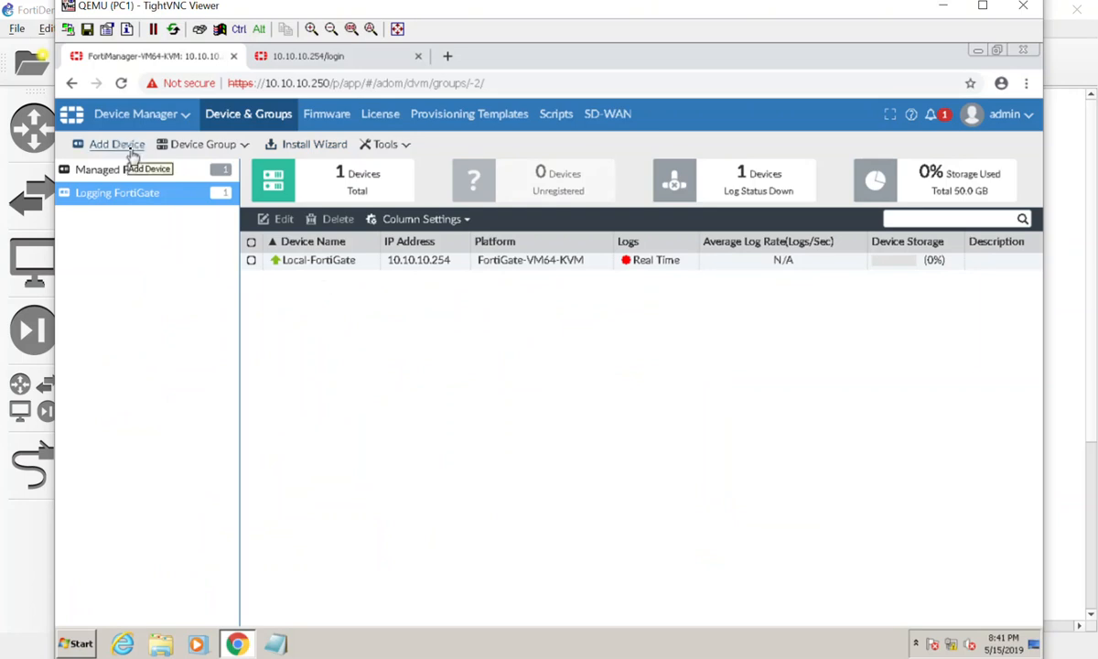
- Discover the remote FortiGate at 10.200.3.1 with the admin account and its password as a new device
left_click(117, 143)
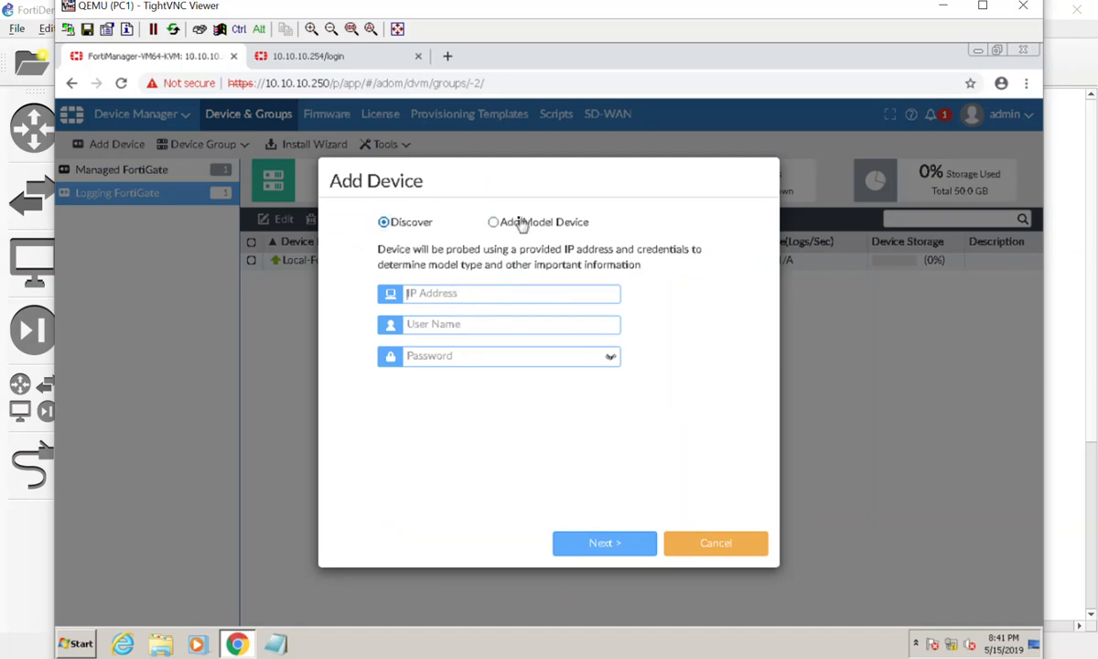
type("10.200.")
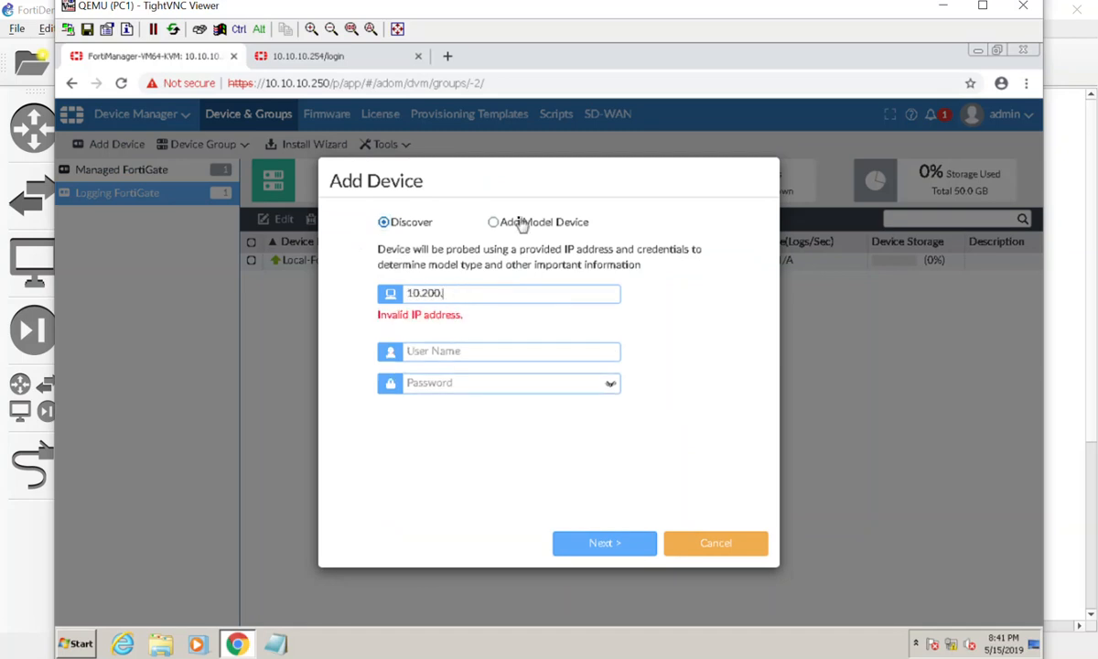
type("3.1")
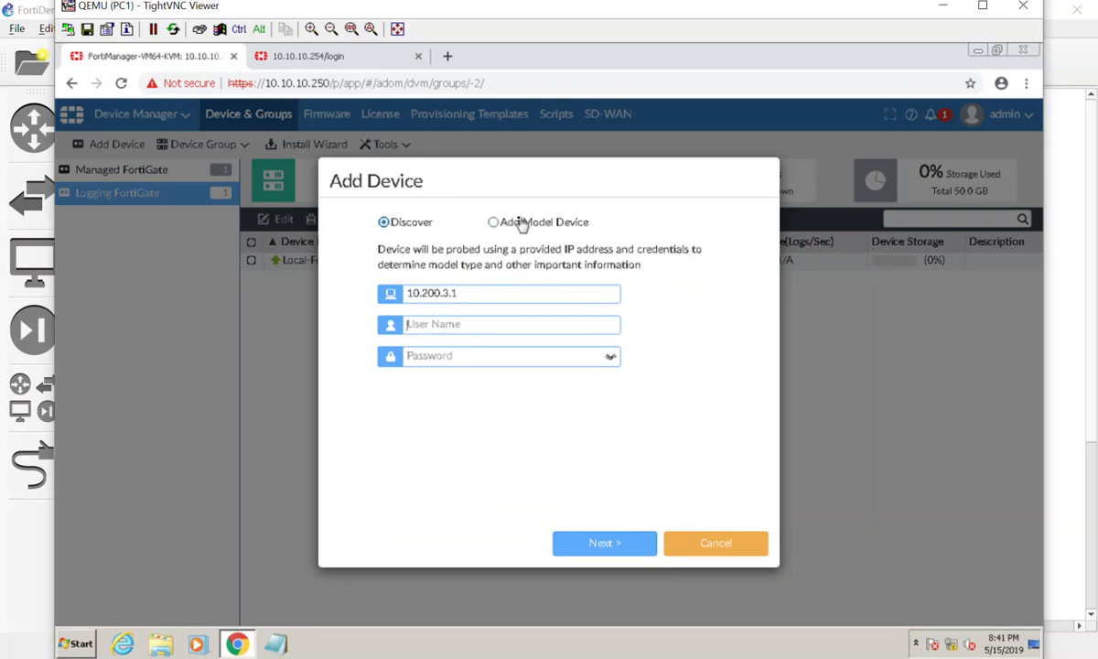
type("admin")
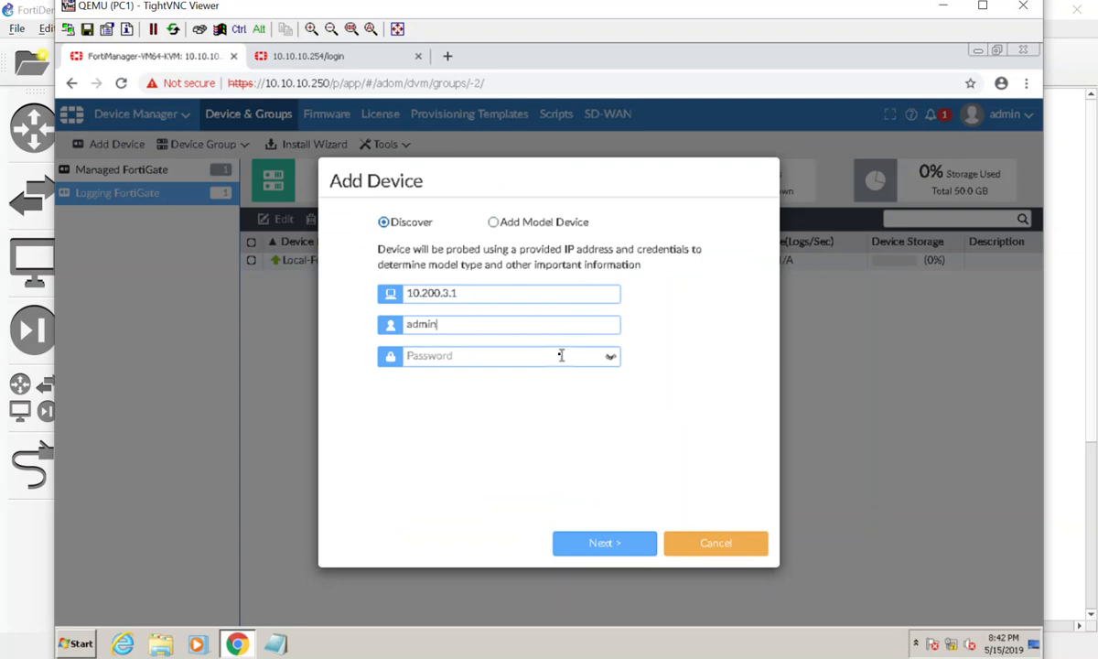
left_click(604, 542)
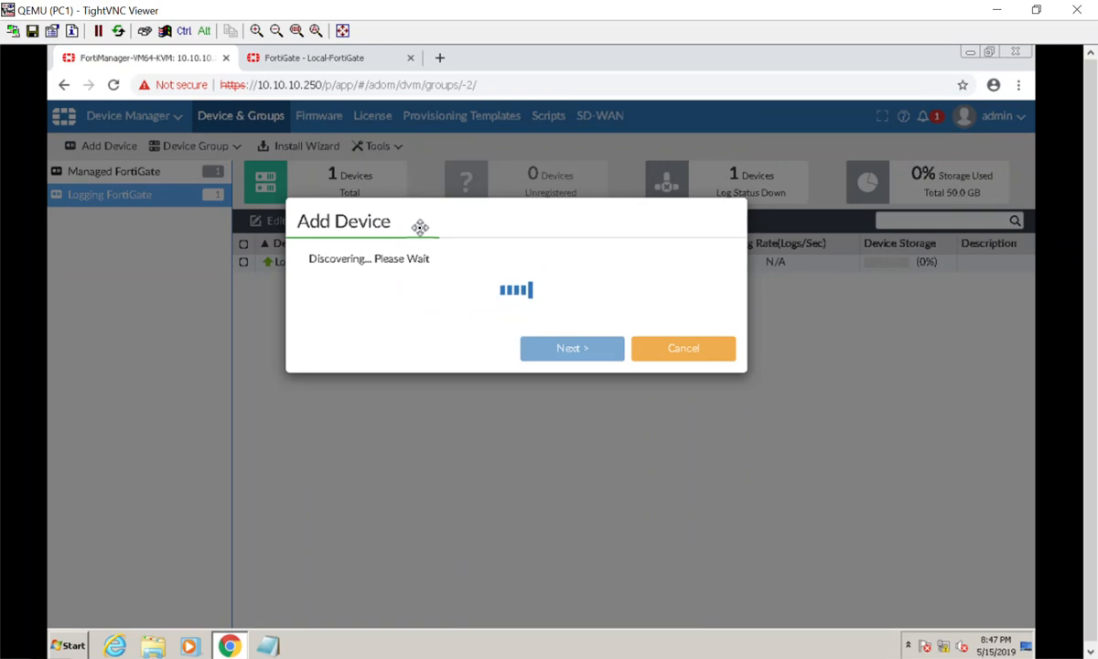
mouse_move(60, 406)
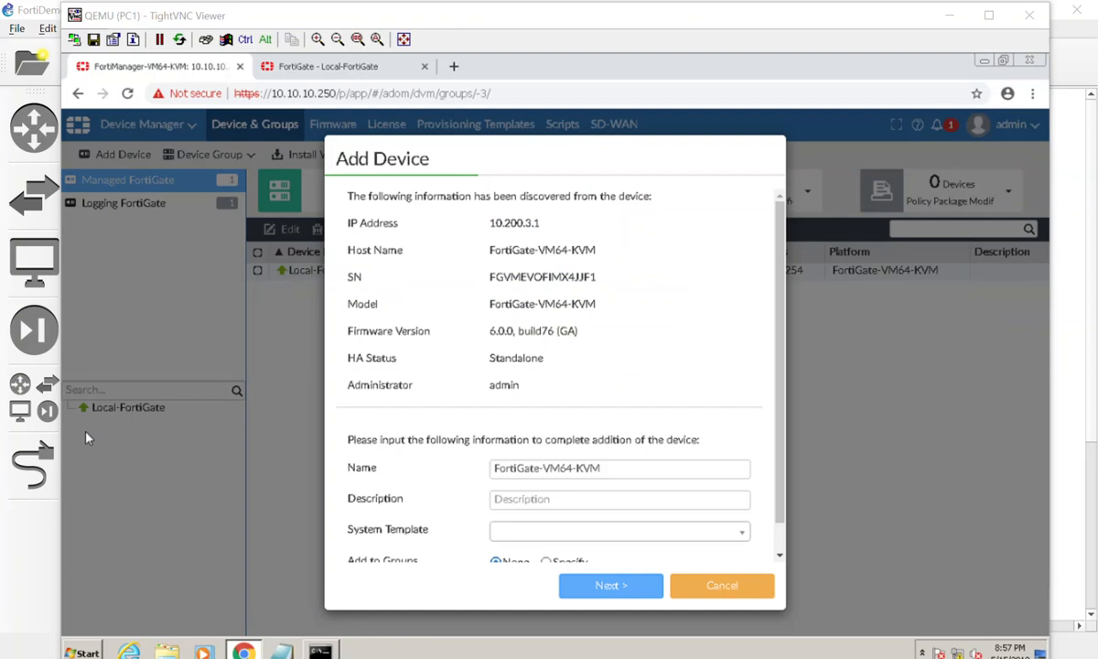
mouse_move(36, 11)
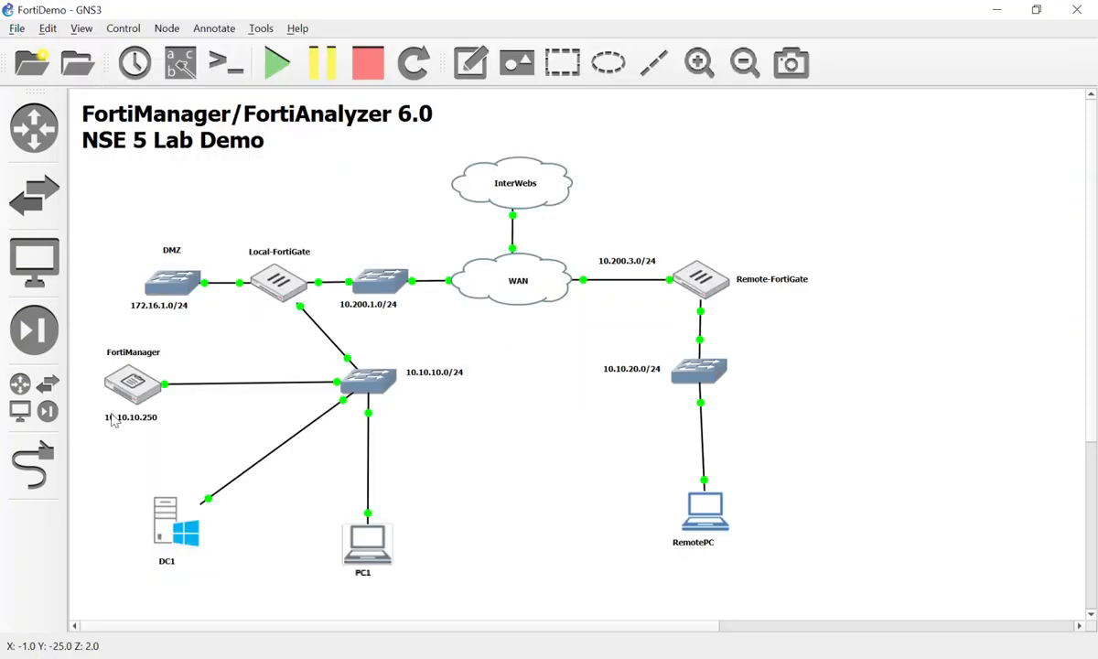
mouse_move(304, 286)
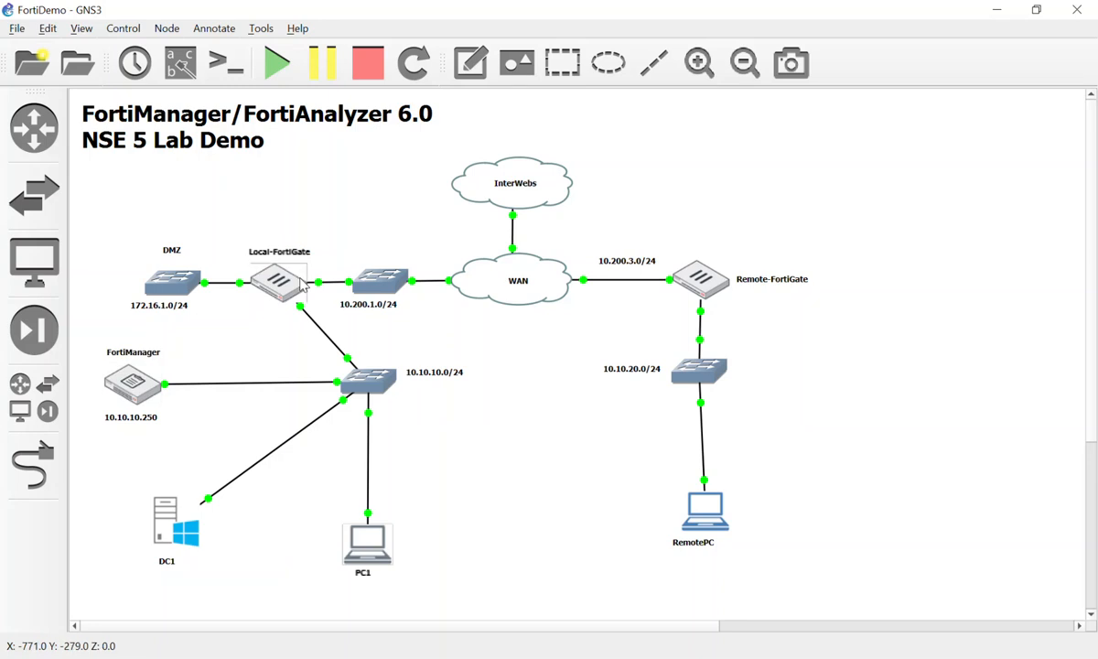
mouse_move(279, 278)
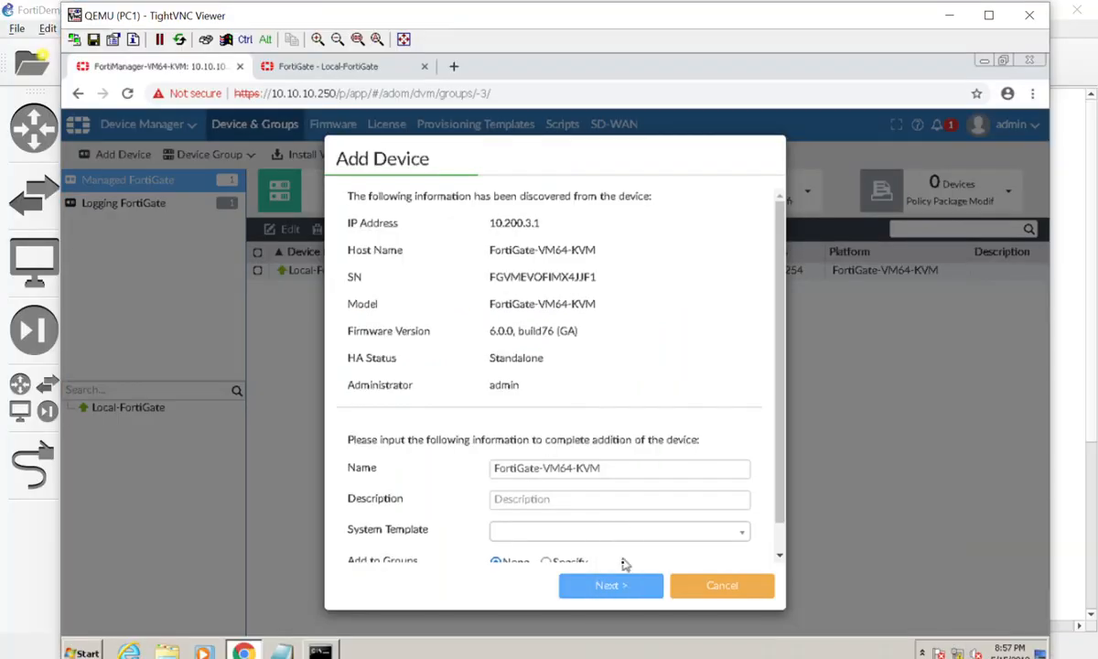
- Keep the discovered name FortiGate-VM64-KVM and default group settings, proceeding to the device summary
left_click(611, 586)
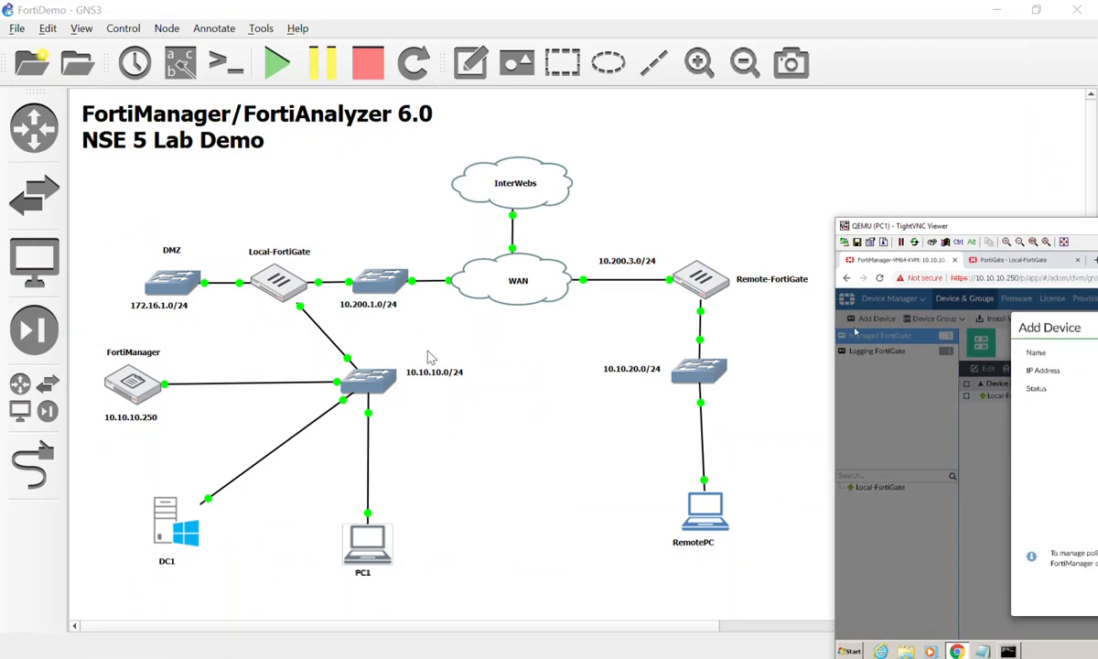
mouse_move(330, 256)
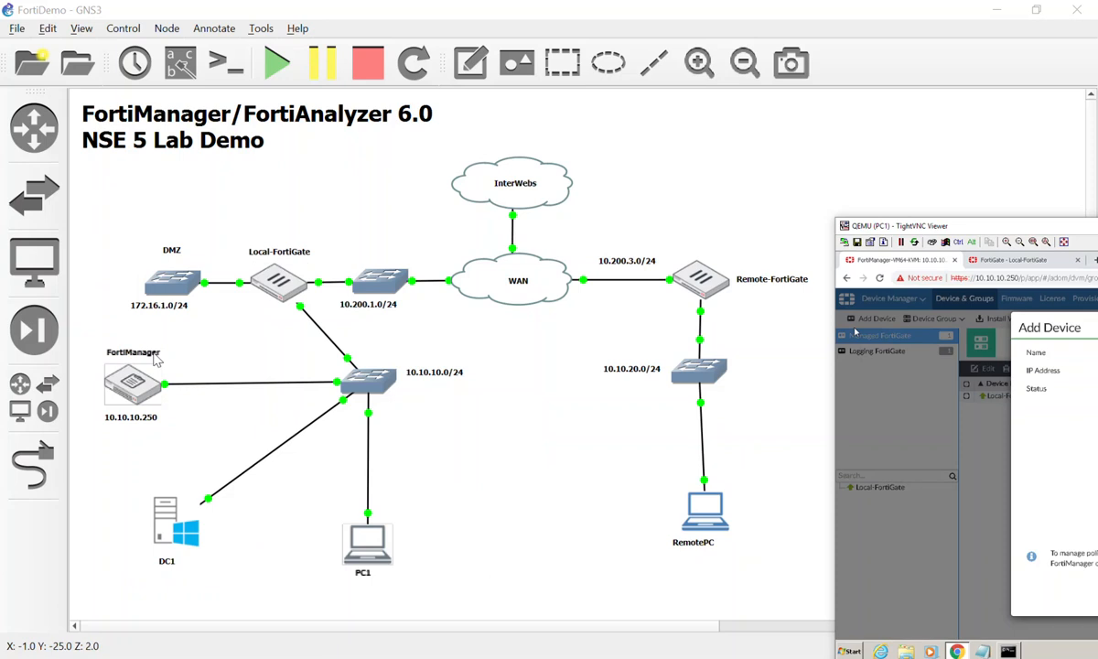
mouse_move(315, 245)
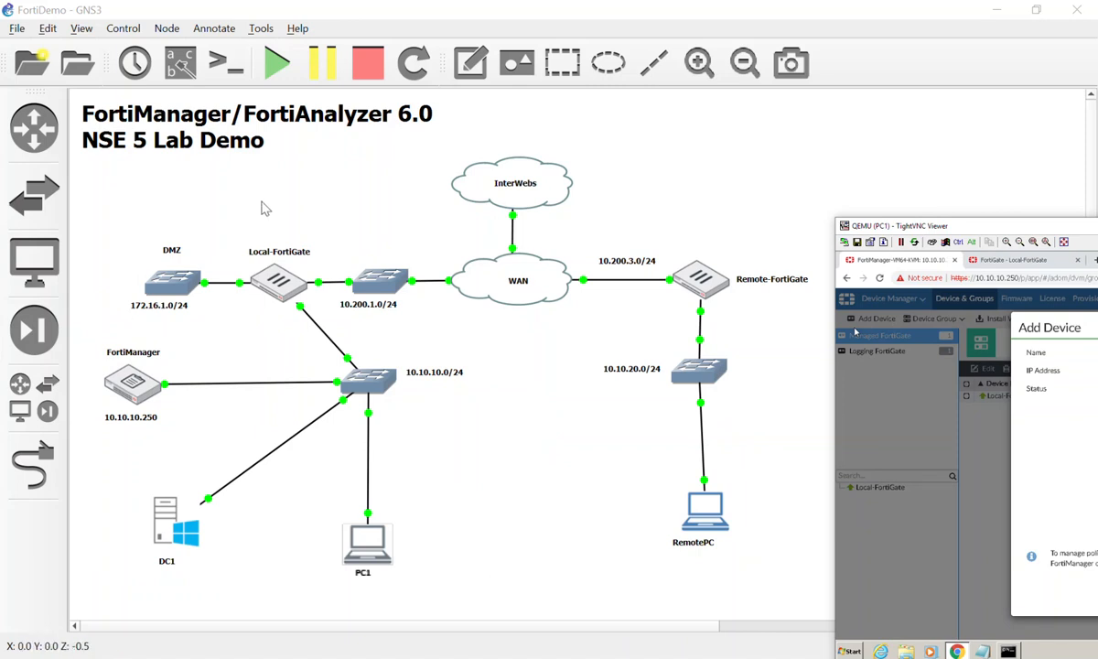
mouse_move(619, 257)
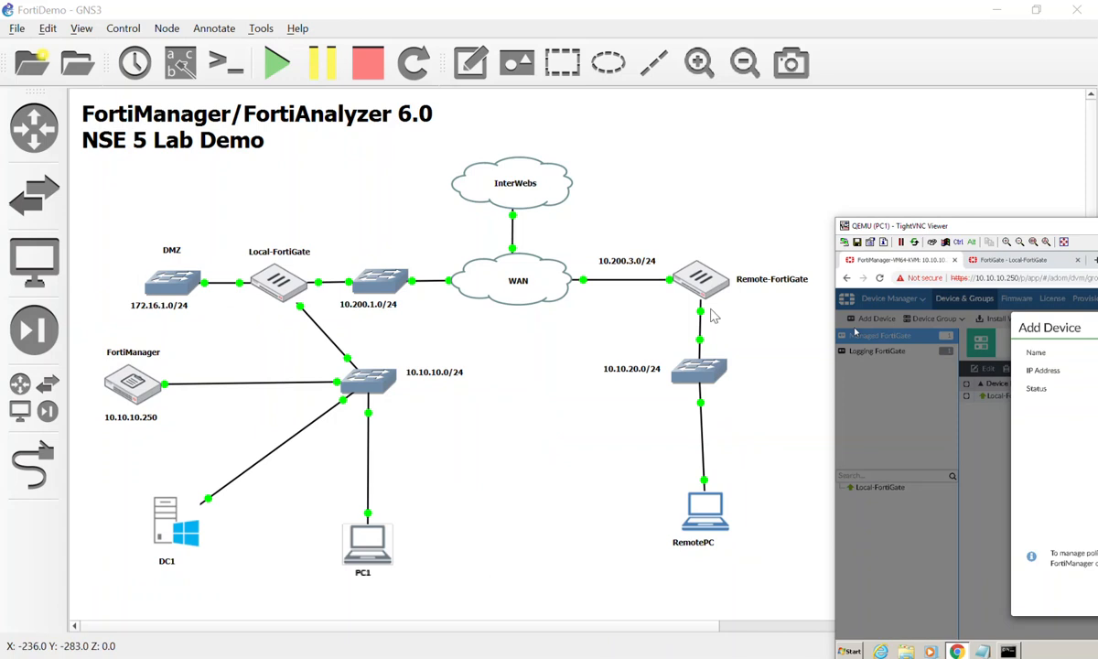
mouse_move(485, 357)
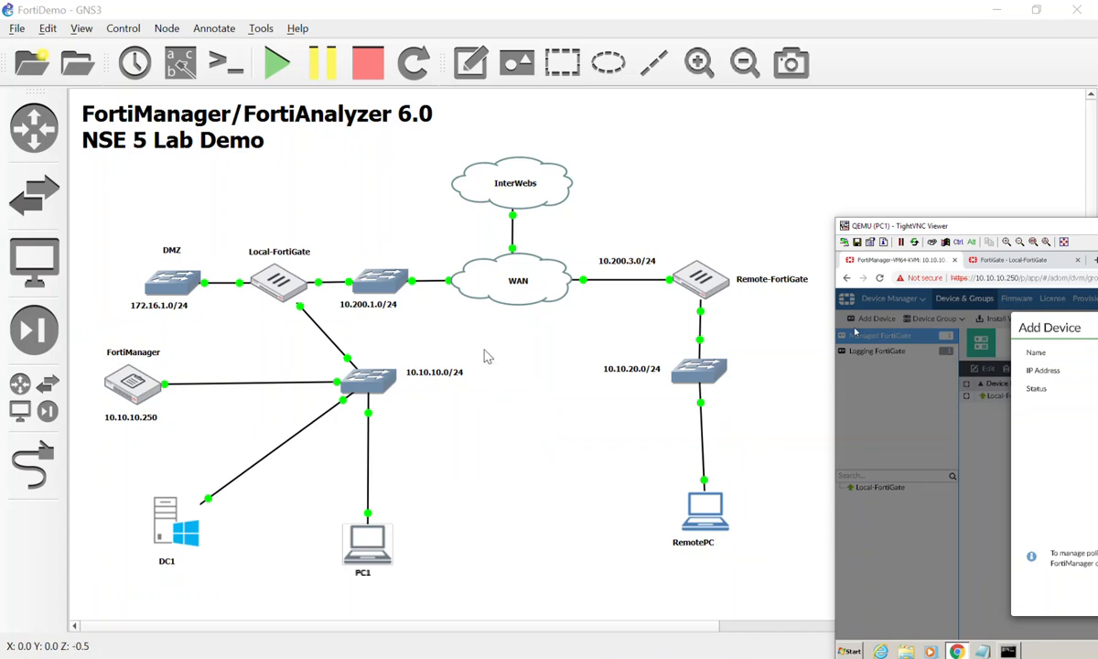
mouse_move(699, 279)
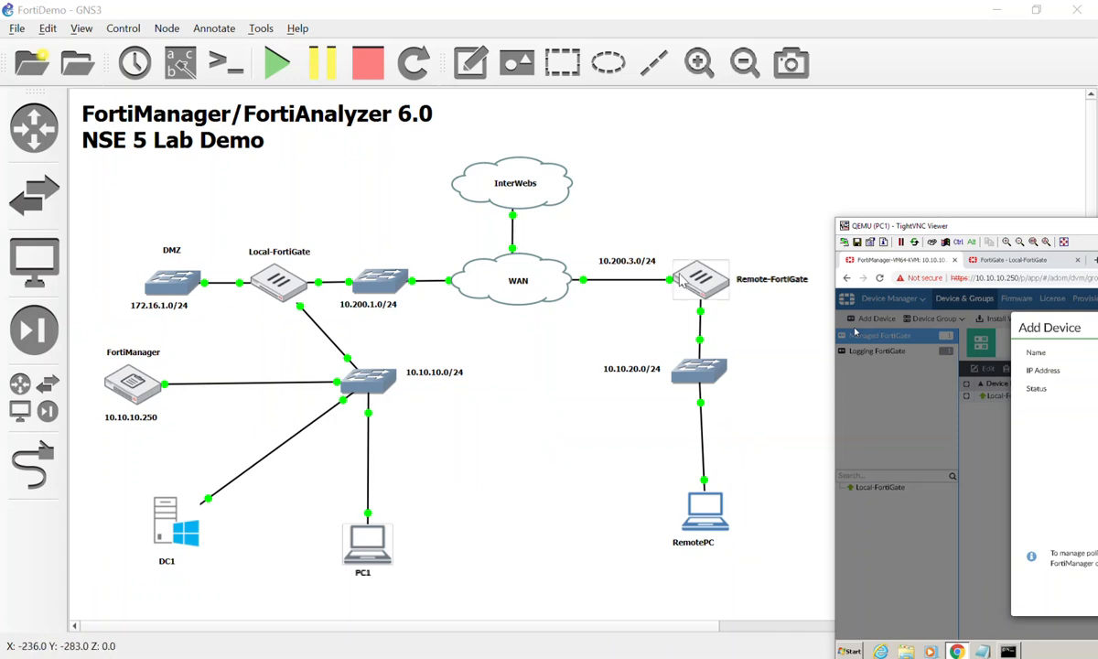
mouse_move(626, 357)
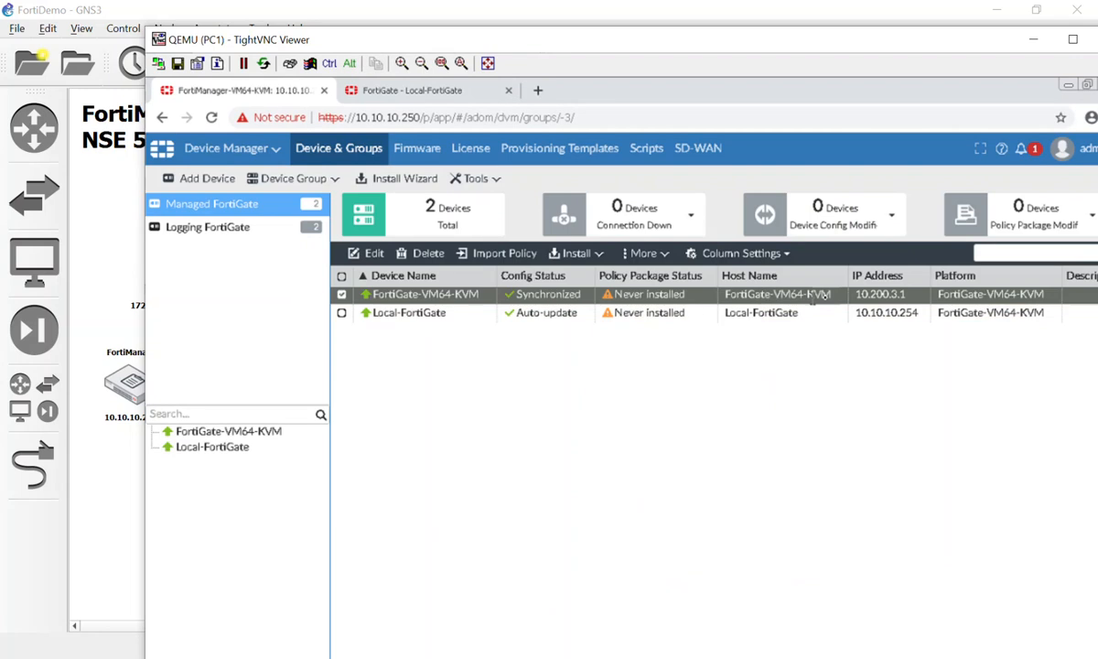
mouse_move(721, 377)
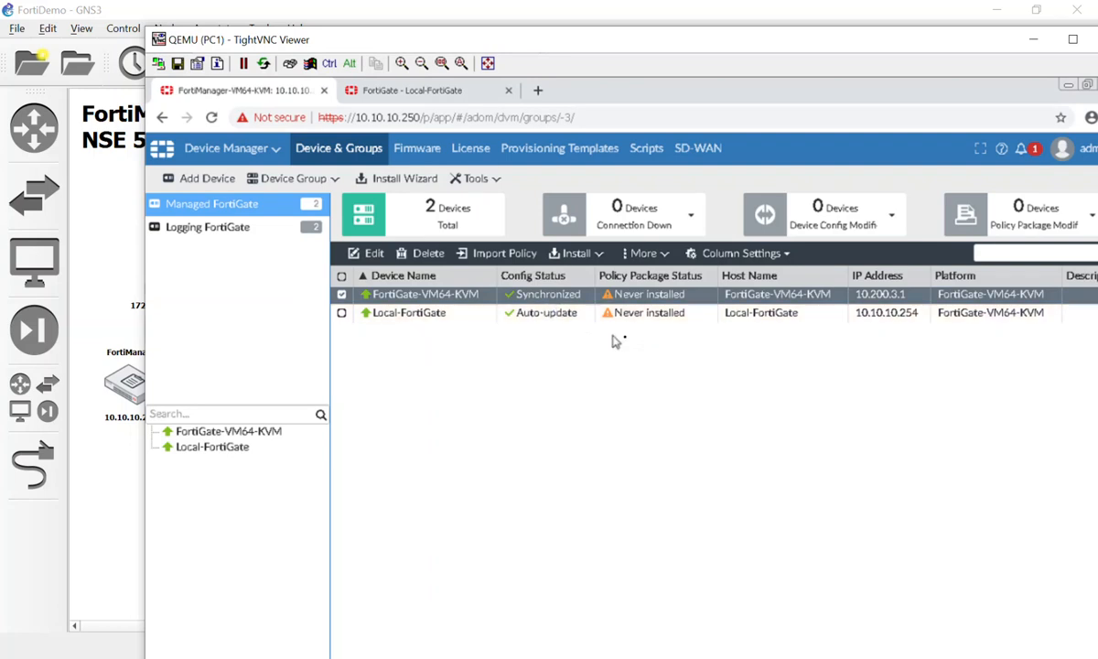
mouse_move(626, 360)
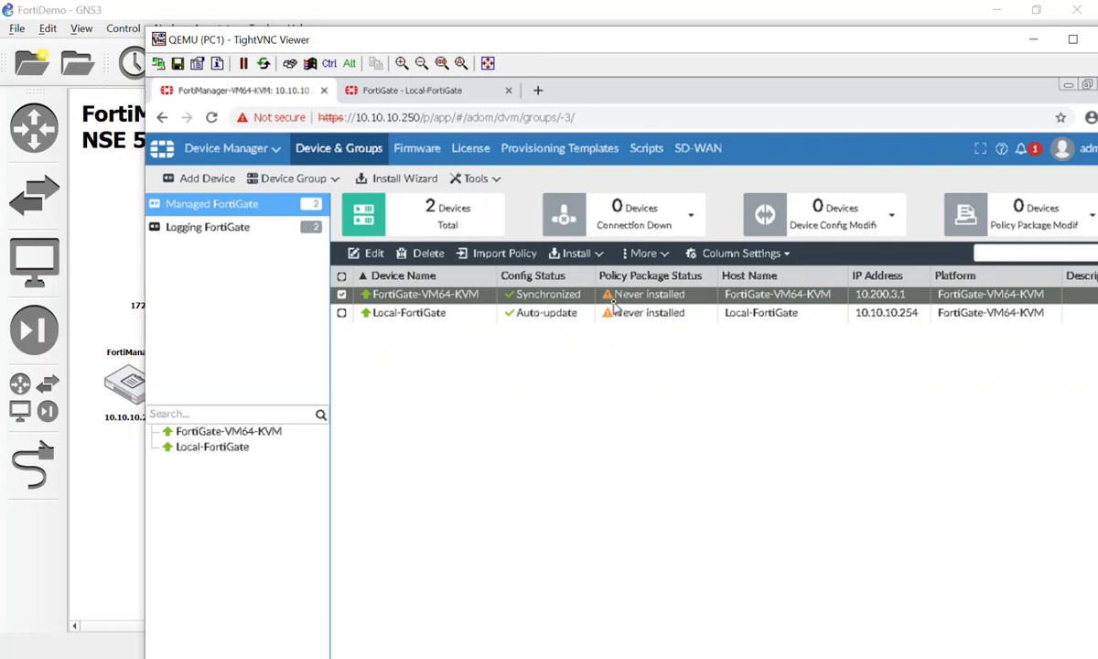
mouse_move(136, 547)
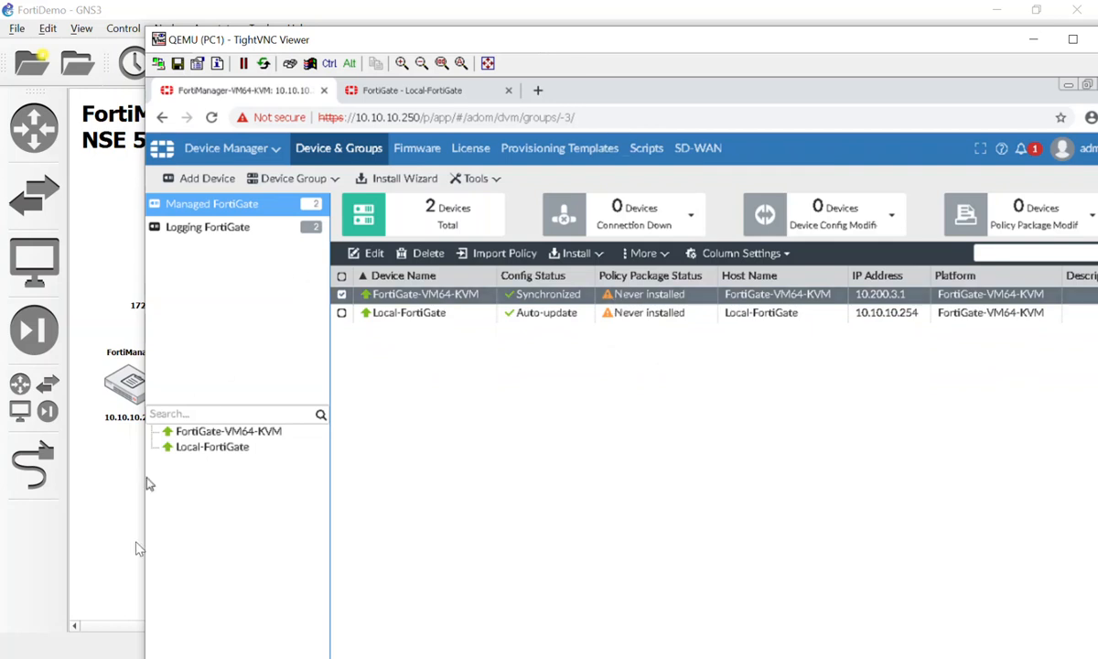